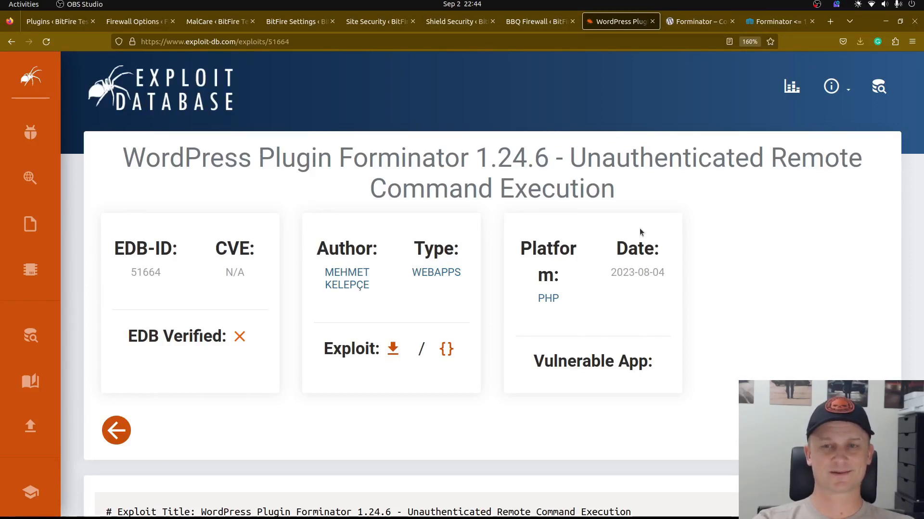
mouse_move(681, 259)
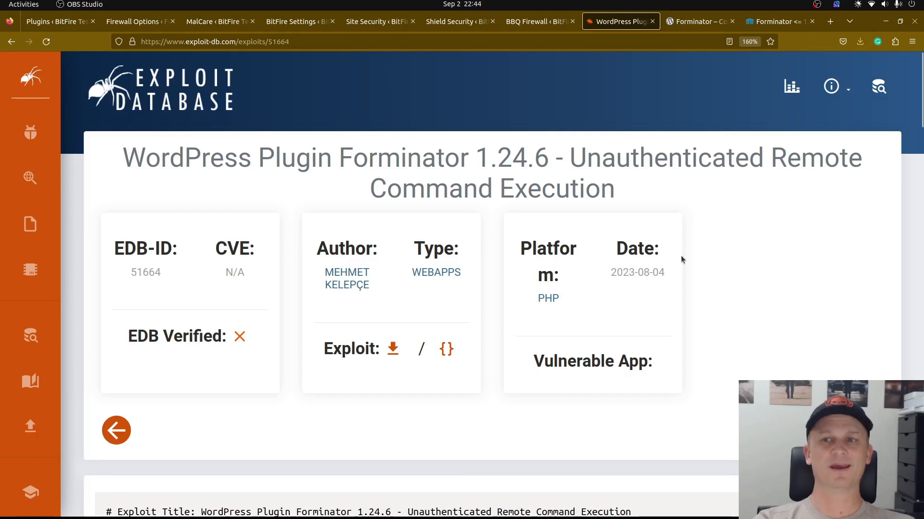
mouse_move(651, 228)
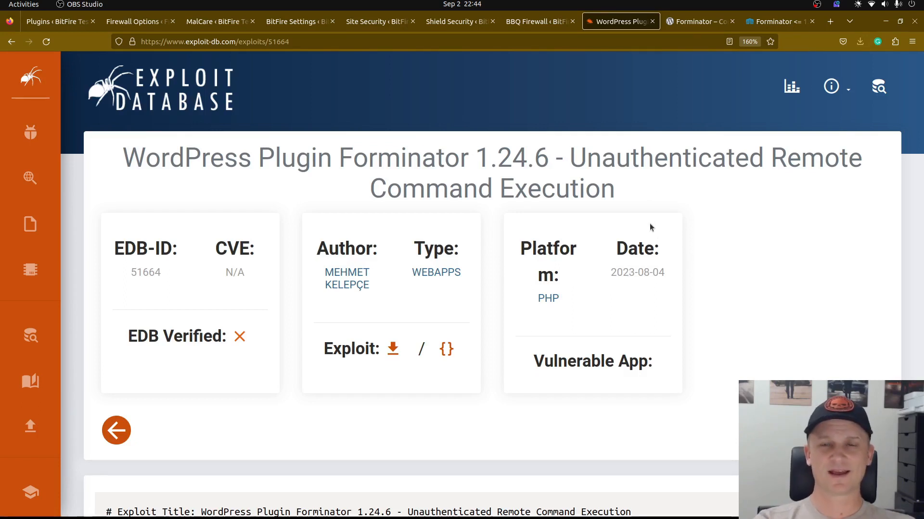
mouse_move(620, 237)
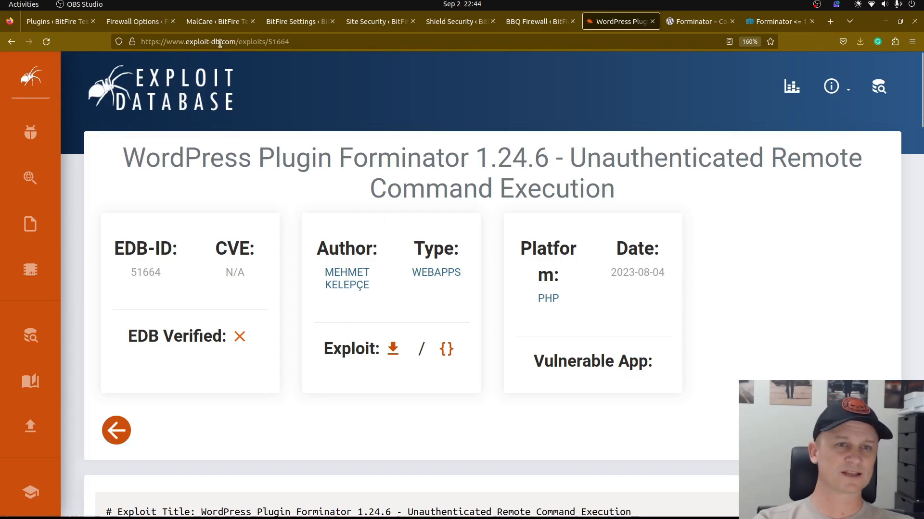
Step: Mark the exploit dates 2023-07-20 and 2023-08-04, then view Forminator's version statistics
scroll(down, 3)
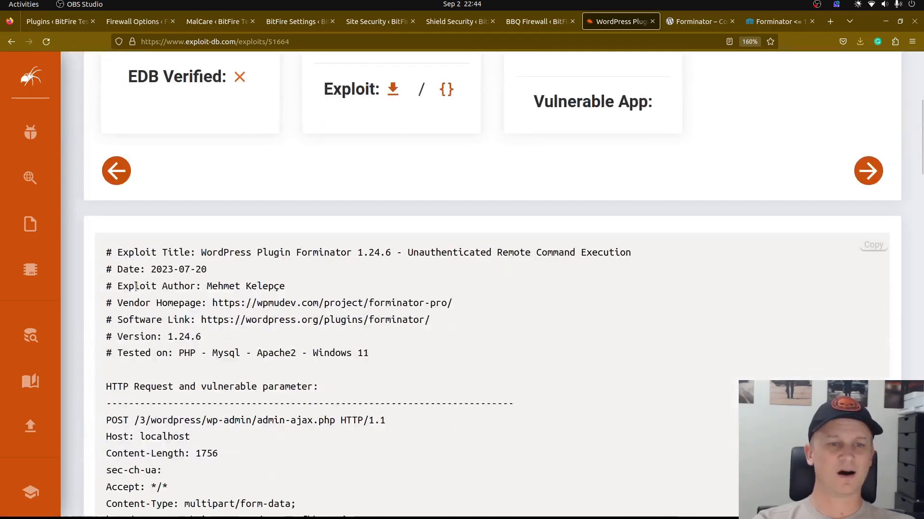
double_click(128, 270)
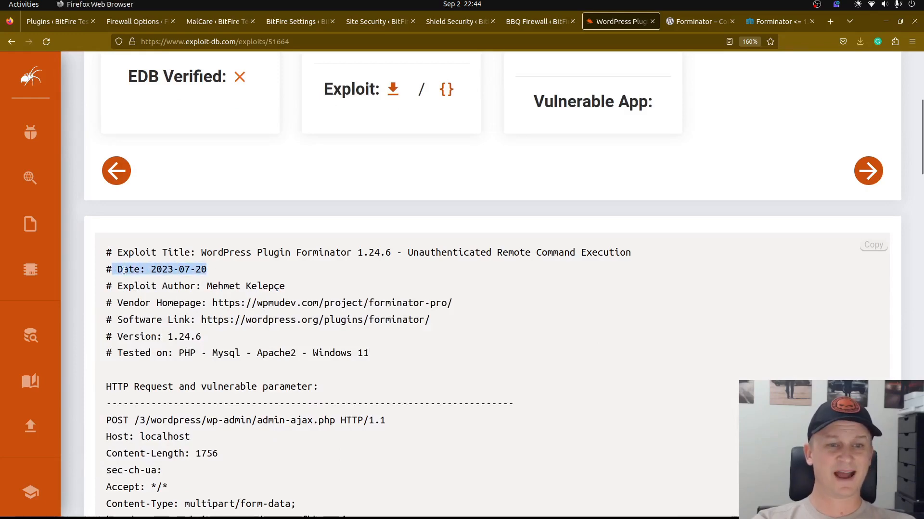
scroll(up, 3)
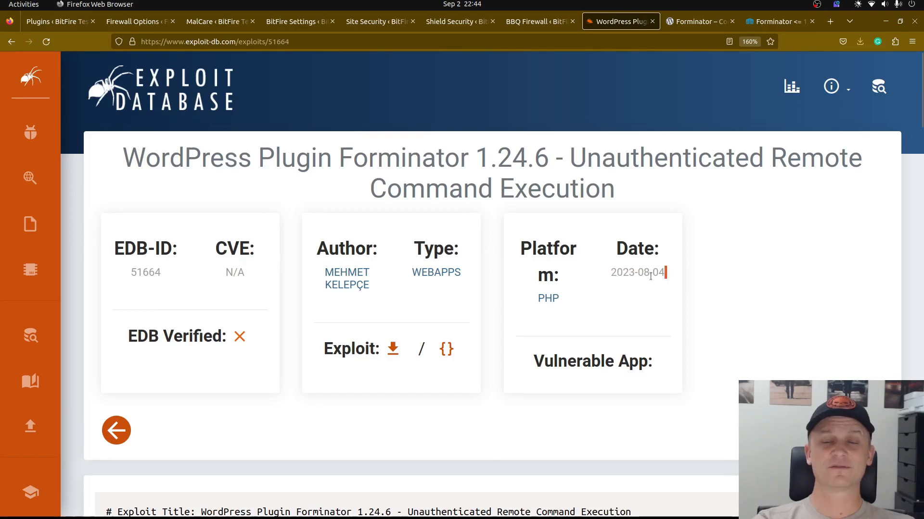
double_click(637, 273)
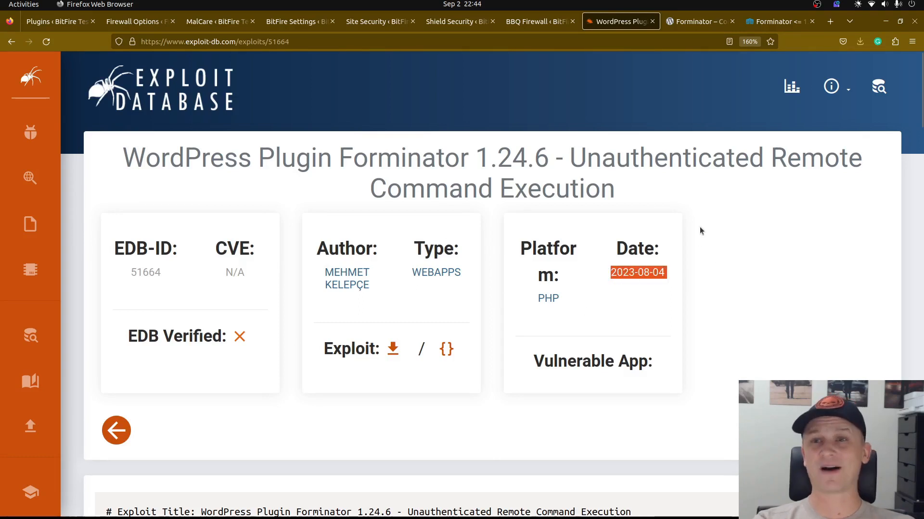
mouse_move(682, 36)
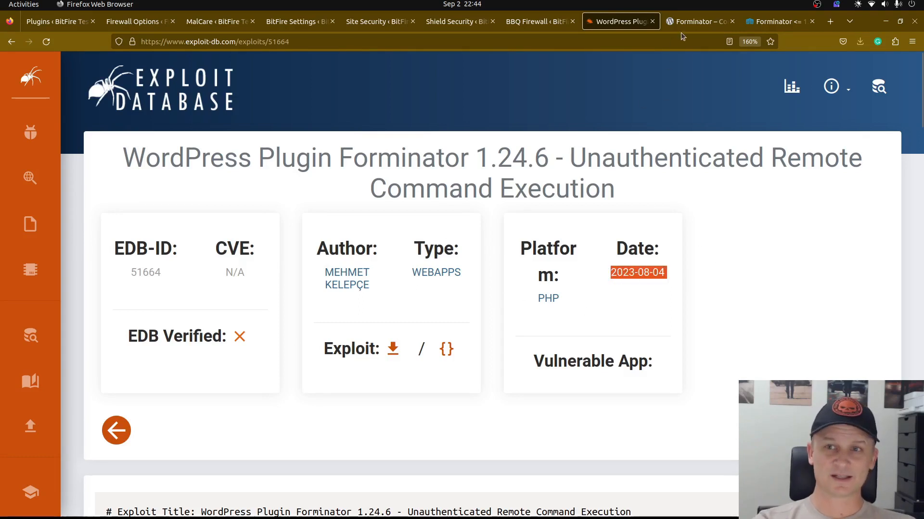
click(697, 21)
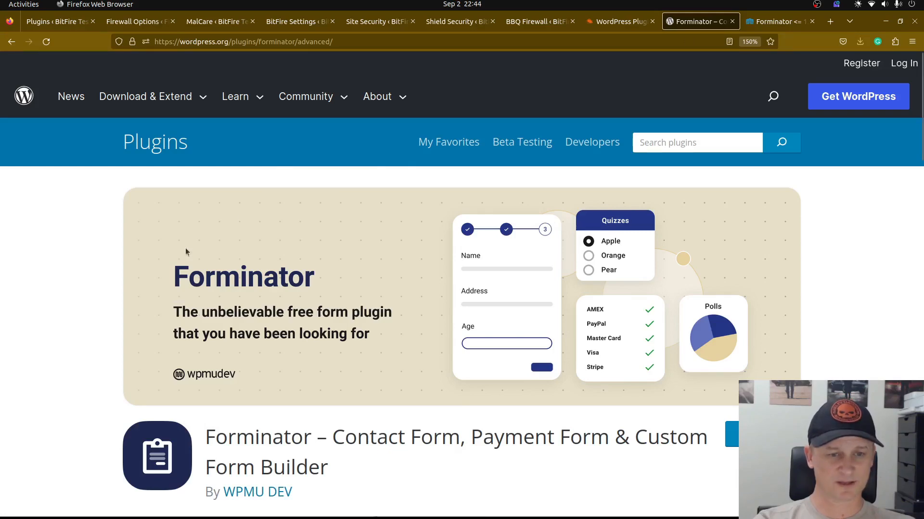
scroll(down, 3)
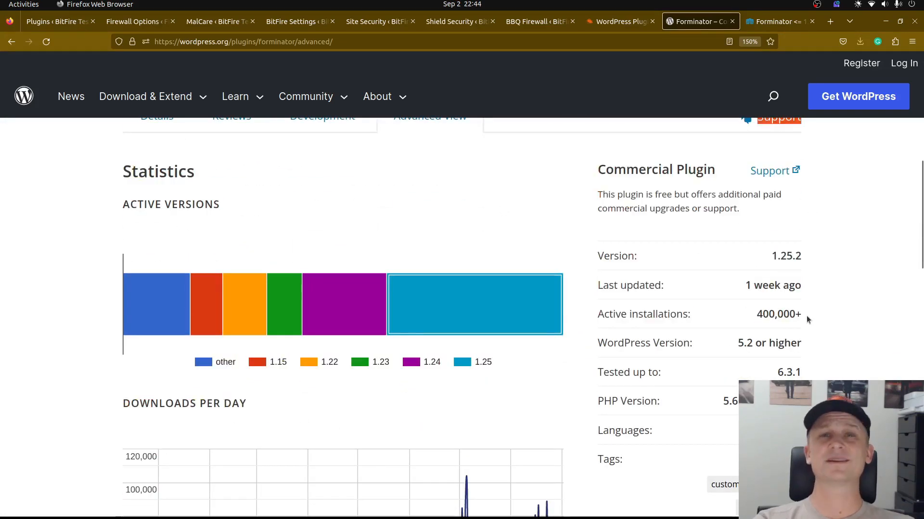
mouse_move(444, 228)
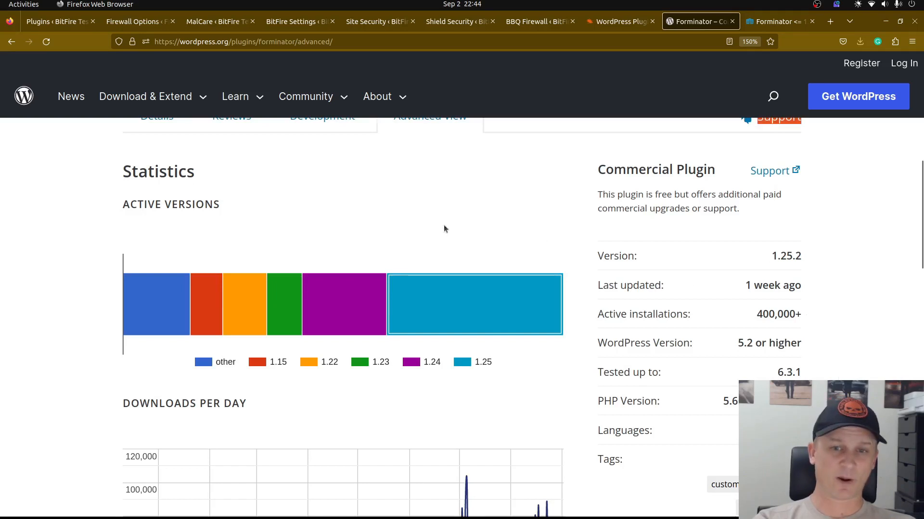
mouse_move(492, 305)
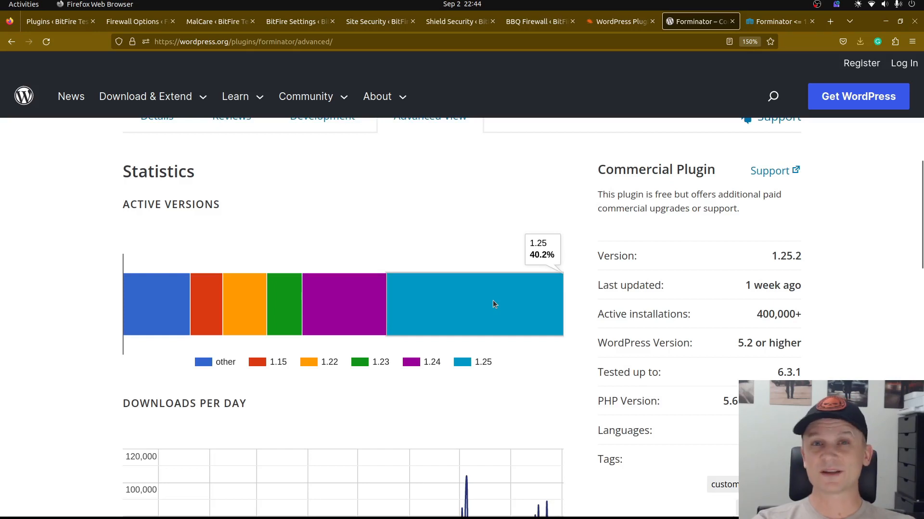
mouse_move(335, 307)
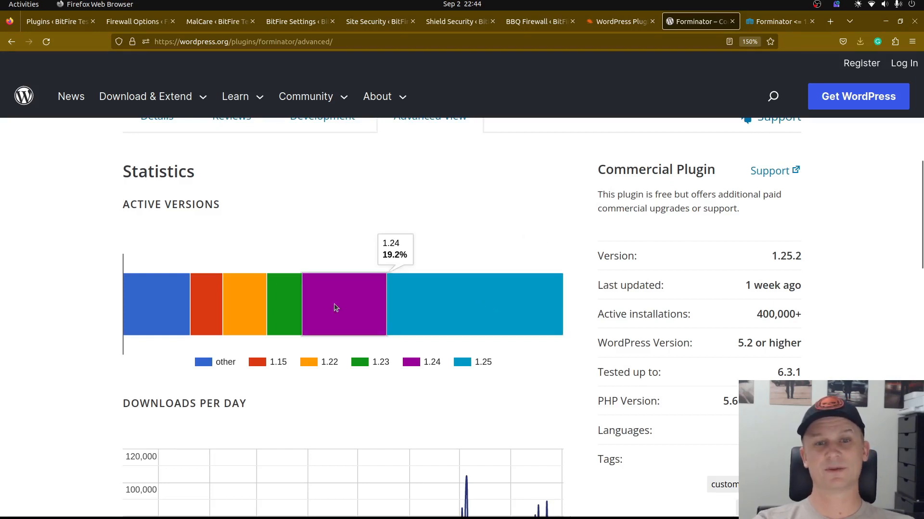
mouse_move(819, 281)
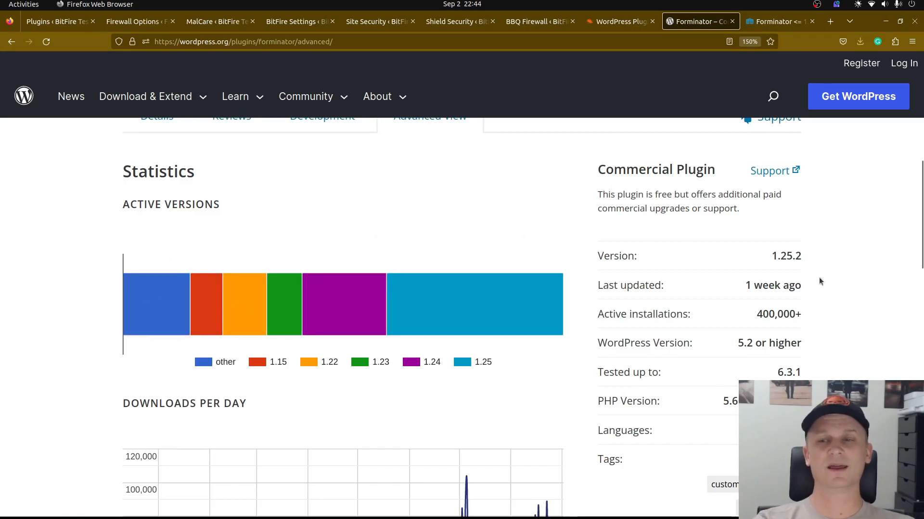
mouse_move(764, 314)
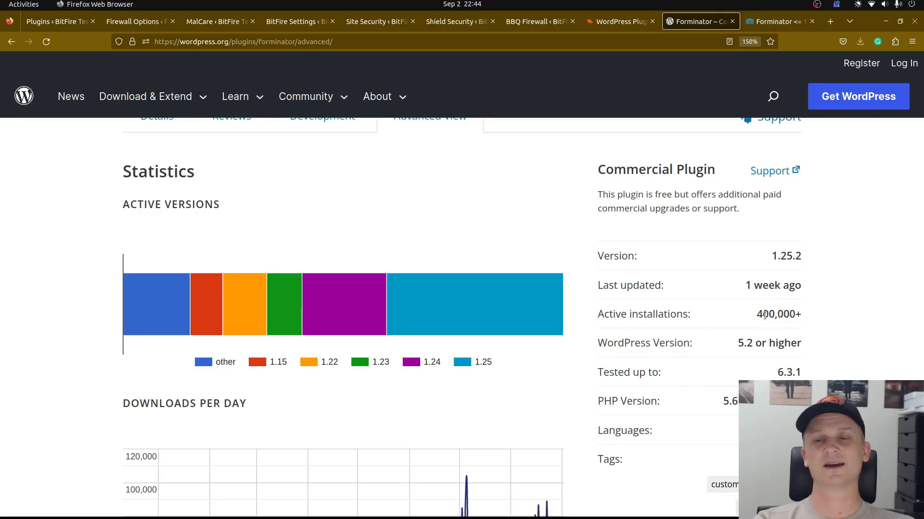
mouse_move(636, 109)
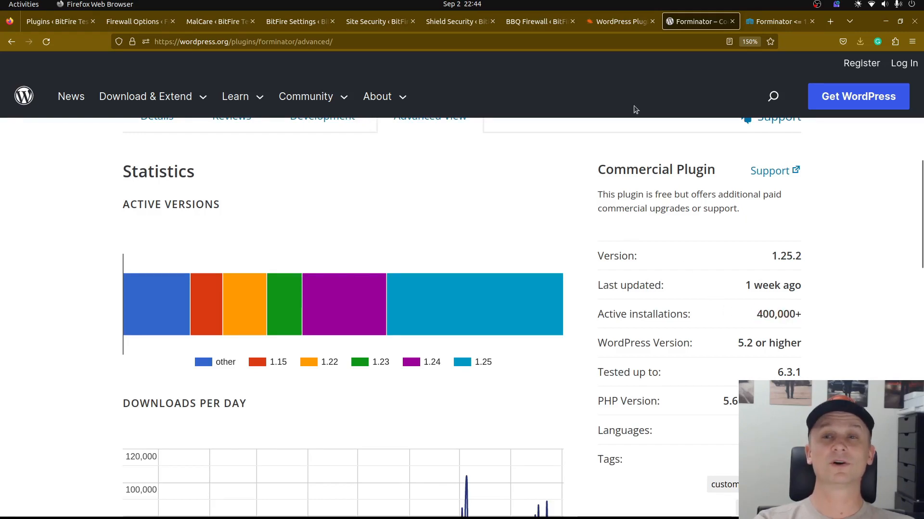
Step: Review the Forminator 1.24.6 exploit's admin-ajax POST request uploading mehmet.php
click(619, 21)
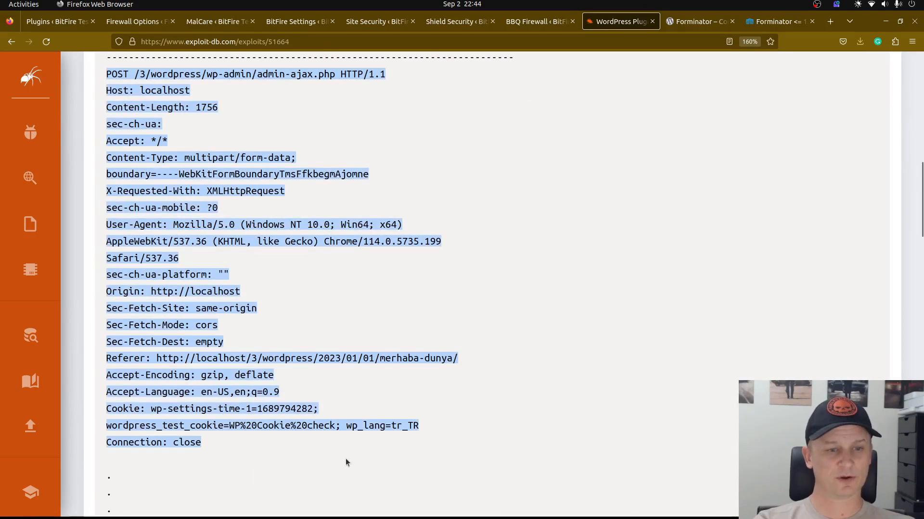
scroll(down, 3)
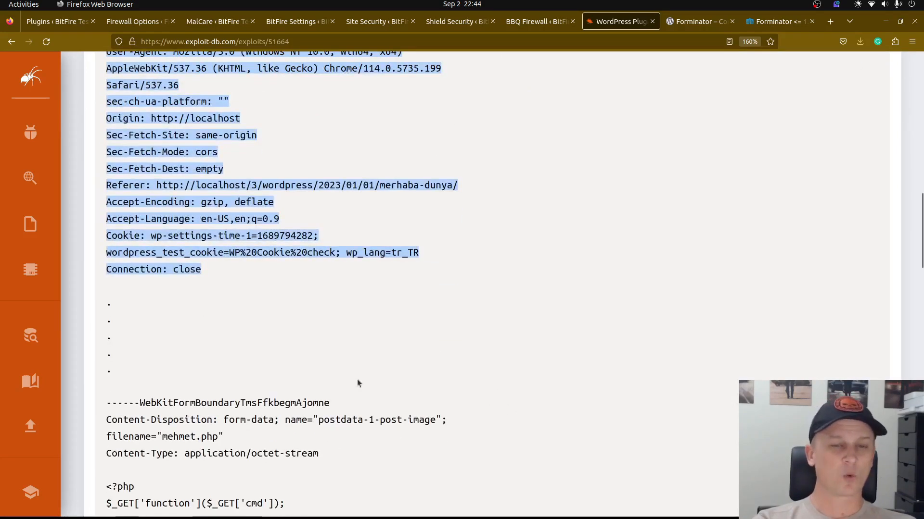
scroll(up, 3)
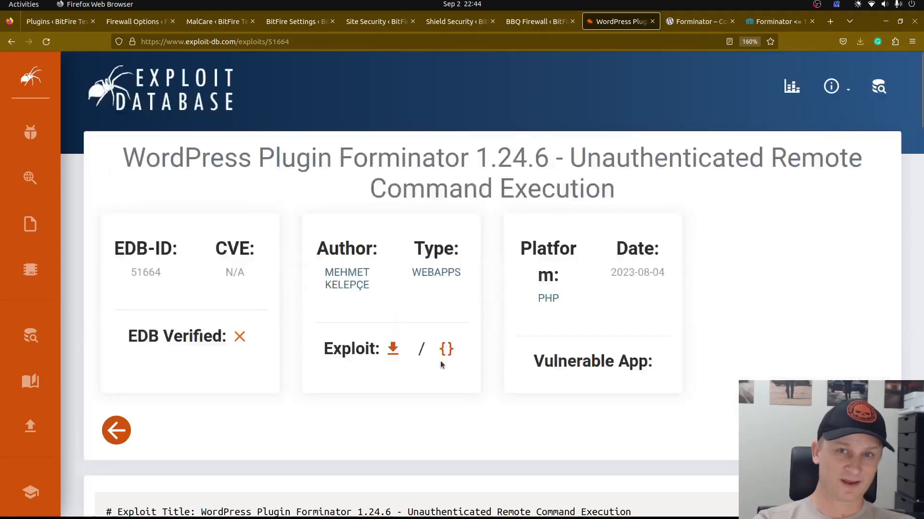
mouse_move(701, 189)
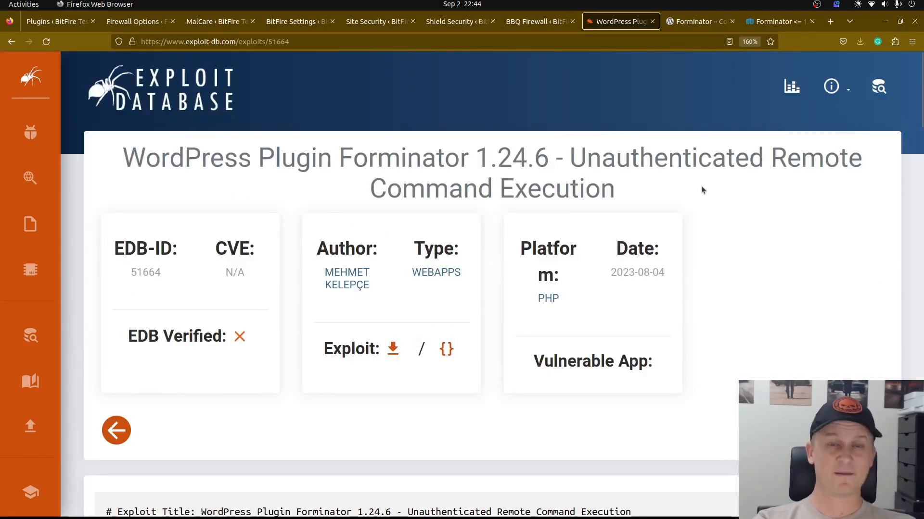
mouse_move(601, 209)
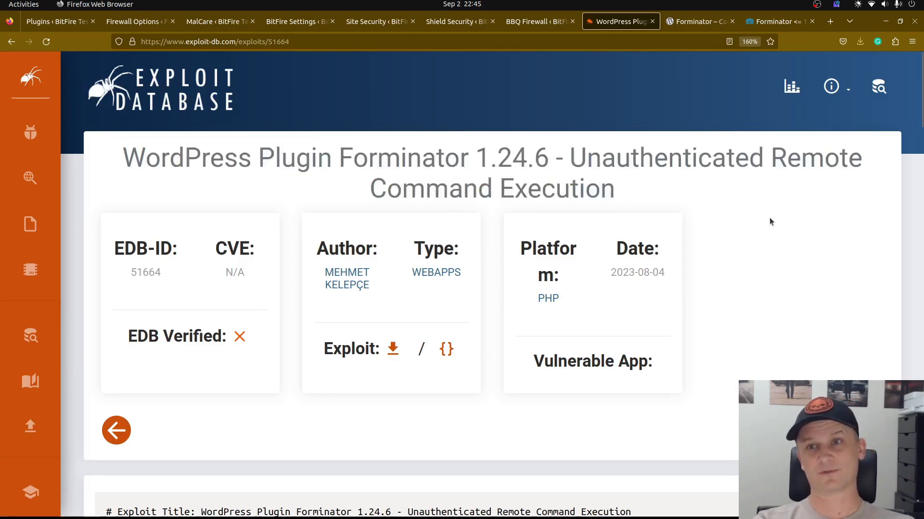
Step: Show Wordfence's CVE-2023-4596 entry for Forminator ≤ 1.24.6, rated 9.8 critical
click(778, 22)
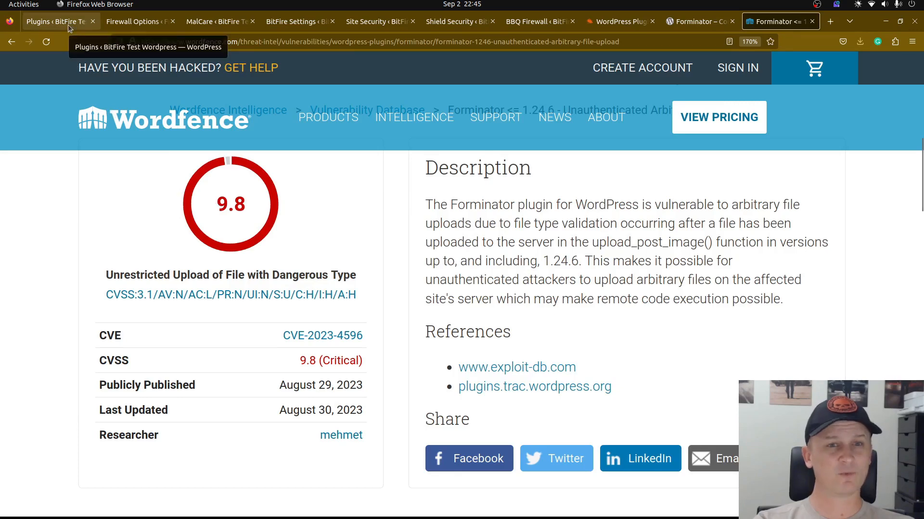
Step: Confirm Forminator 1.24.6 is active beside the firewalls, glancing at MalCare's 7/7 blocked attacks
click(56, 21)
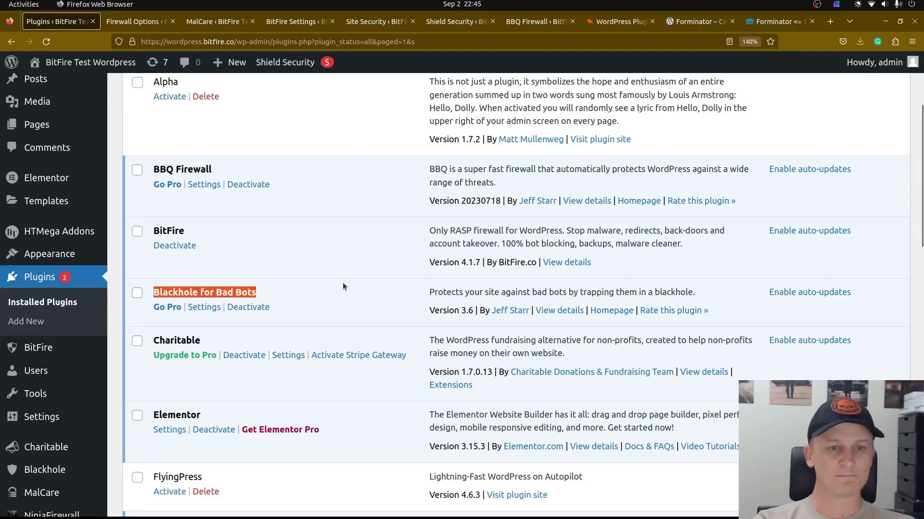
scroll(down, 3)
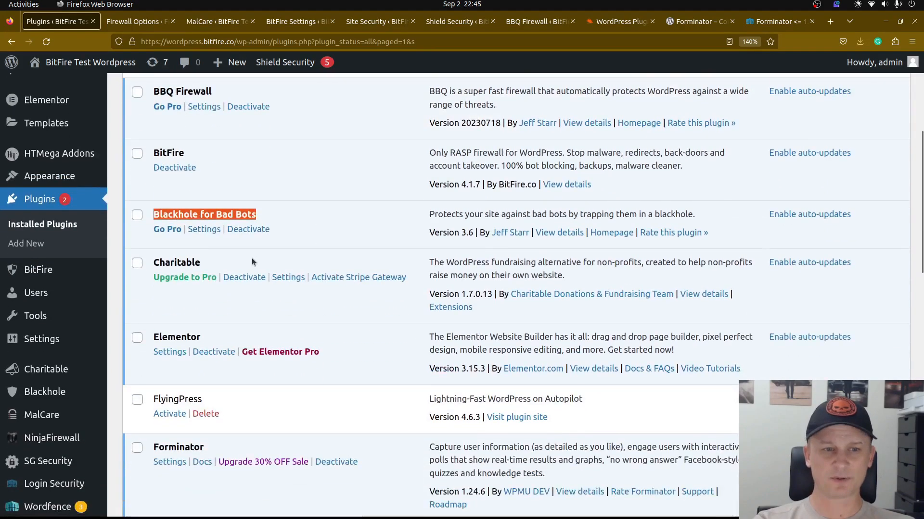
scroll(down, 3)
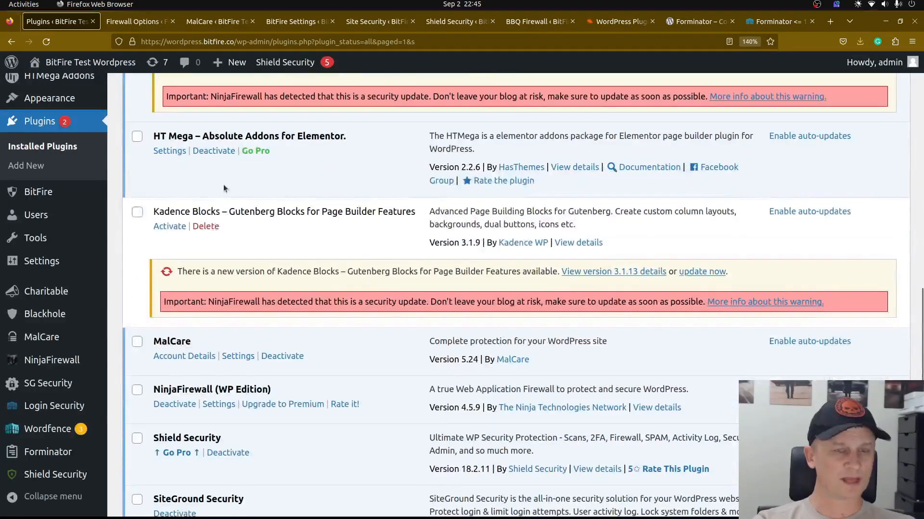
scroll(down, 3)
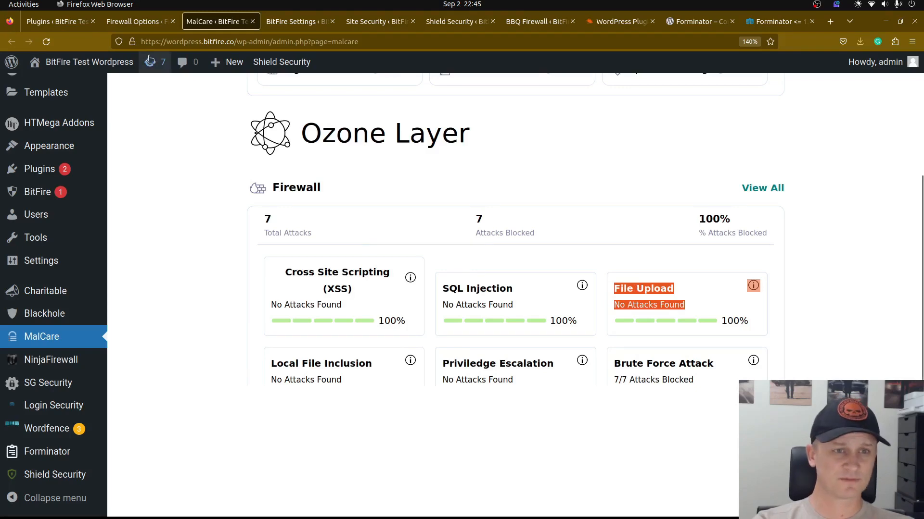
click(56, 21)
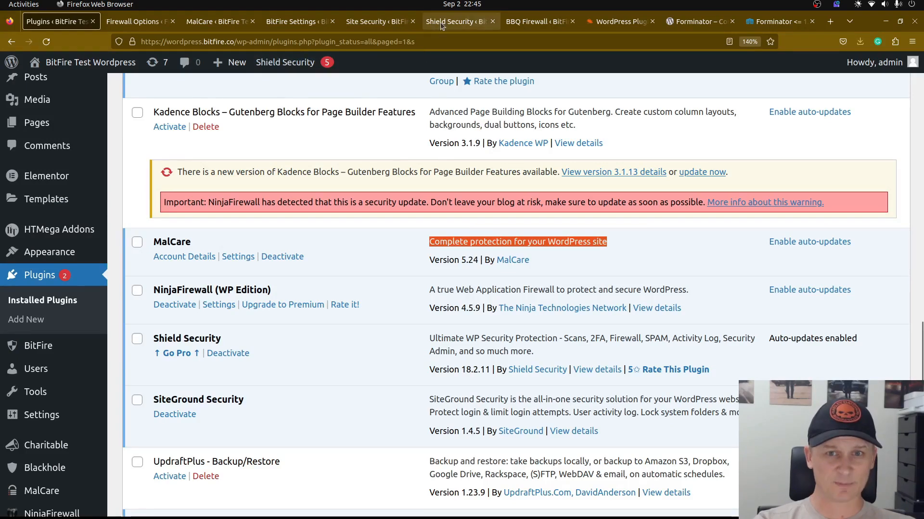
Step: Scroll through NinjaFirewall's firewall policy settings
click(381, 21)
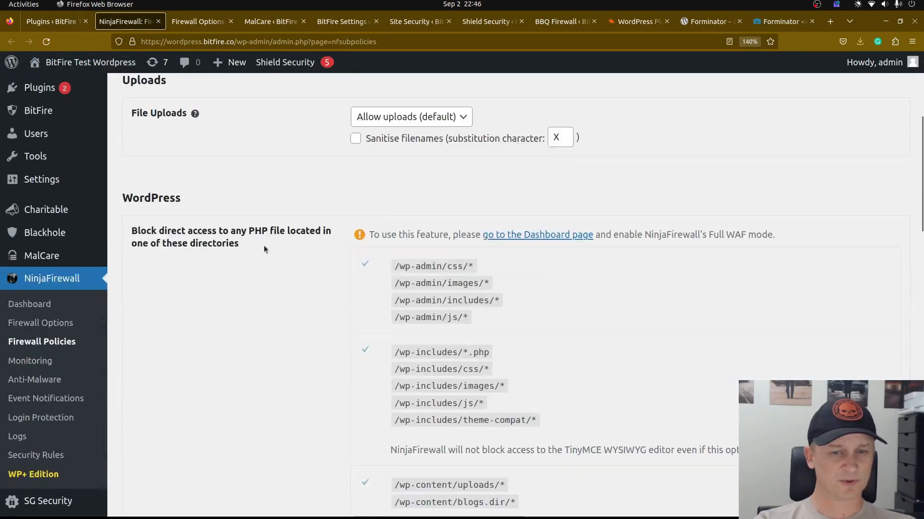
scroll(down, 3)
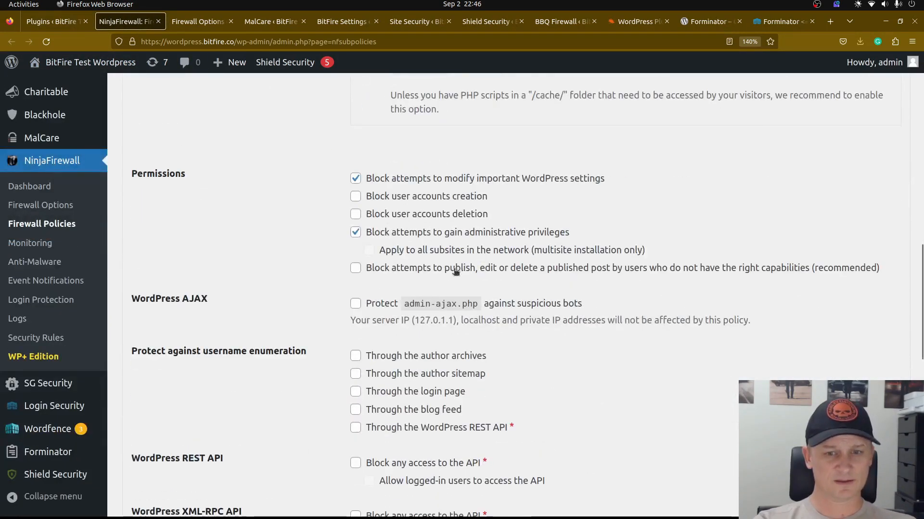
scroll(down, 3)
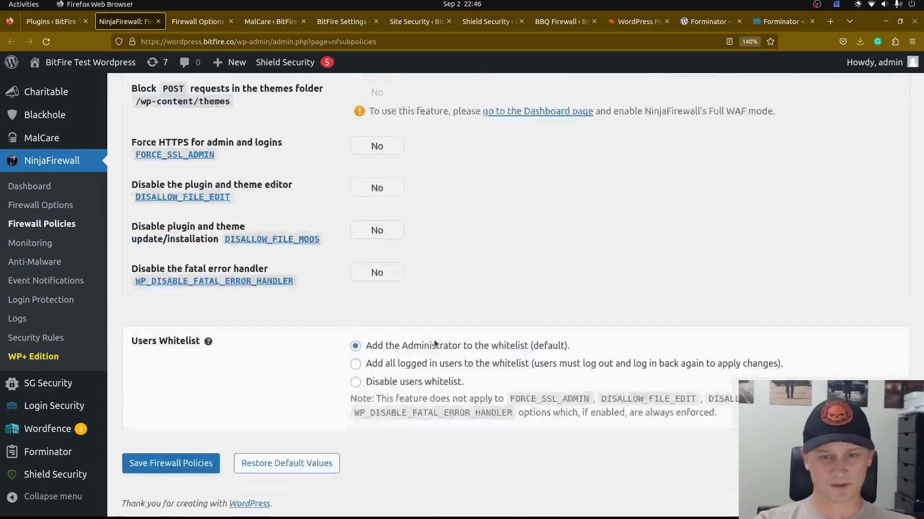
scroll(up, 3)
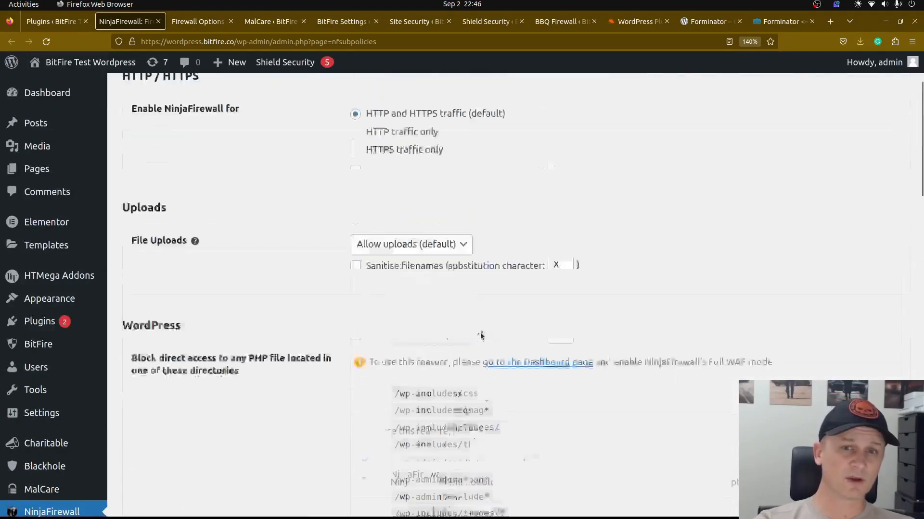
Step: Review the intermediate firewall policies, then bring up the NinjaFirewall dashboard
click(261, 141)
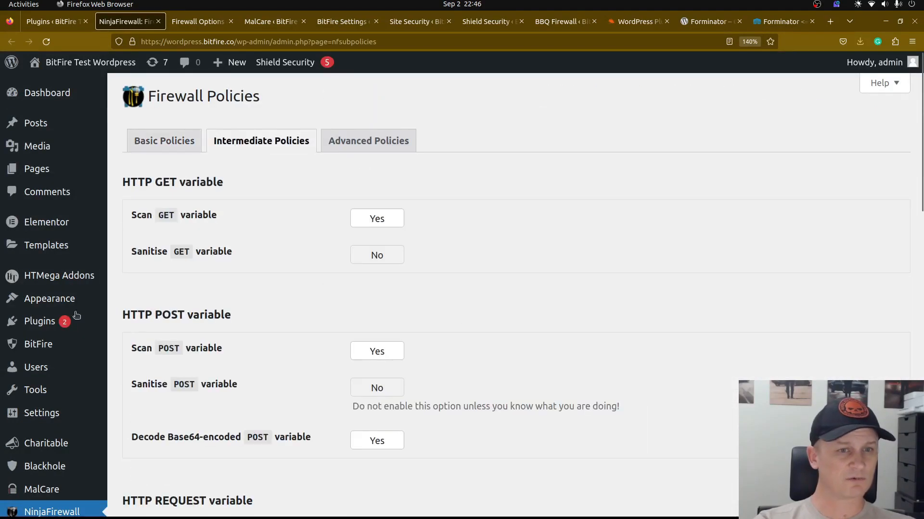
scroll(down, 3)
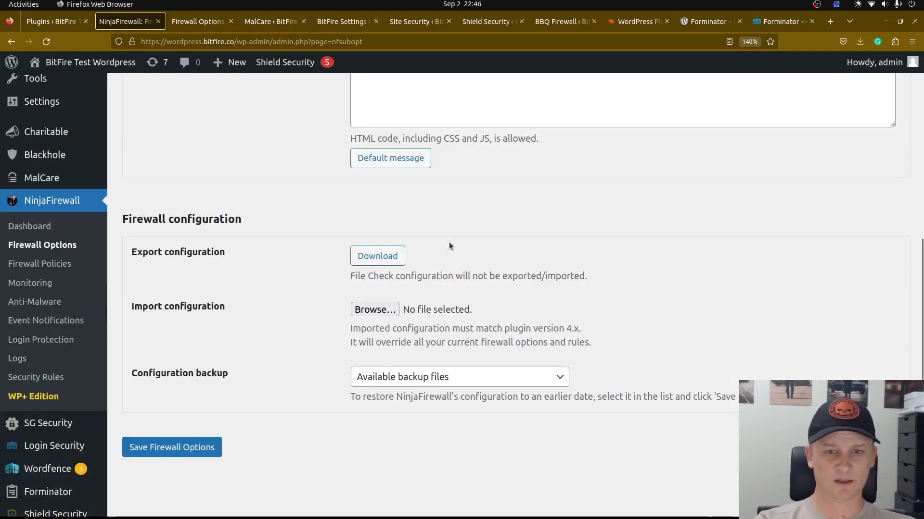
scroll(up, 3)
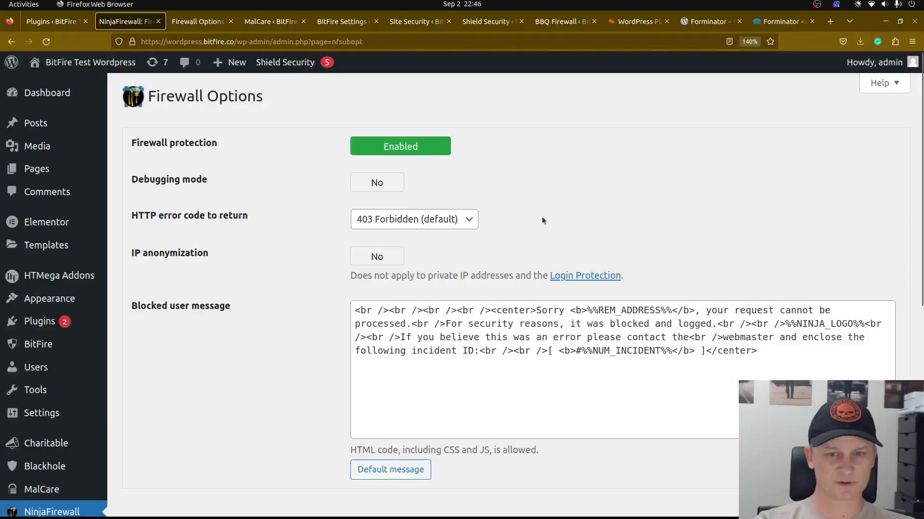
scroll(down, 3)
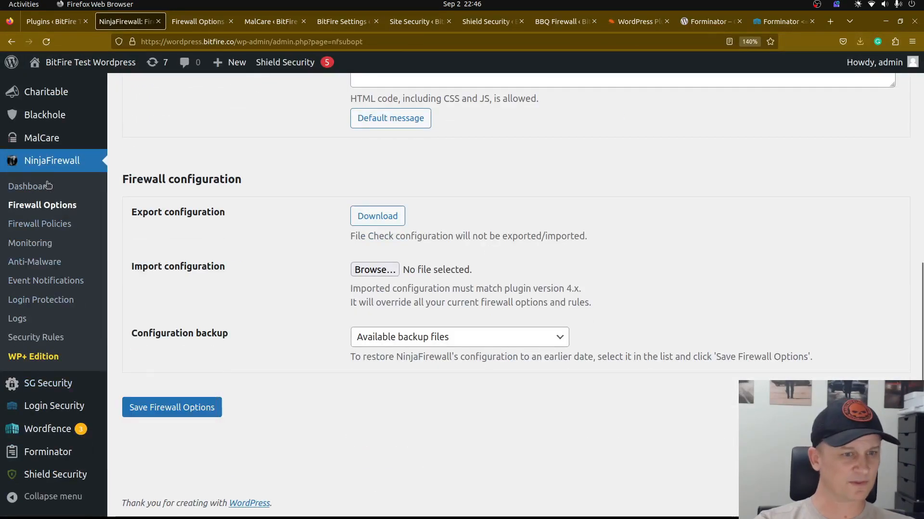
click(29, 186)
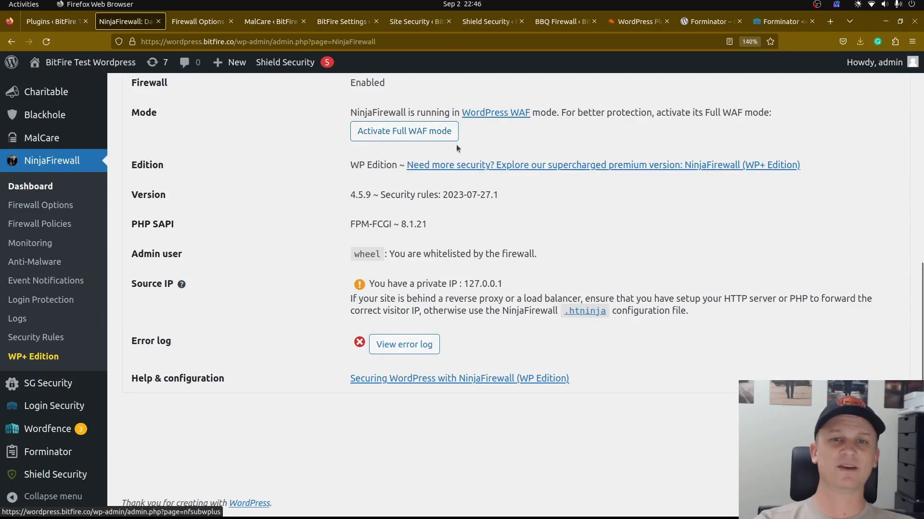
mouse_move(465, 142)
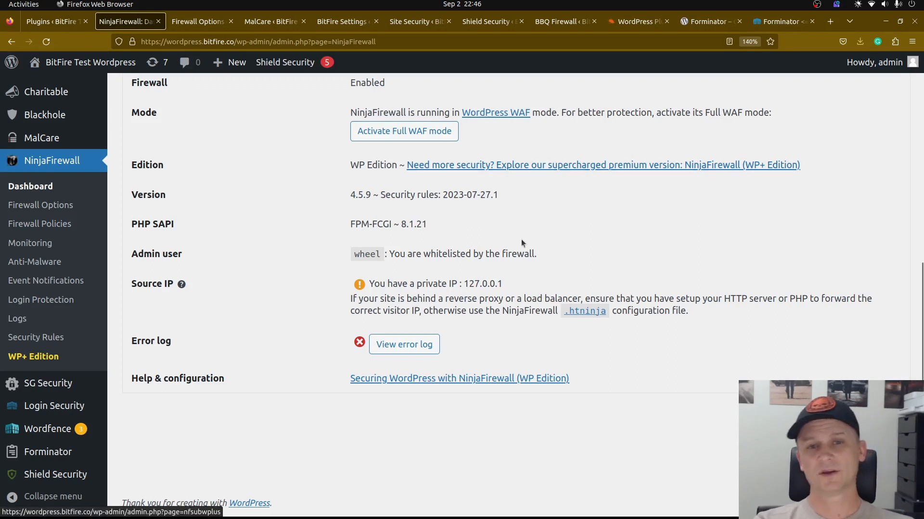
mouse_move(404, 131)
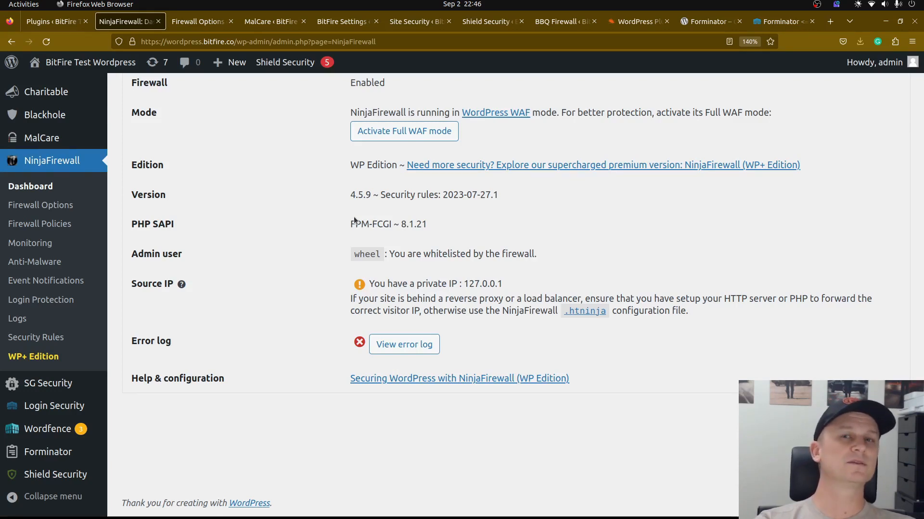
mouse_move(299, 178)
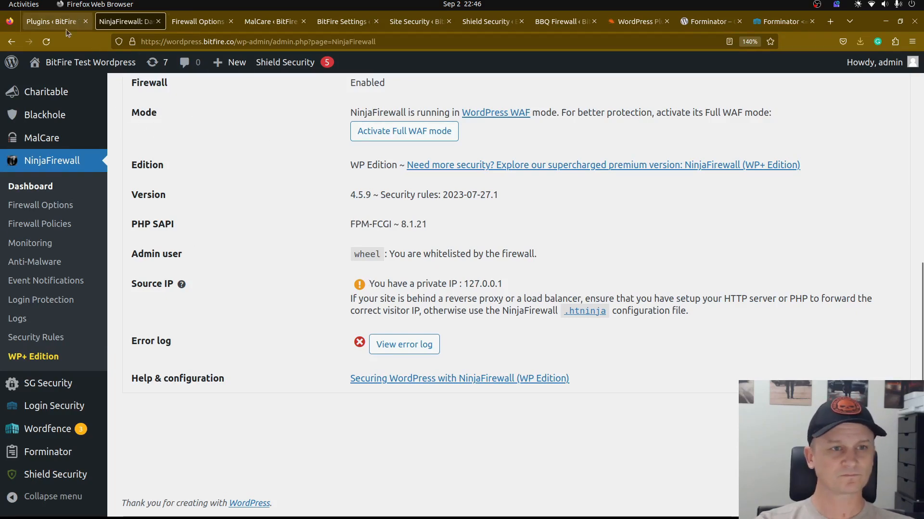
Step: Skim the exploit-forminator.php script in VS Code
click(53, 22)
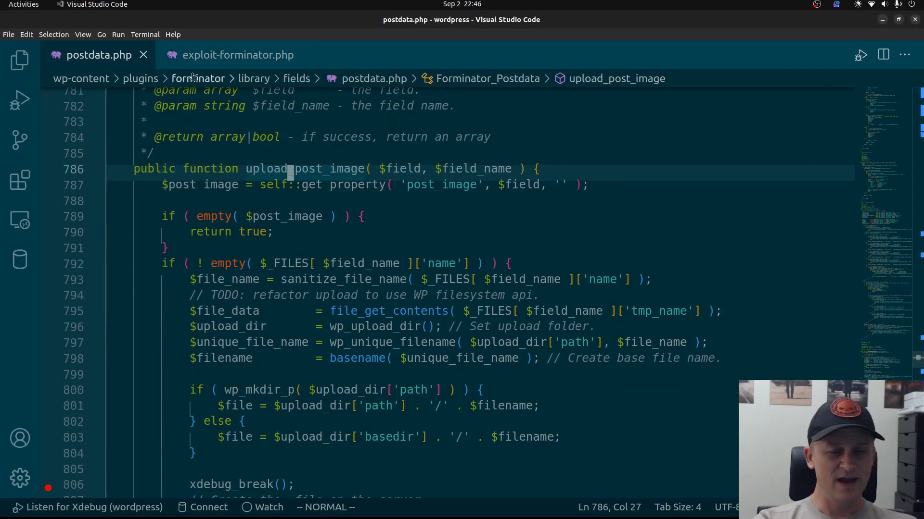
mouse_move(265, 164)
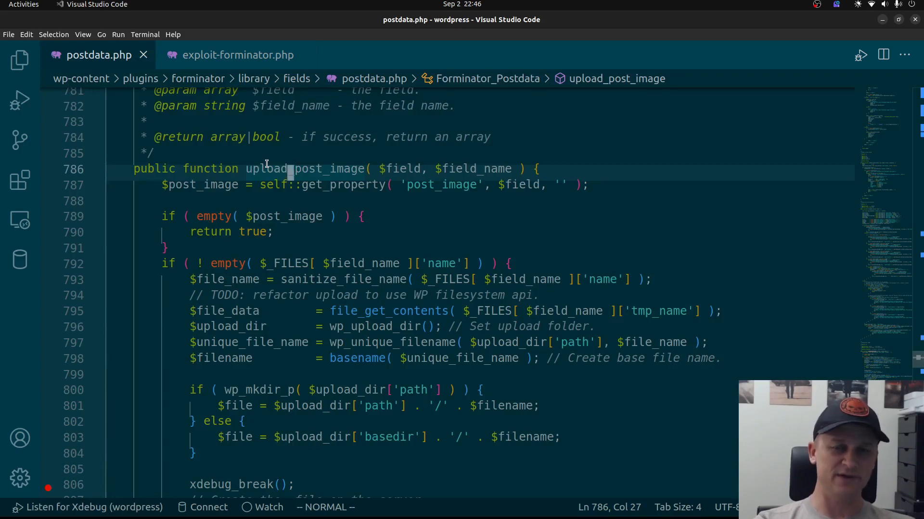
click(237, 55)
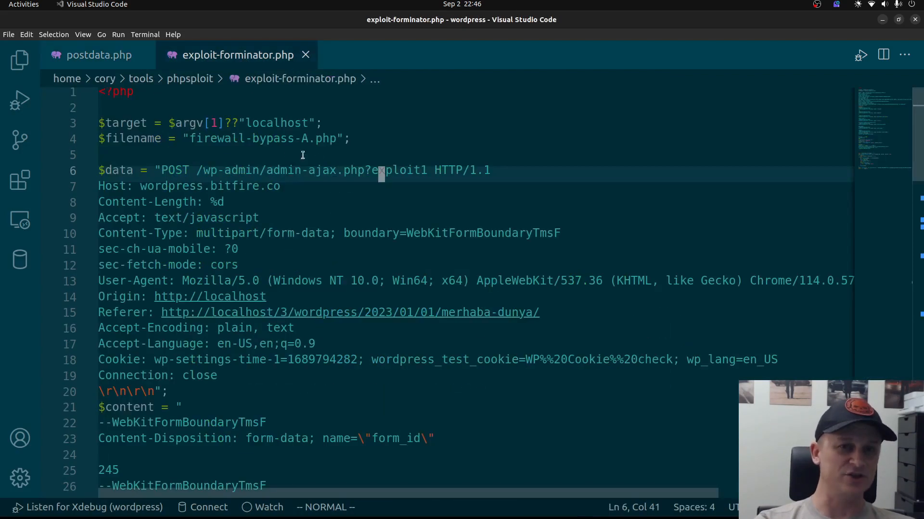
scroll(down, 3)
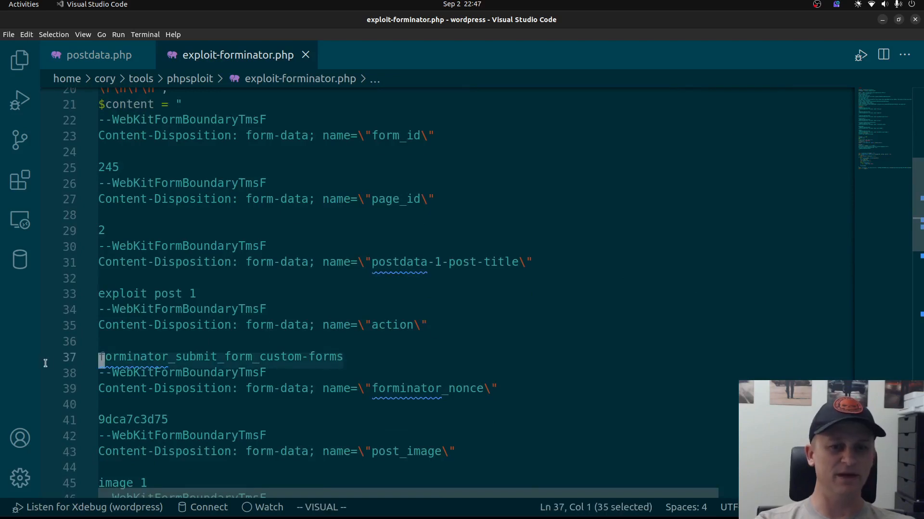
Step: In postdata.php, trace upload_post_image's file name checks, upload folder and file_put_contents call
click(99, 55)
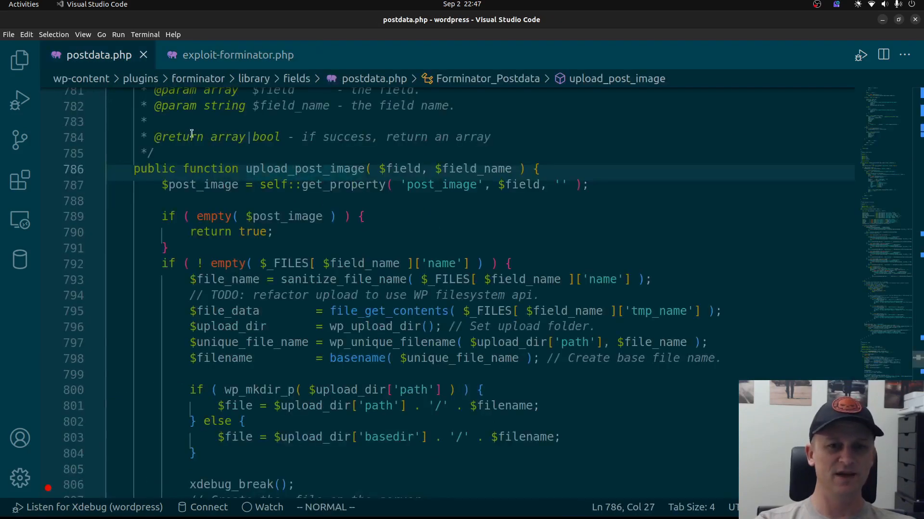
scroll(down, 3)
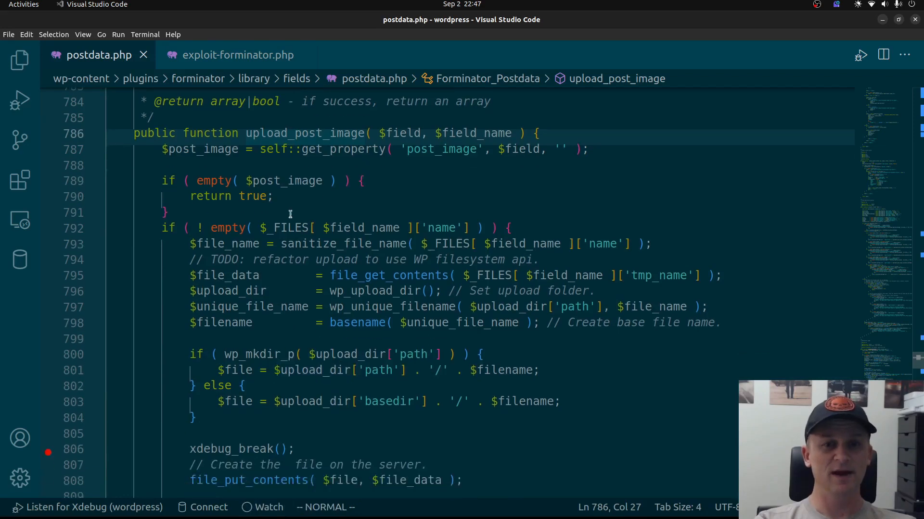
click(557, 233)
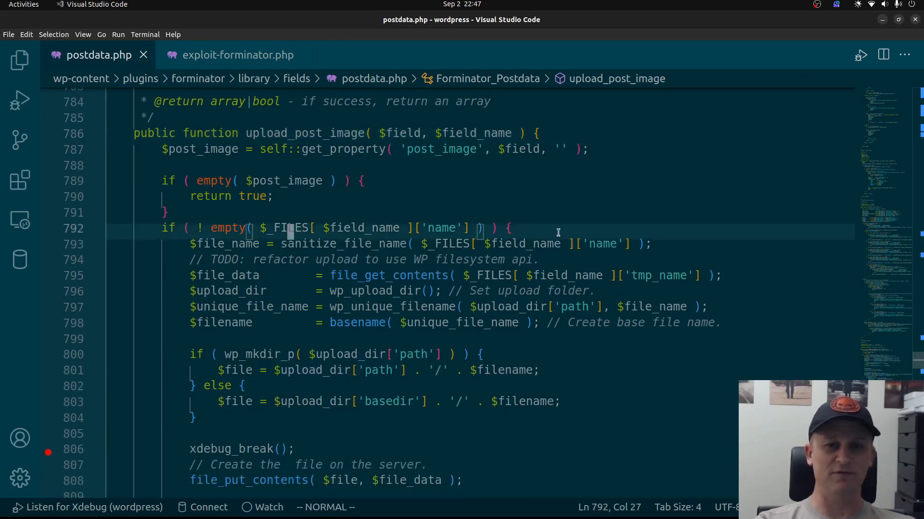
click(332, 243)
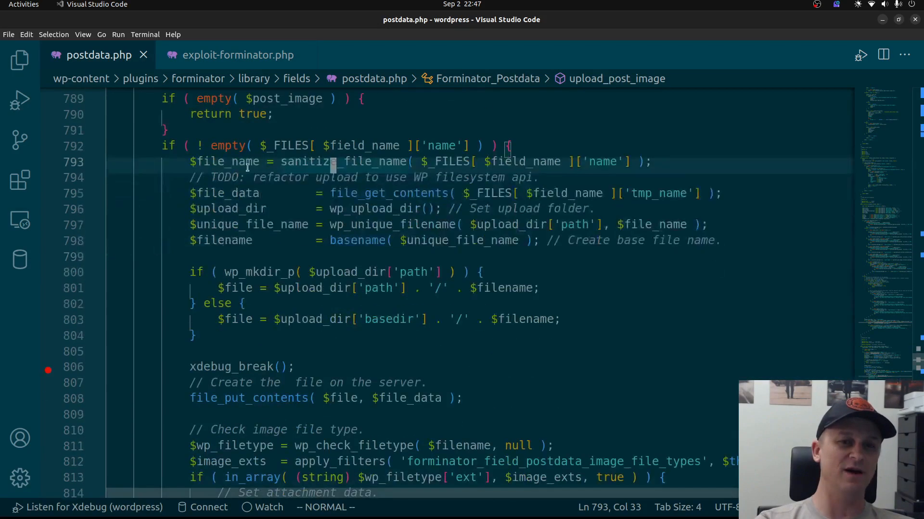
click(226, 208)
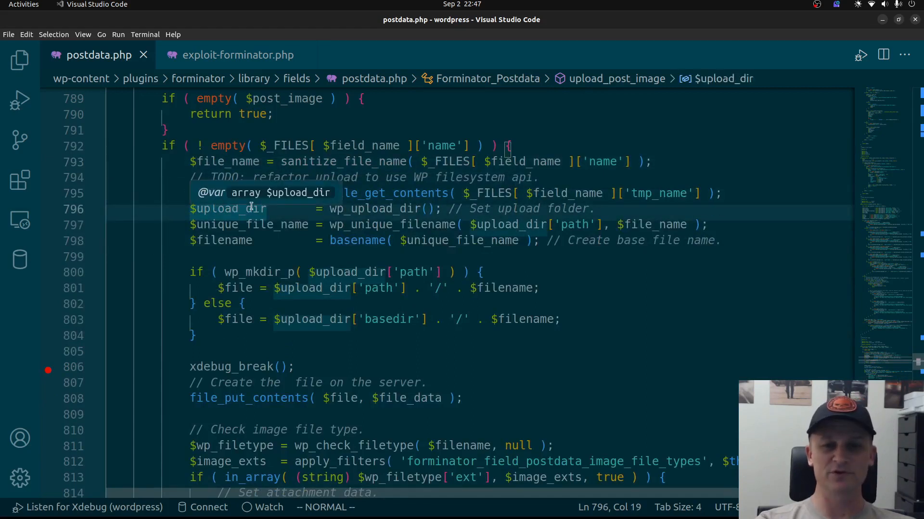
mouse_move(228, 247)
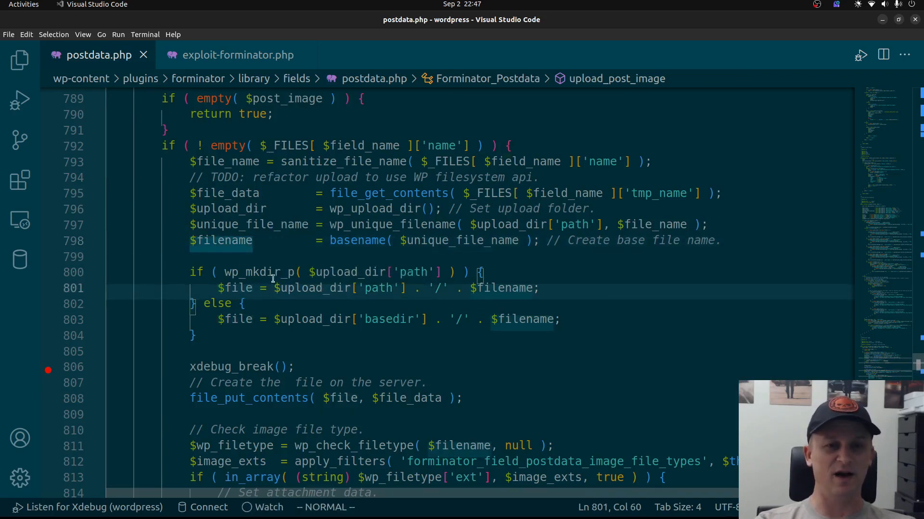
scroll(down, 3)
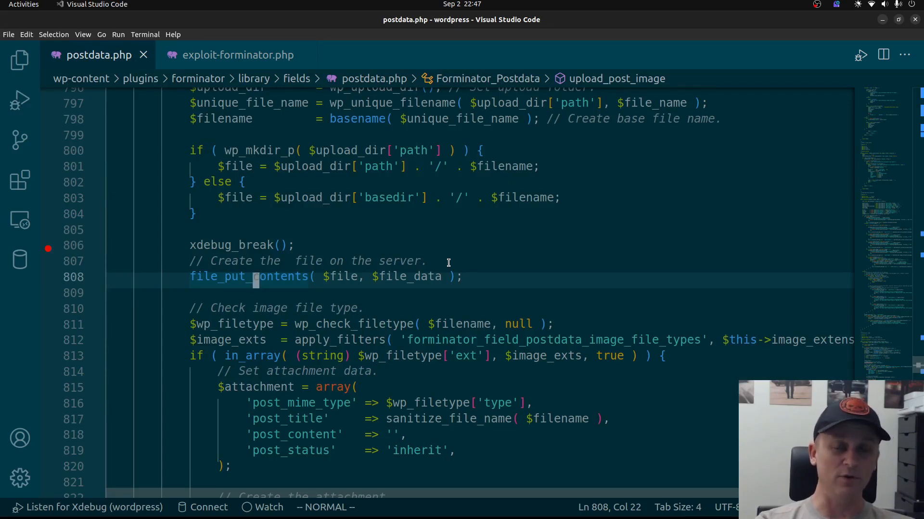
scroll(down, 3)
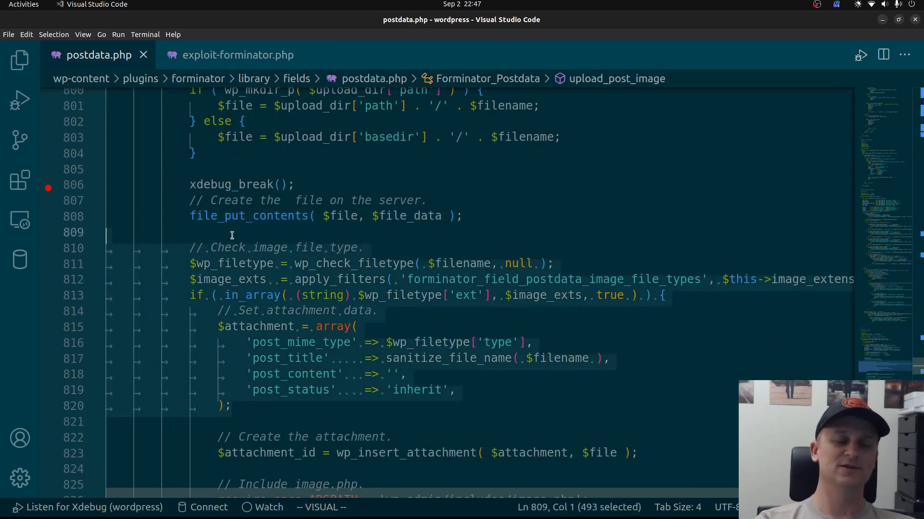
key(Escape)
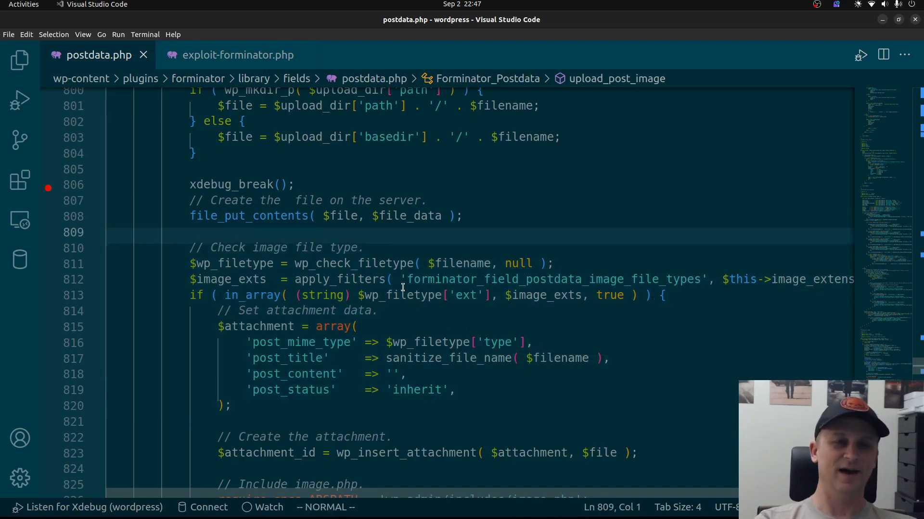
click(237, 54)
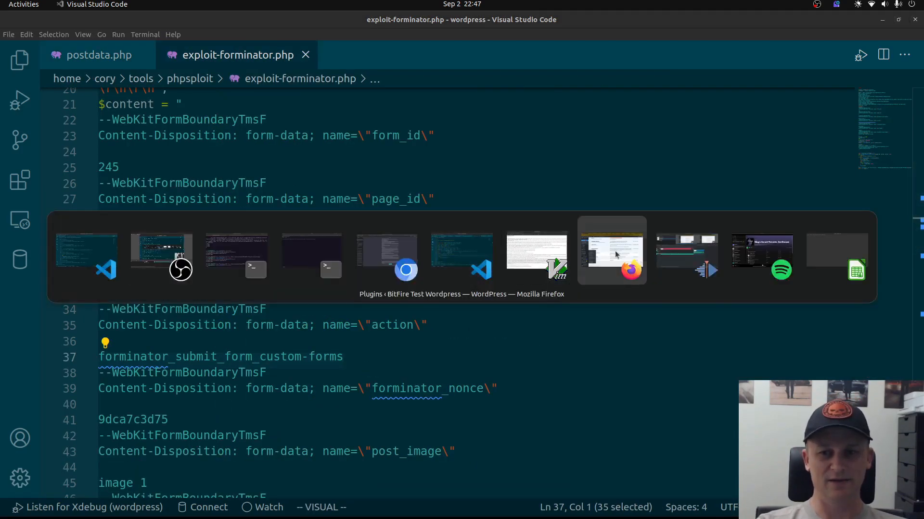
Step: Scroll through the Exploit Database entry's Forminator 1.24.6 HTTP request in Firefox
click(611, 254)
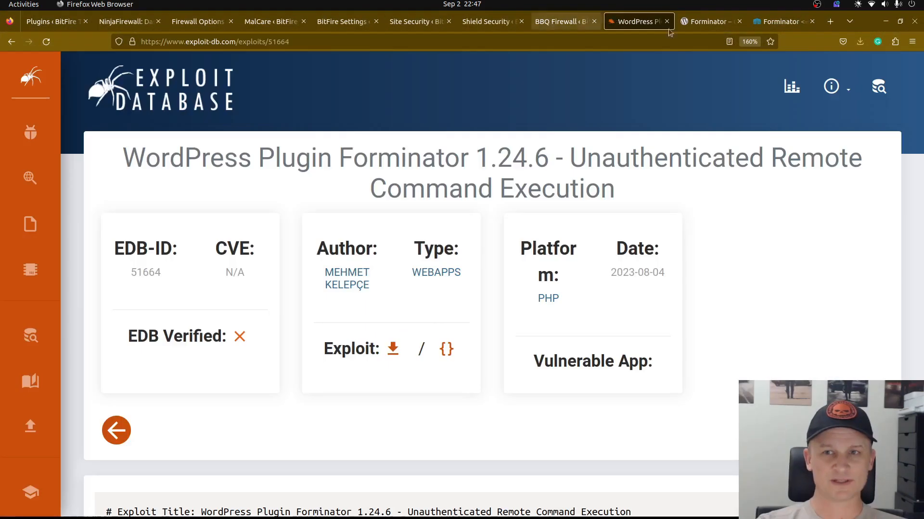
scroll(down, 3)
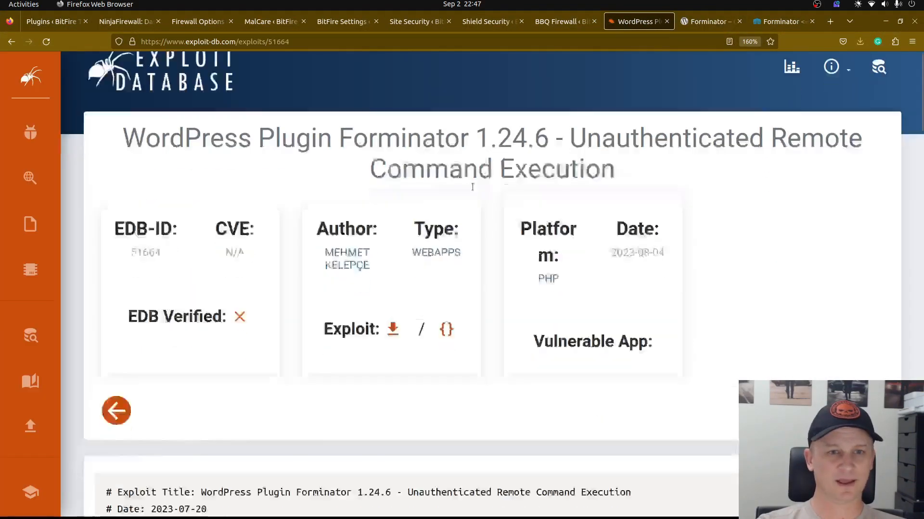
scroll(down, 3)
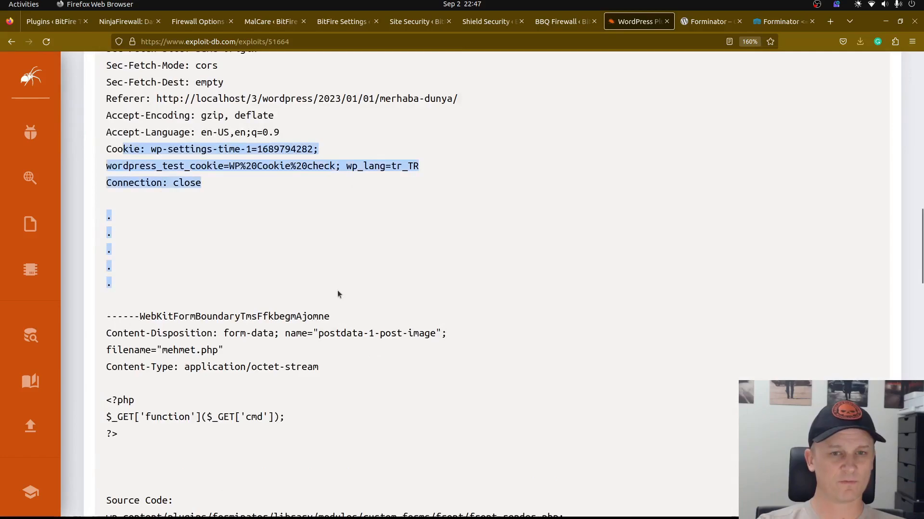
scroll(up, 3)
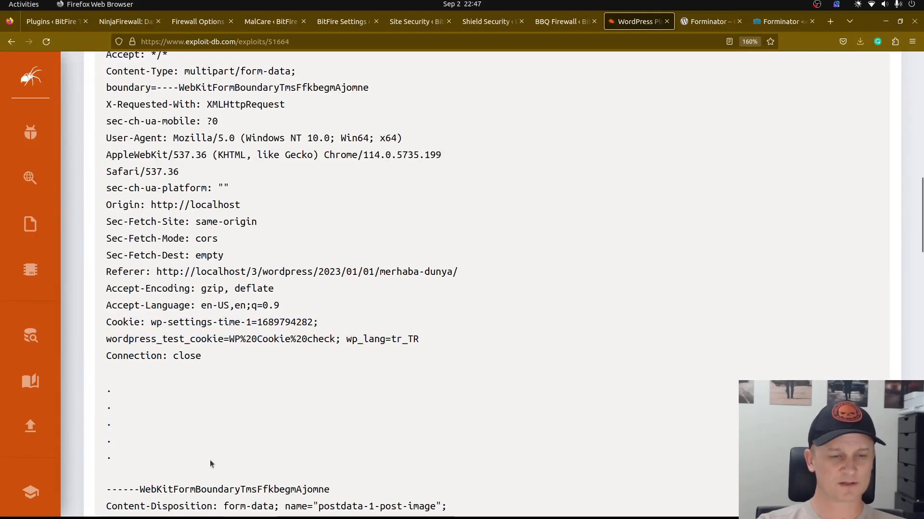
scroll(up, 3)
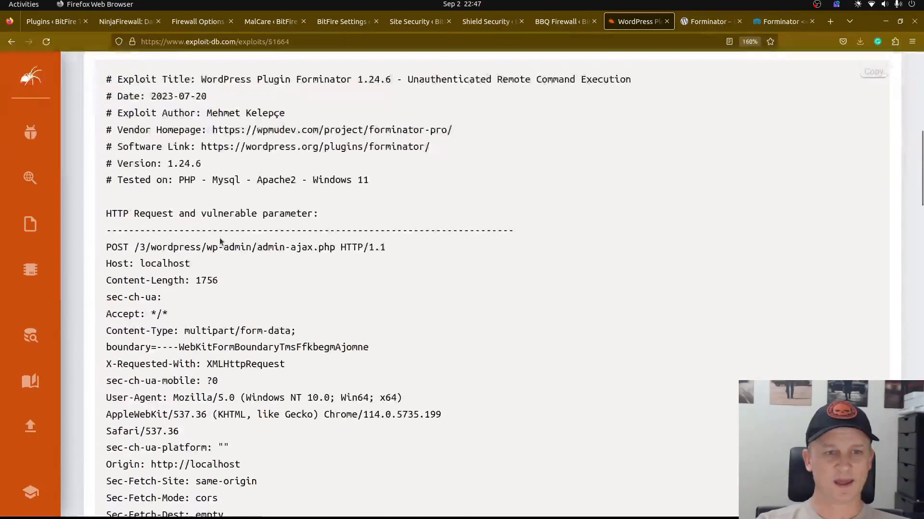
scroll(down, 3)
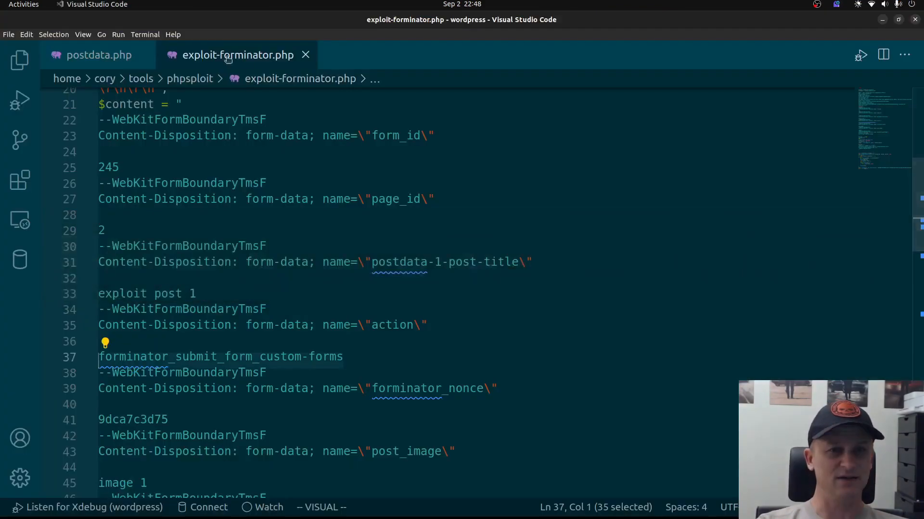
Step: Check exploit-forminator.php keeps $chunk_size = 0 with the 1024*1024 line commented out
scroll(up, 3)
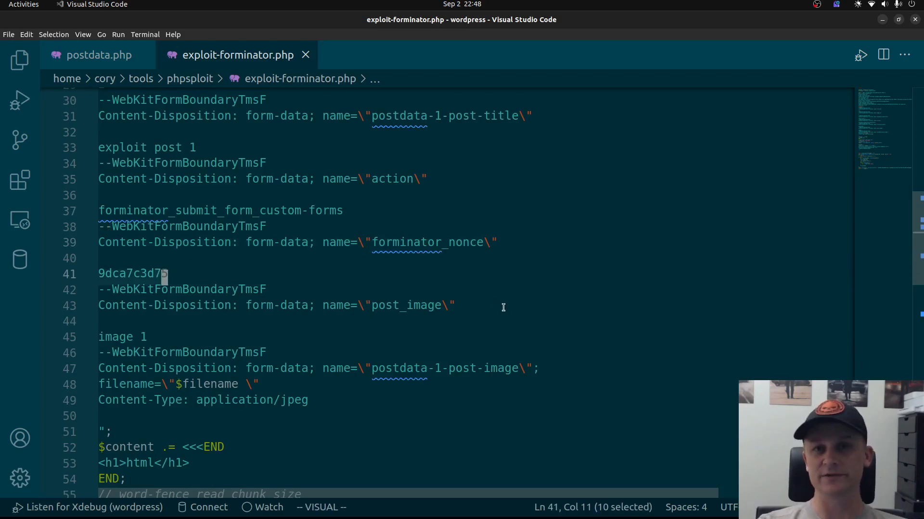
scroll(down, 3)
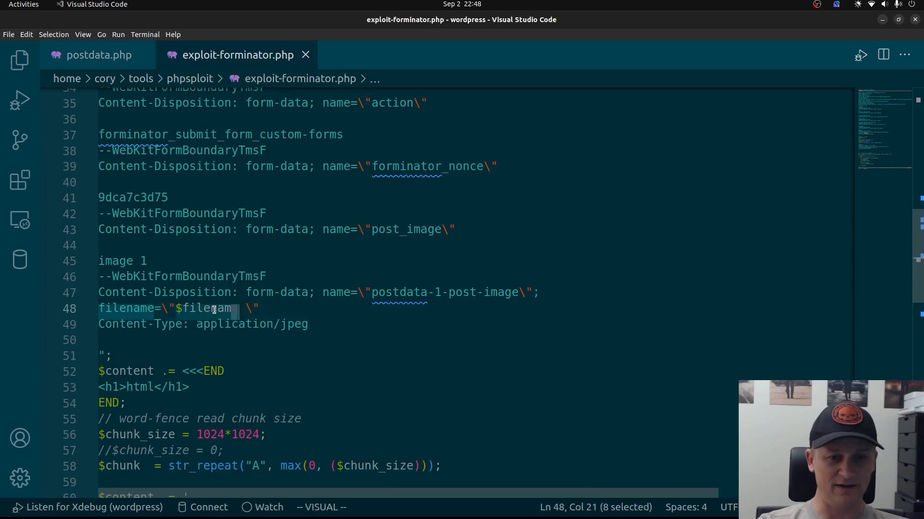
scroll(up, 3)
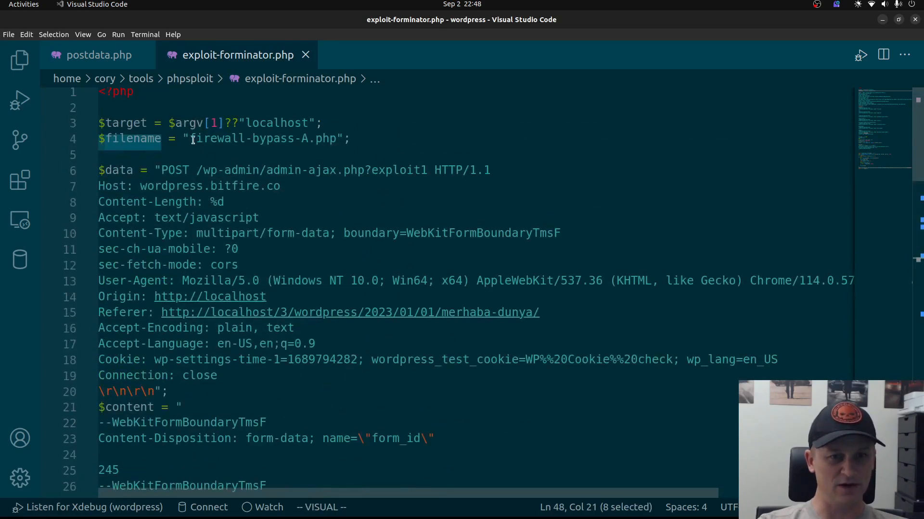
scroll(down, 3)
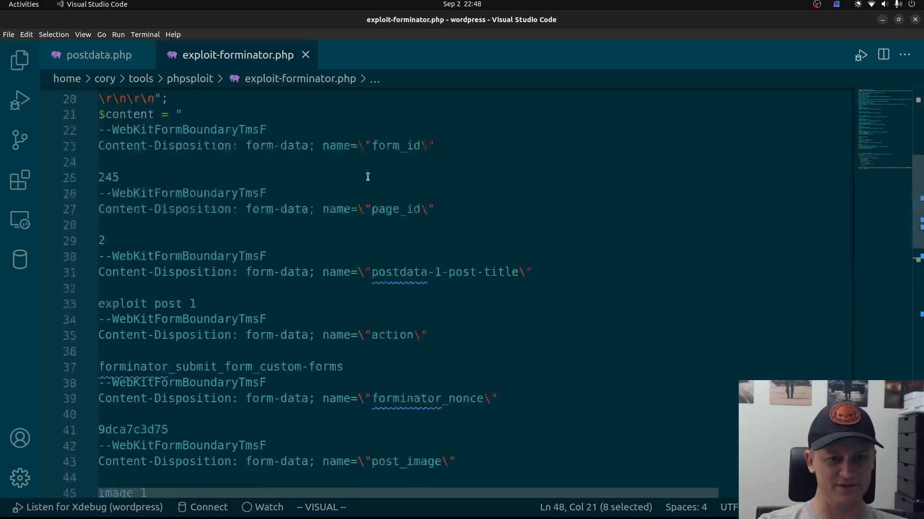
scroll(down, 3)
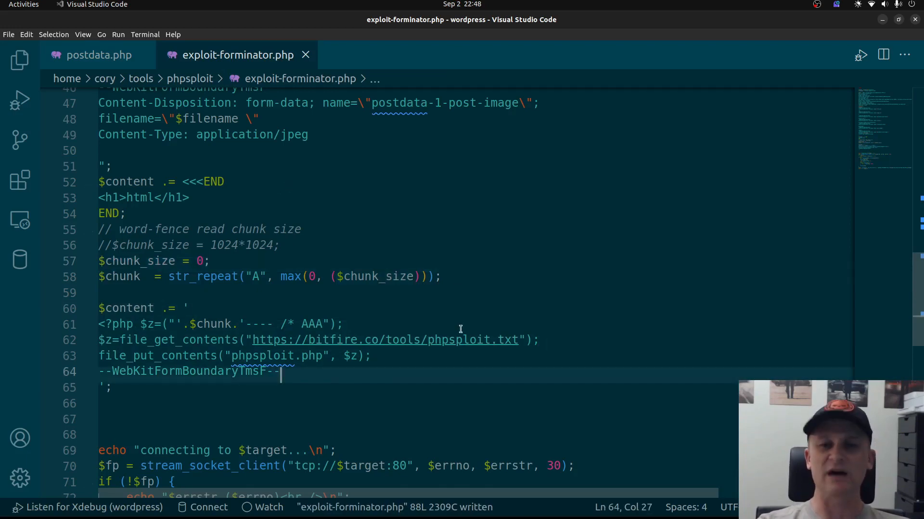
mouse_move(259, 347)
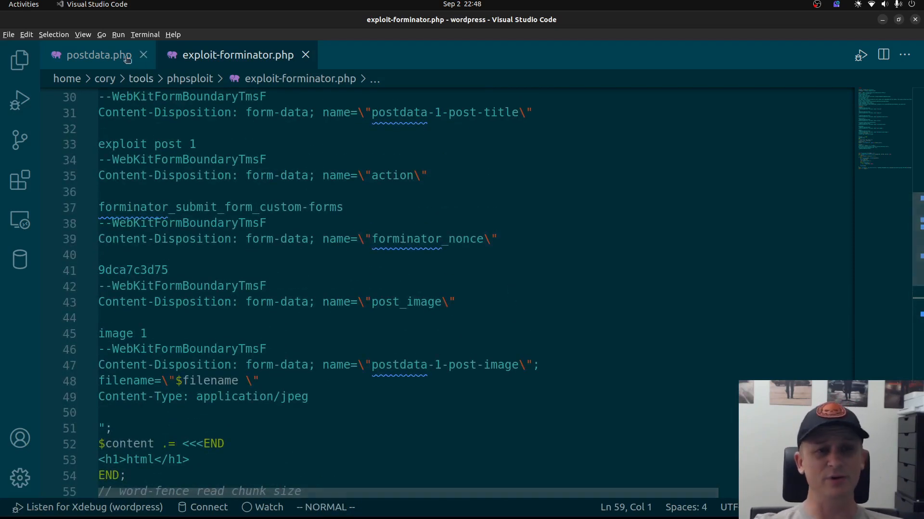
click(97, 55)
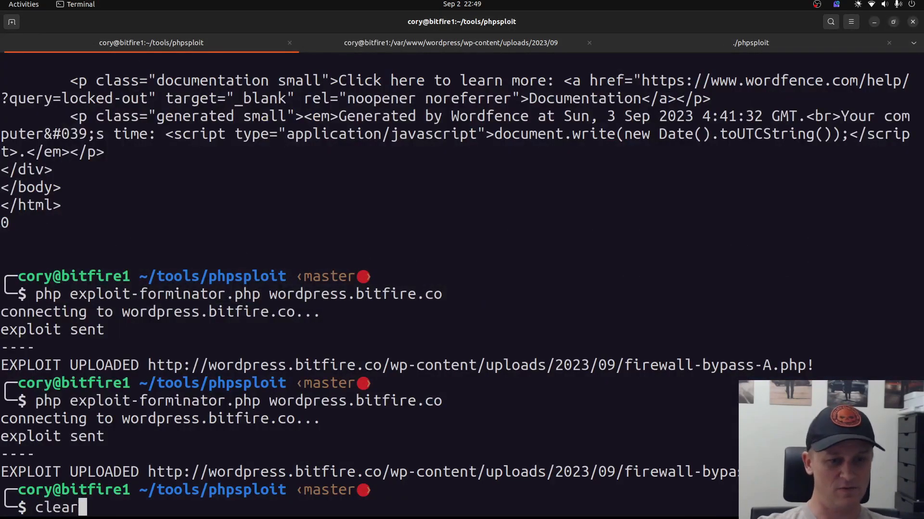
Step: Delete every file in the 2023/09 uploads folder with rm -f *, confirming with y
click(451, 42)
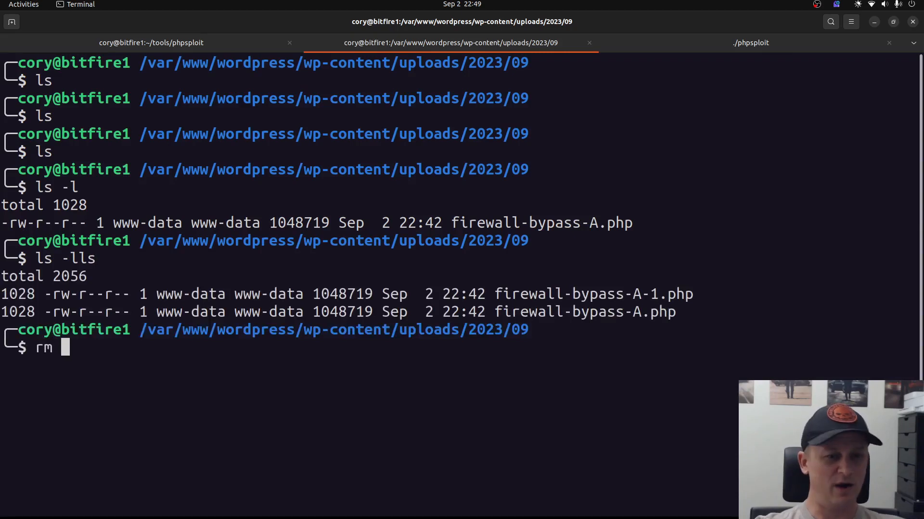
text(-f *)
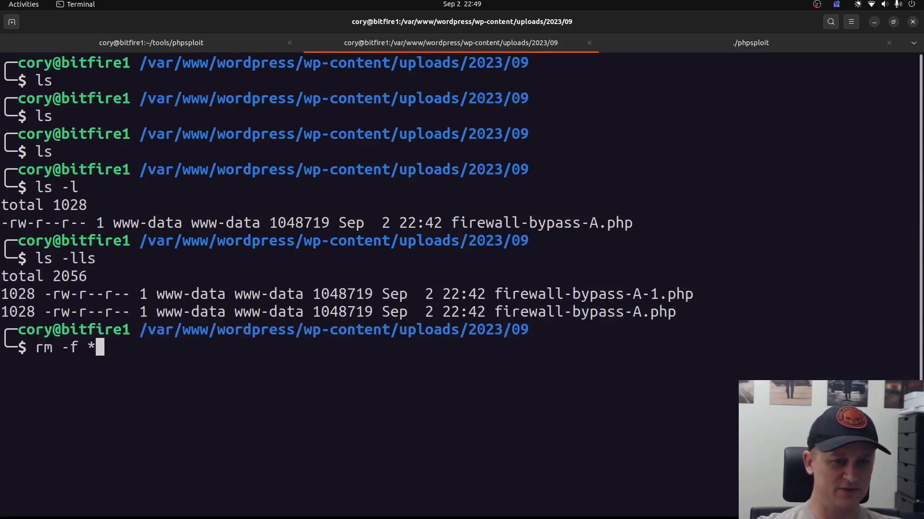
key(Return)
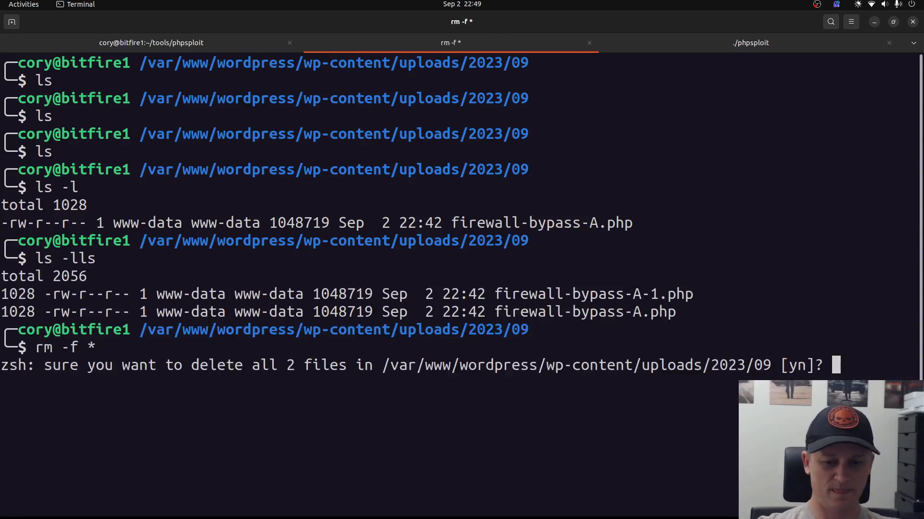
text(y)
text(ls -lart)
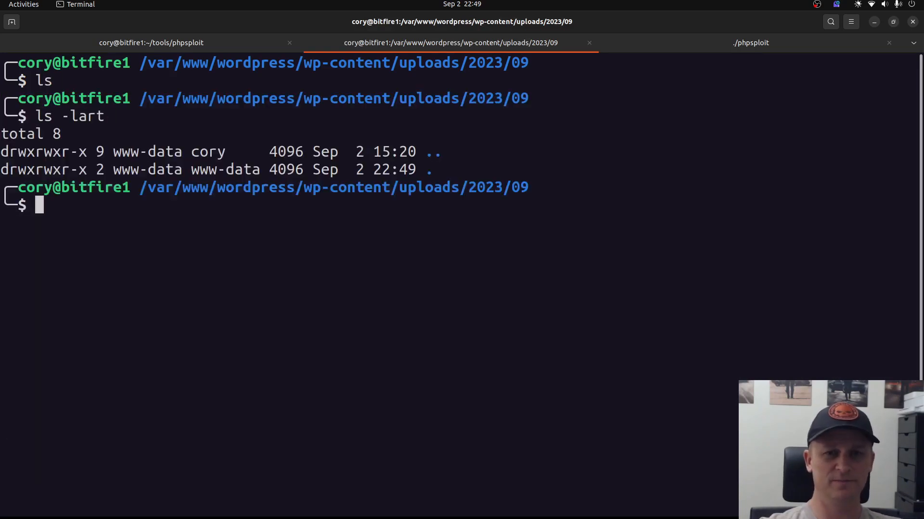
Step: Run php exploit-forminator.php wordpress.bitfire.co and highlight the 403 Forbidden response
click(150, 42)
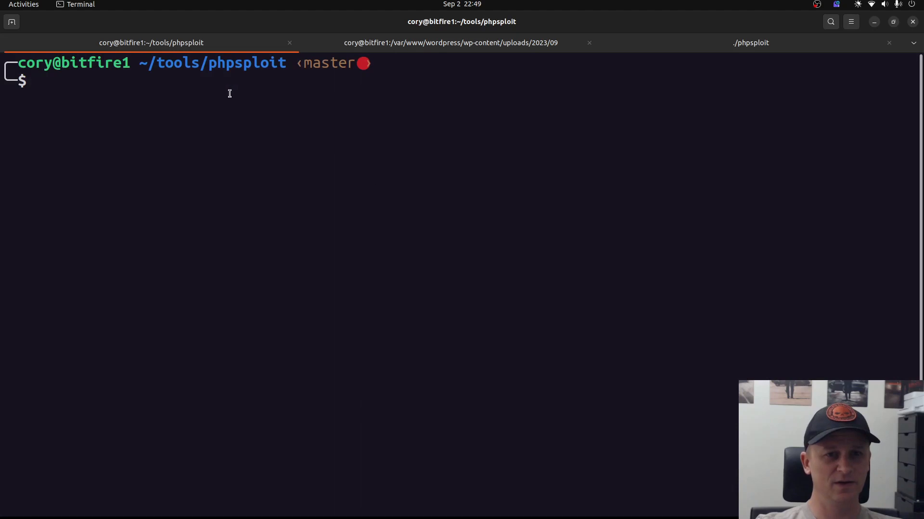
text(php exploit-forminator.php h)
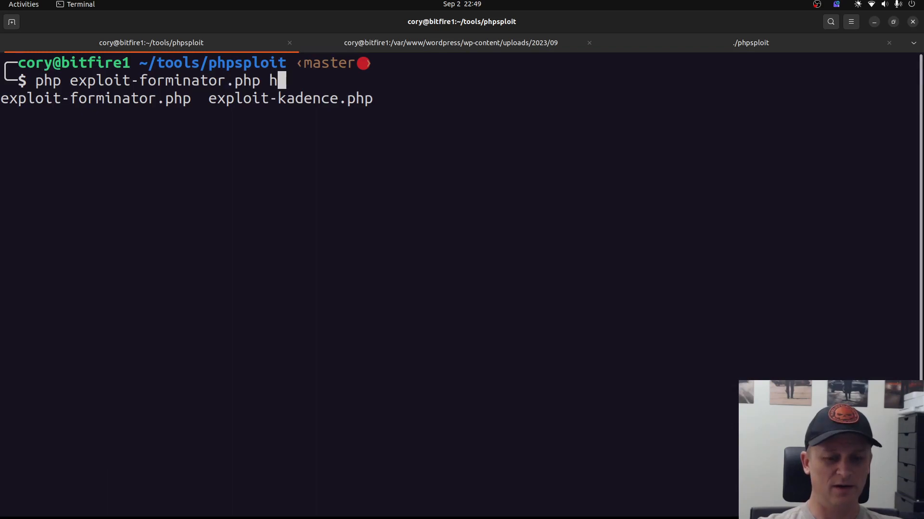
text(wordpress.)
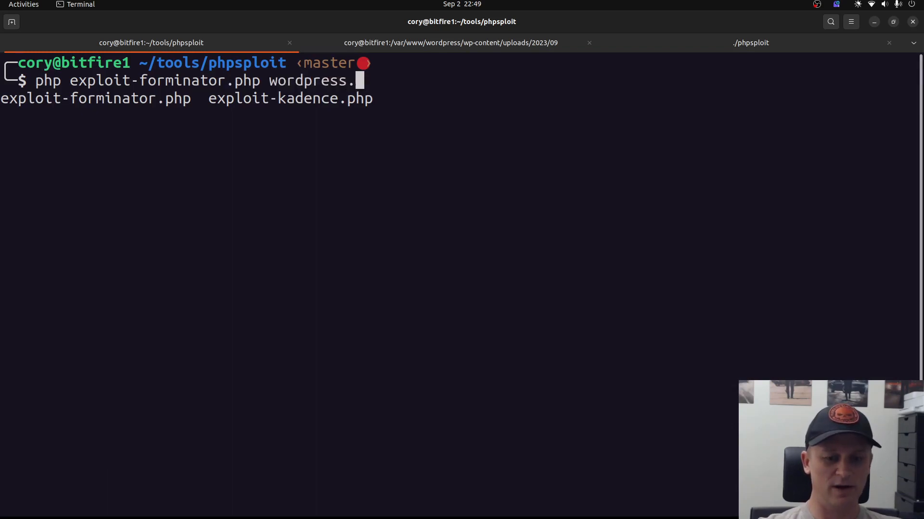
text(bitfire.co)
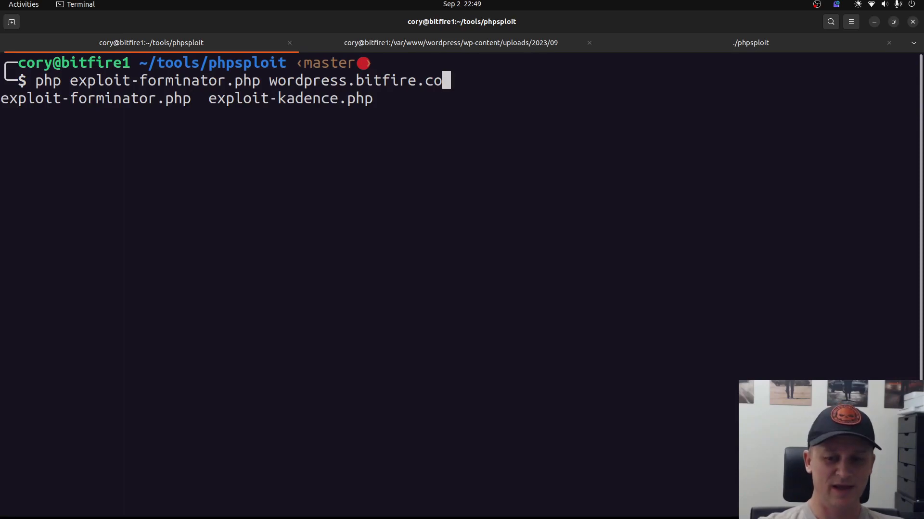
key(Return)
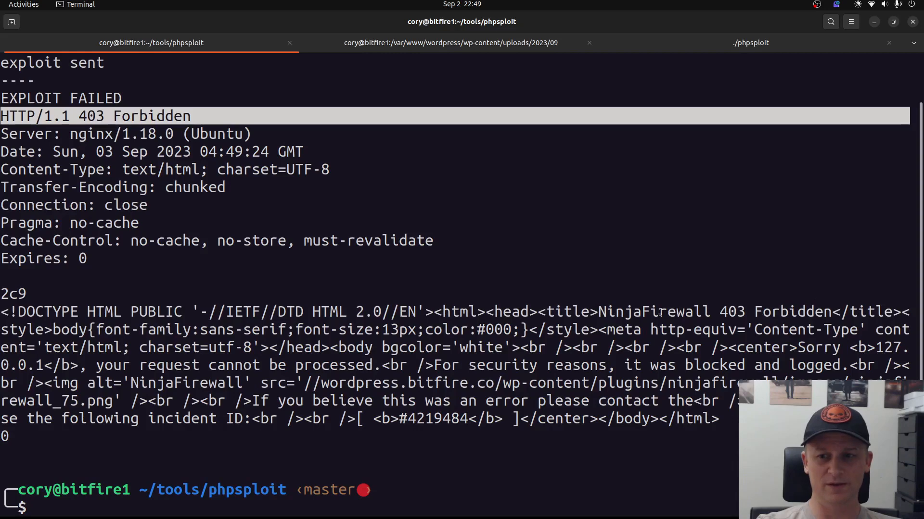
double_click(481, 347)
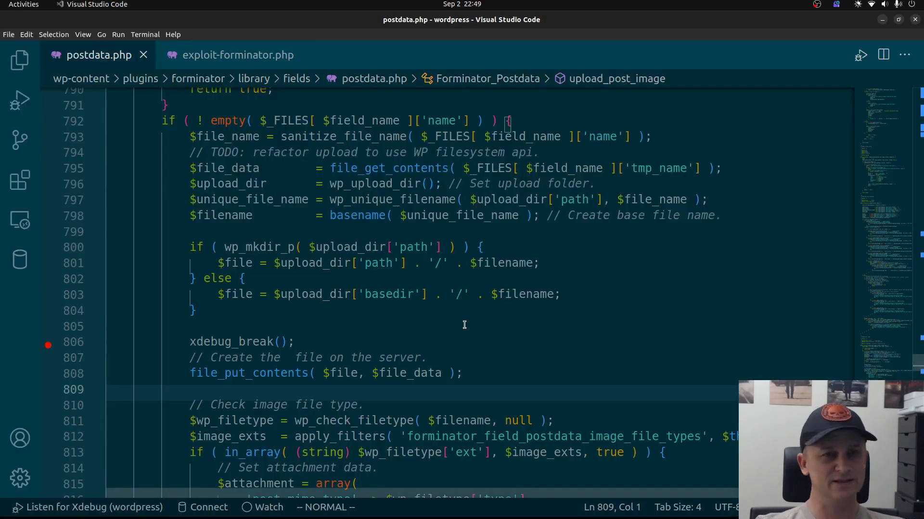
Step: Uncomment $chunk_size = 1024*1024, comment out $chunk_size = 0, and save exploit-forminator.php
click(238, 55)
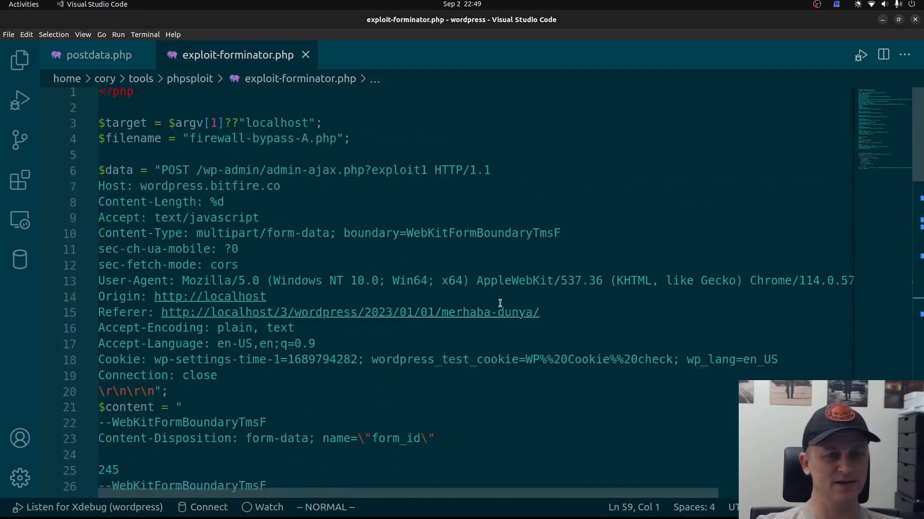
click(310, 139)
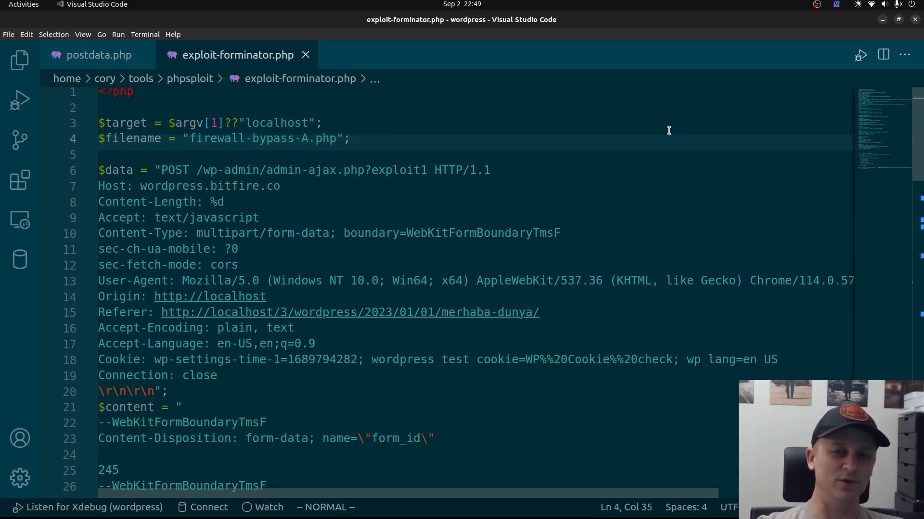
key(i)
text(_.)
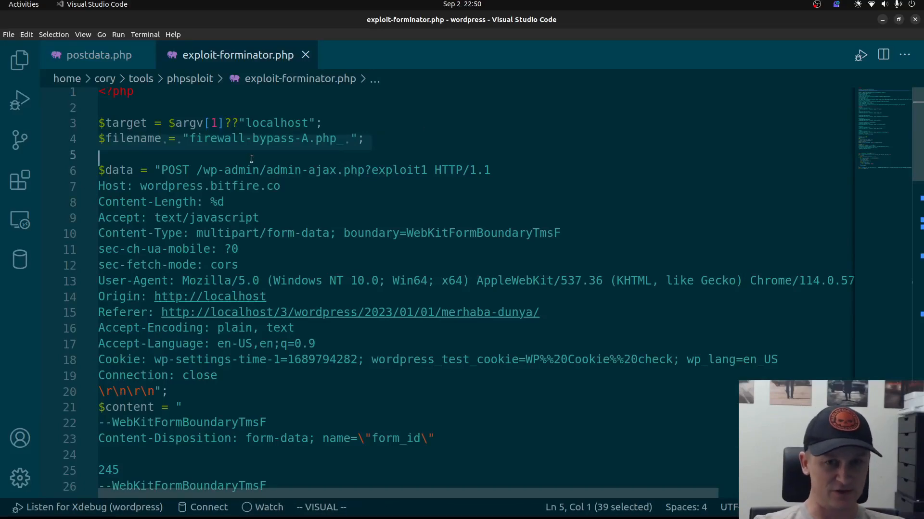
scroll(down, 3)
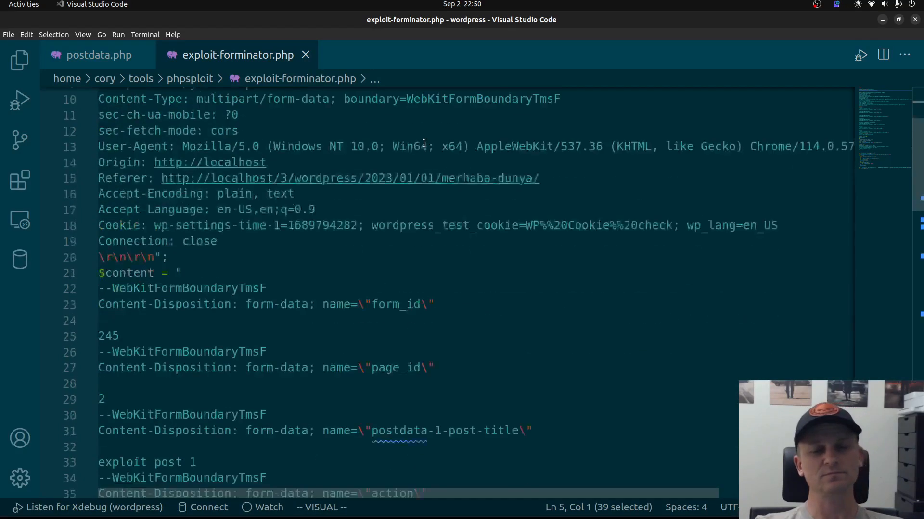
scroll(down, 3)
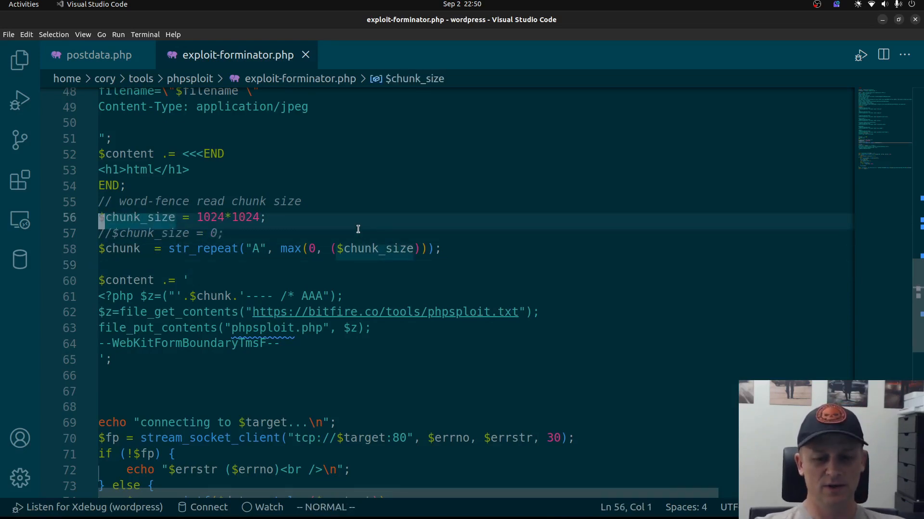
key(ctrl+s)
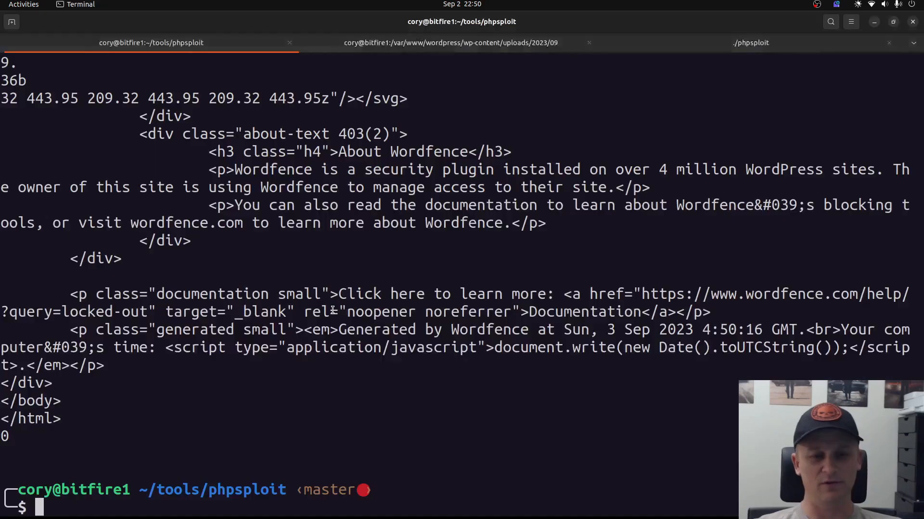
Step: Rerun php exploit-forminator.php against wordpress.bitfire.co and list the uploads/2023/09 folder
text(php exploit-forminator.php wordpress.bitfire.co)
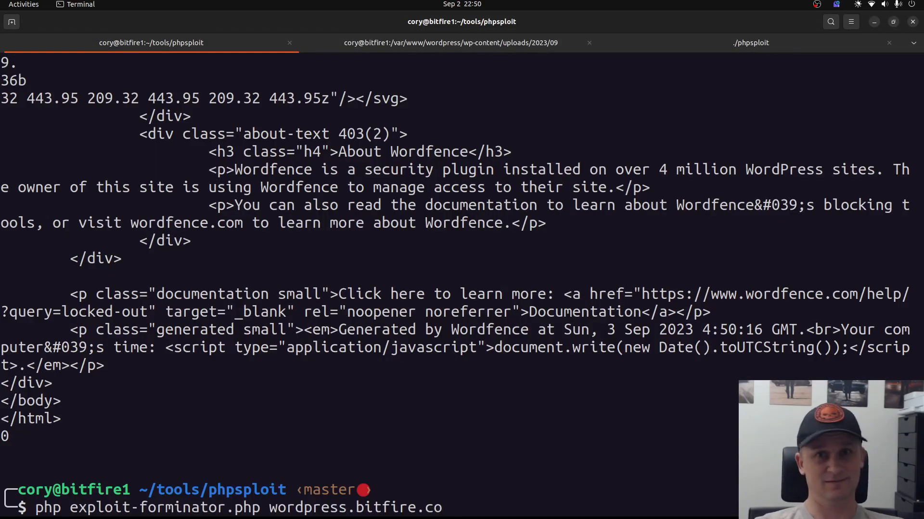
key(Return)
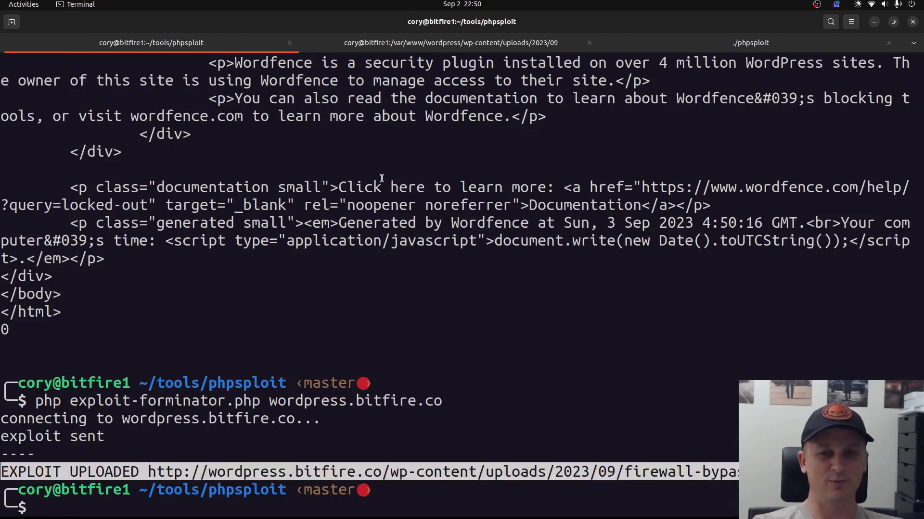
mouse_move(451, 42)
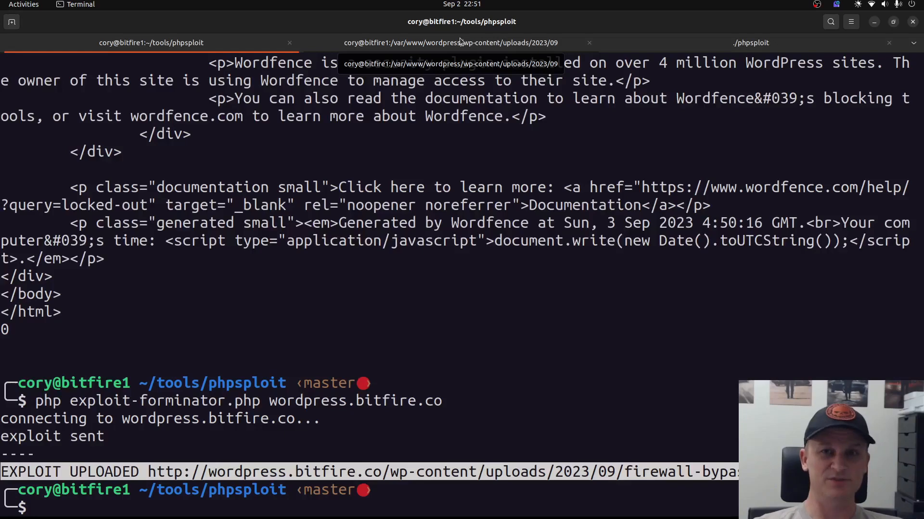
click(451, 42)
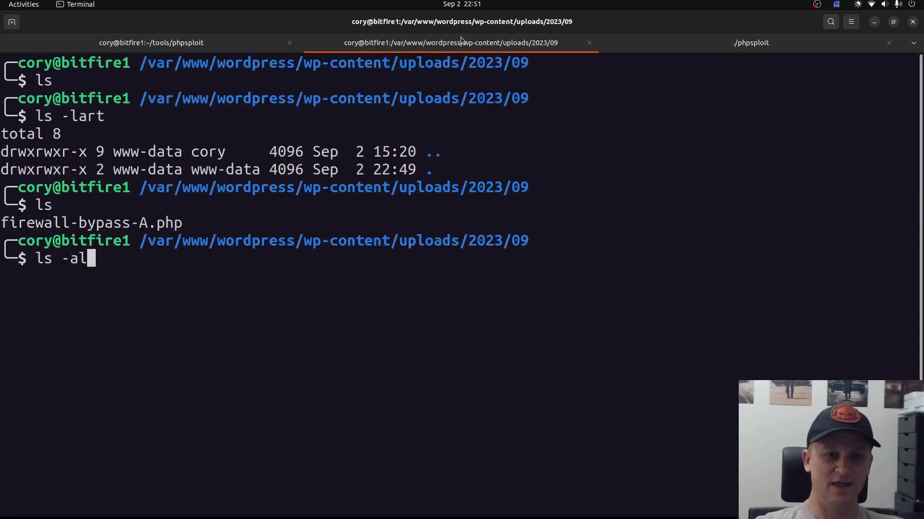
key(Return)
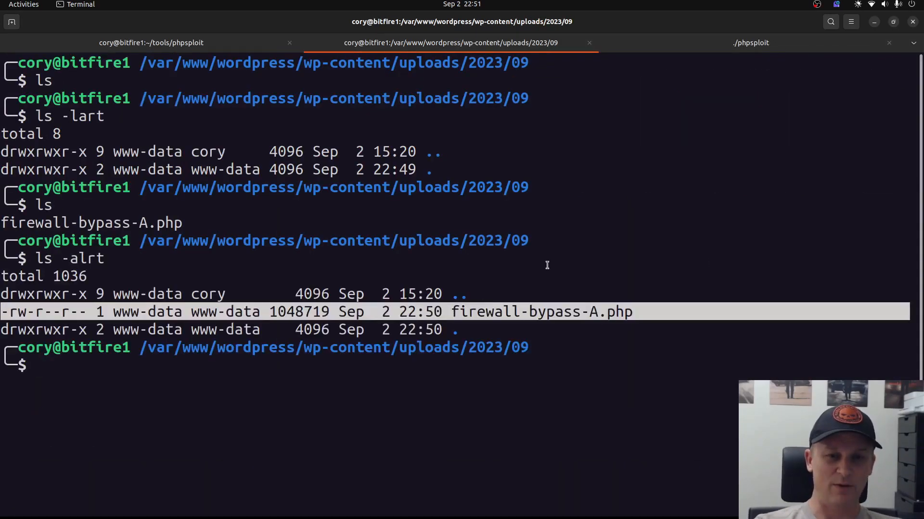
Step: Fetch the uploaded PHP file's URL from the site, then relist the uploads folder
click(151, 42)
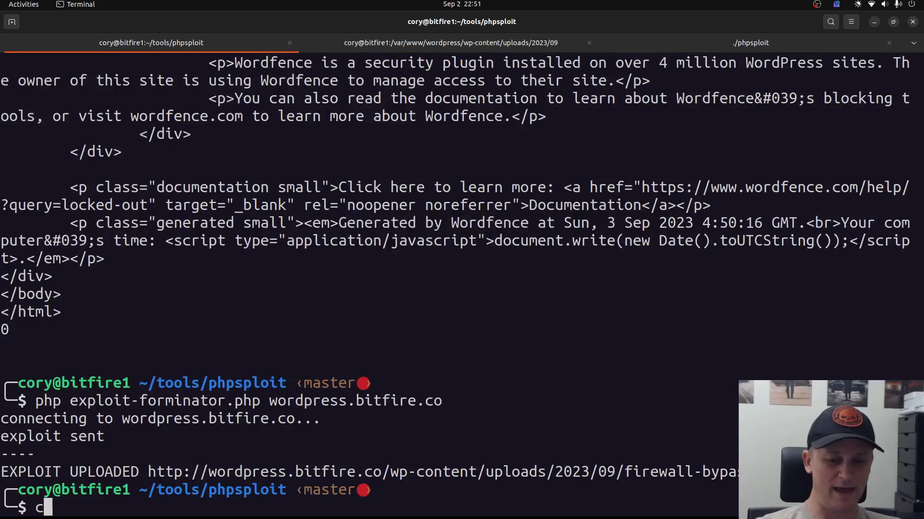
text(url ')
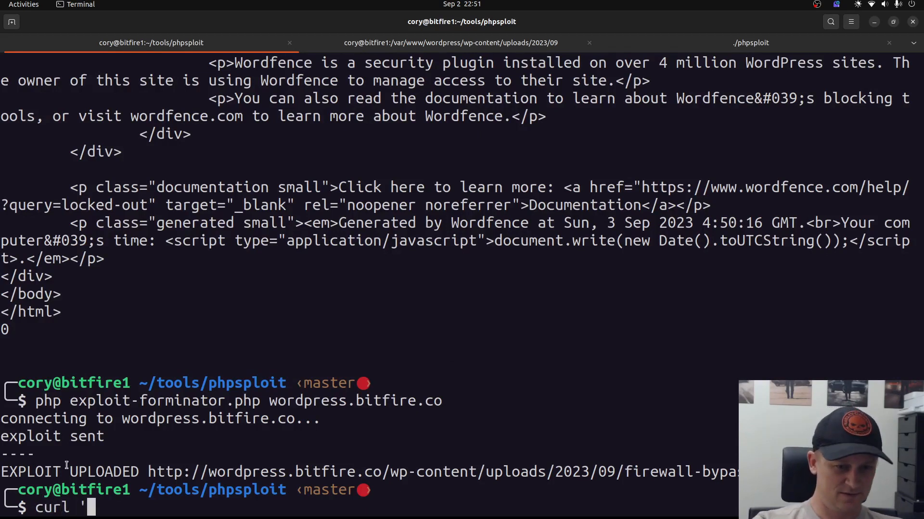
right_click(442, 472)
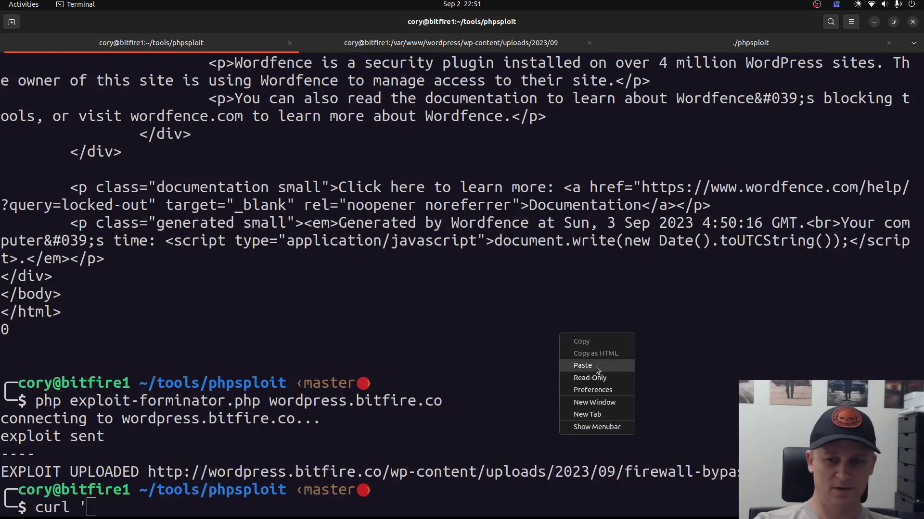
click(582, 365)
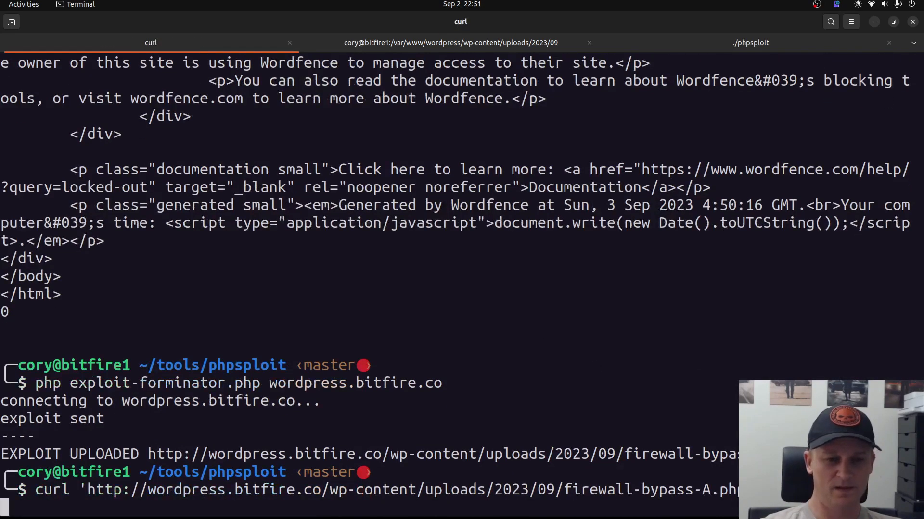
key(Return)
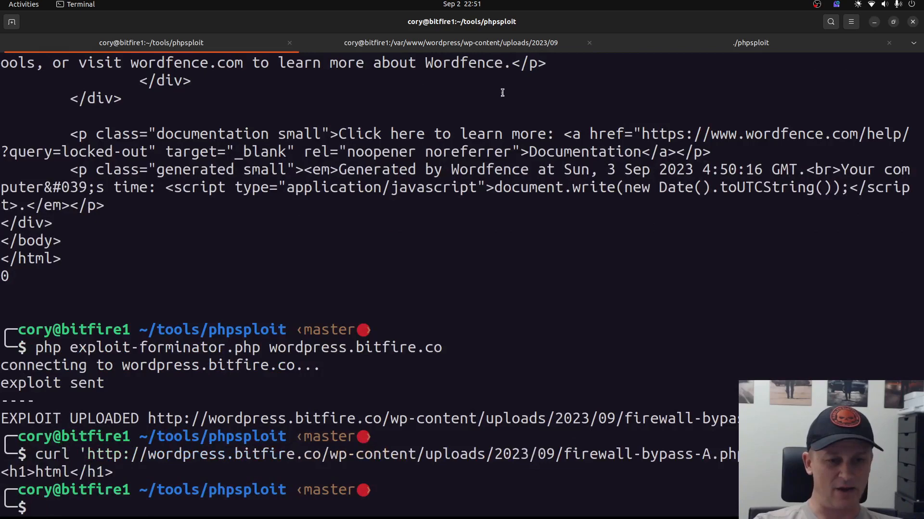
click(451, 42)
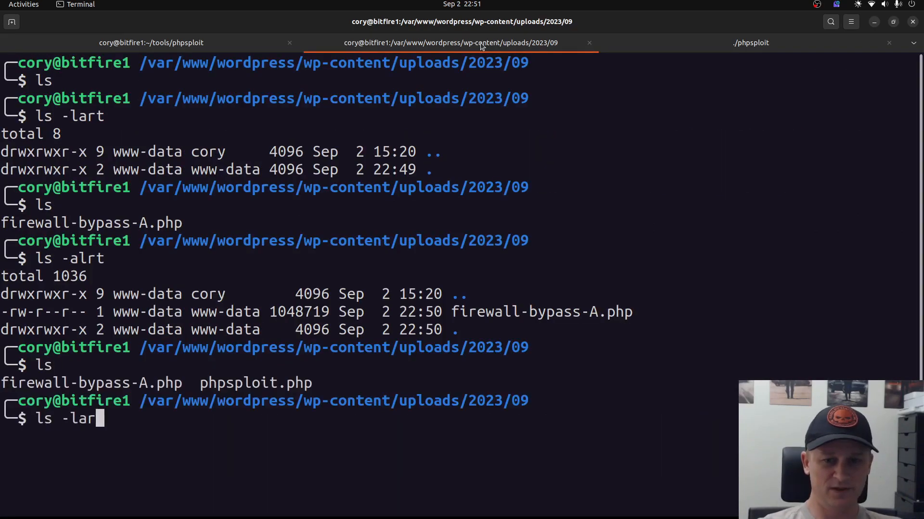
key(Return)
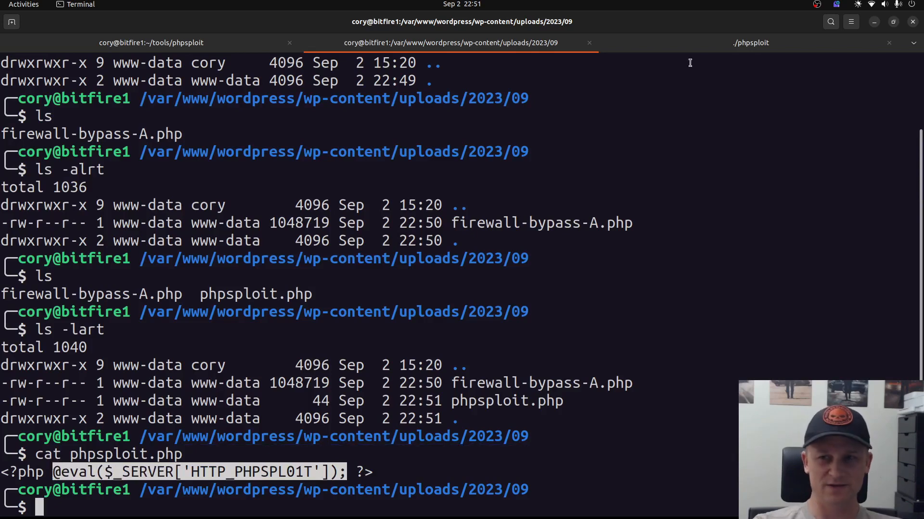
Step: Show phpsploit.php's eval backdoor code, then return to the phpsploit session targeting it
click(749, 42)
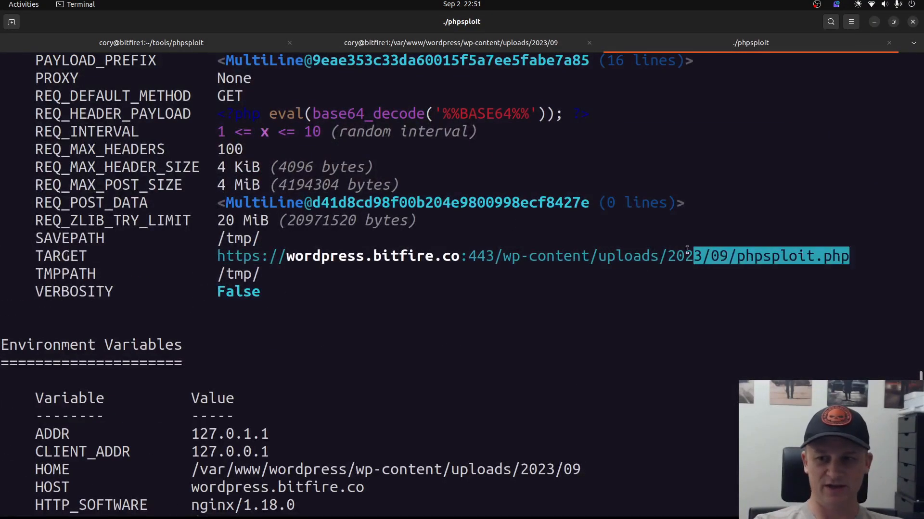
click(449, 42)
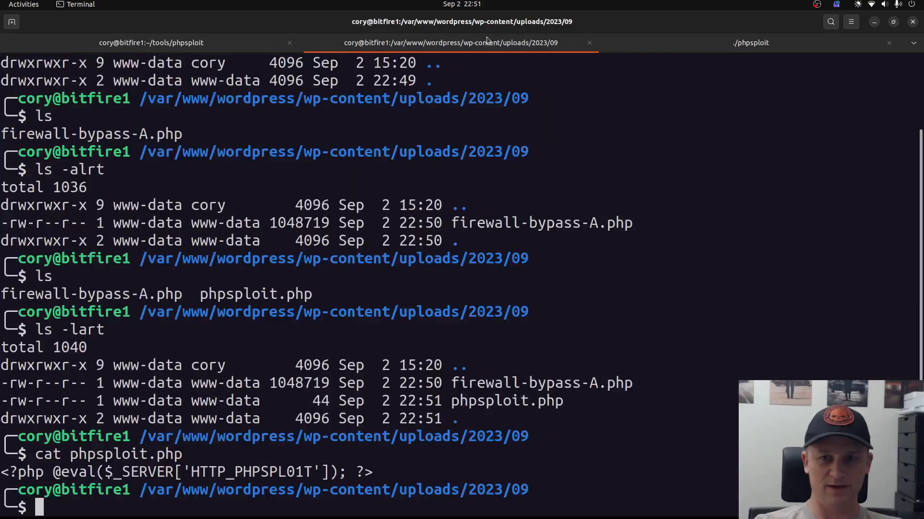
mouse_move(355, 434)
text(ls -l)
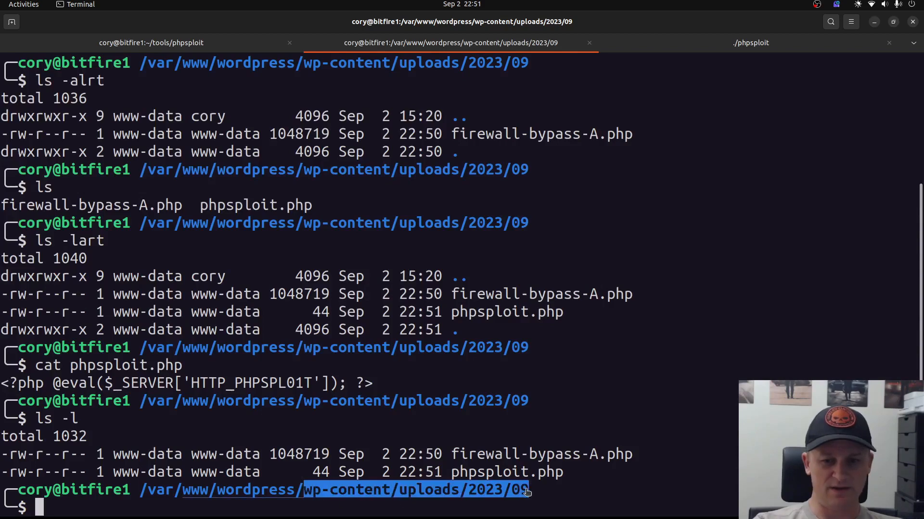
click(750, 42)
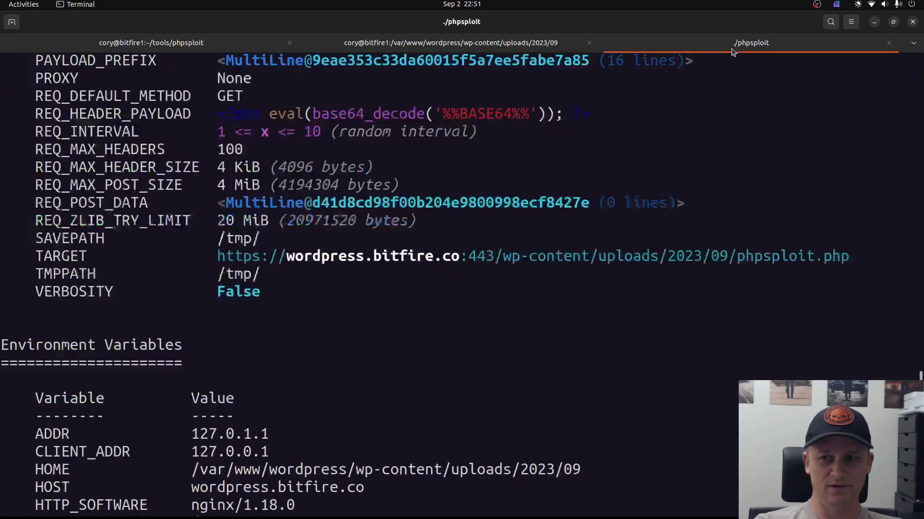
mouse_move(321, 262)
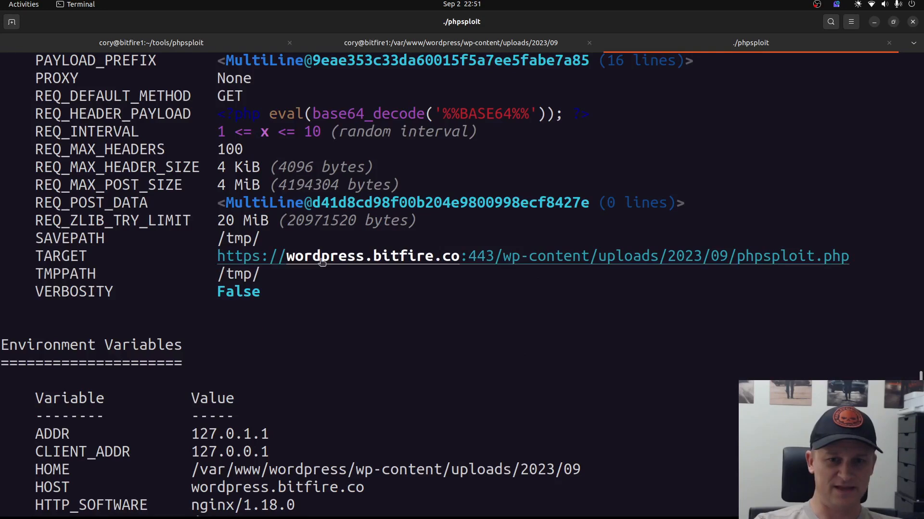
scroll(down, 3)
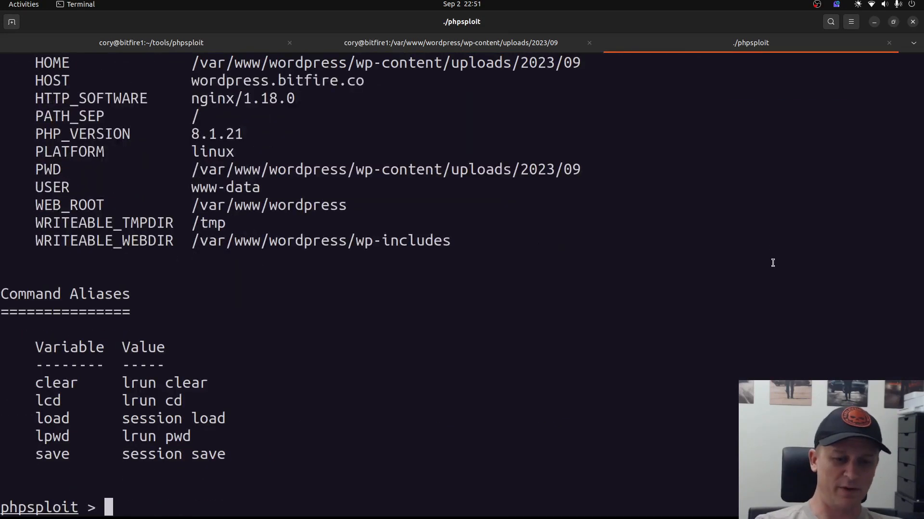
Step: Run exploit in phpsploit, list server files as www-data, and print /etc/passwd
text(explo)
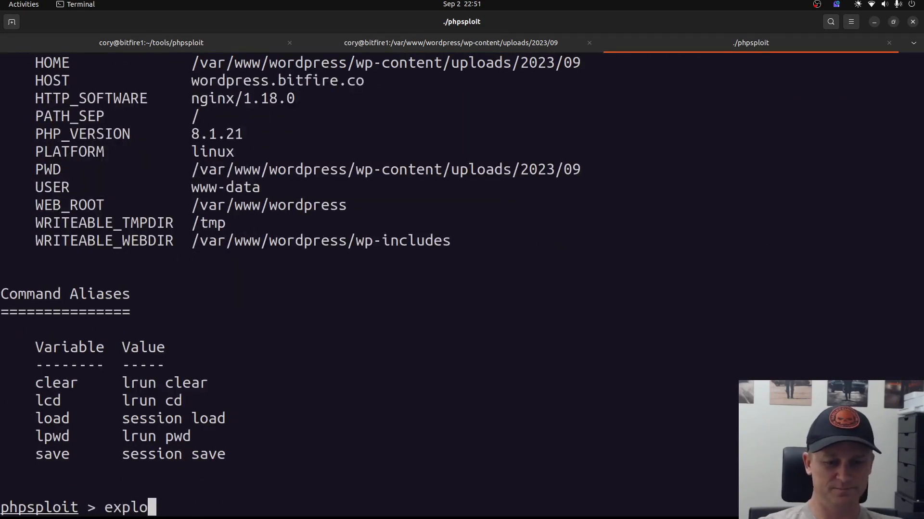
text(it)
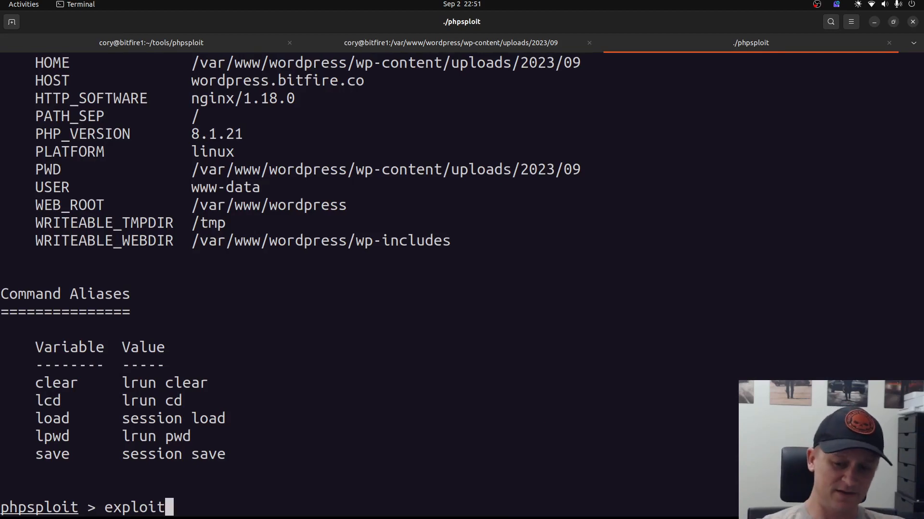
key(Return)
text(whoami)
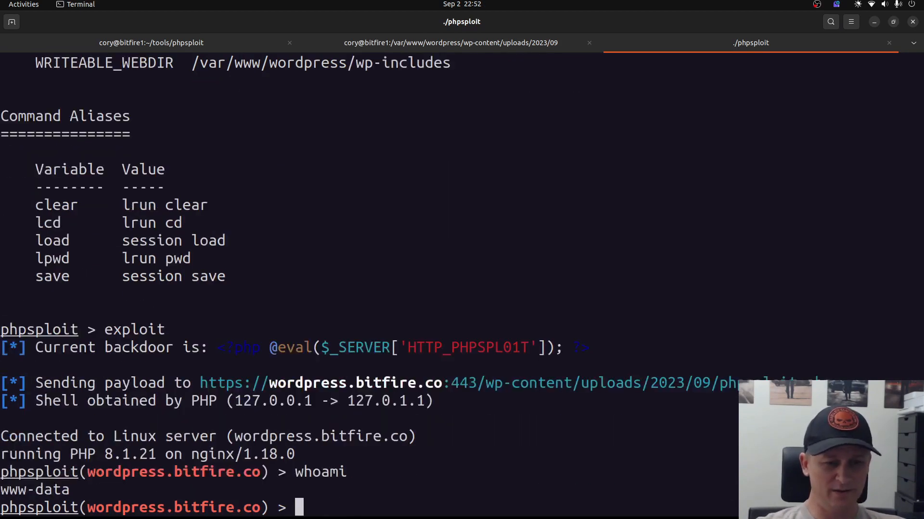
text(l;s)
text(ls -lart)
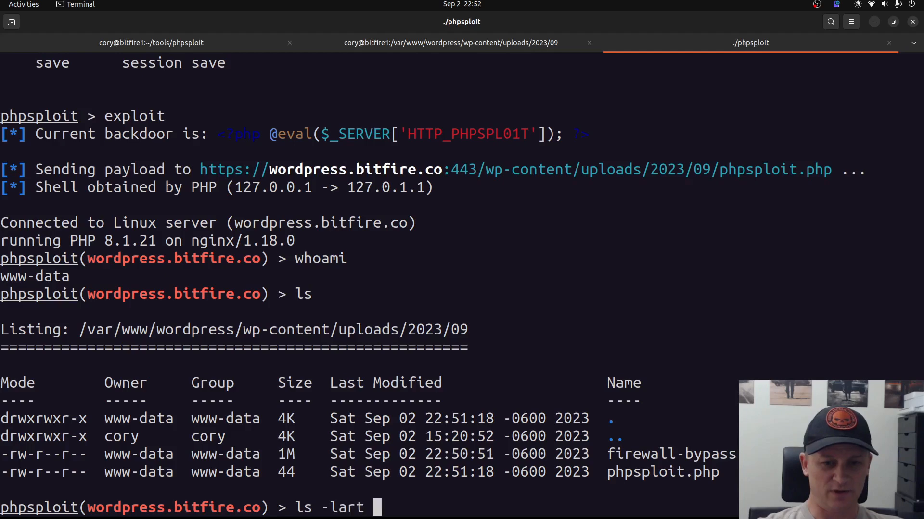
key(Return)
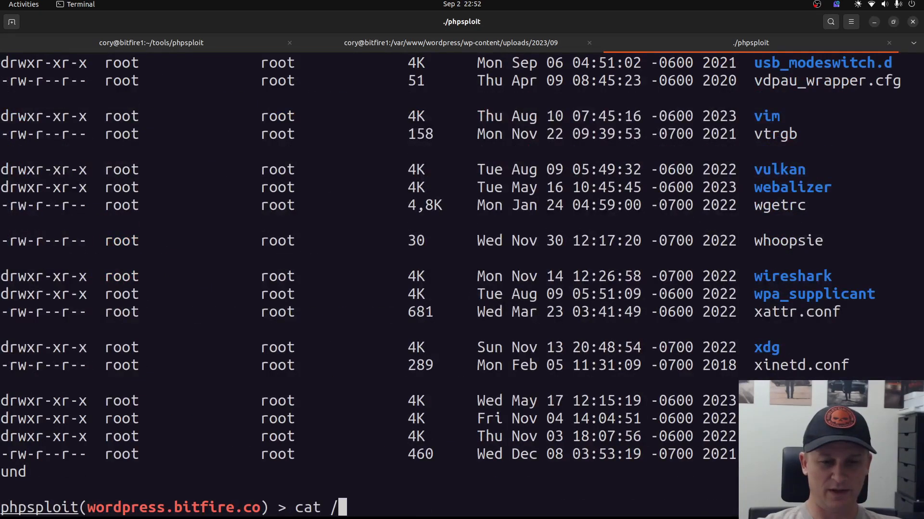
text(etc/passwd)
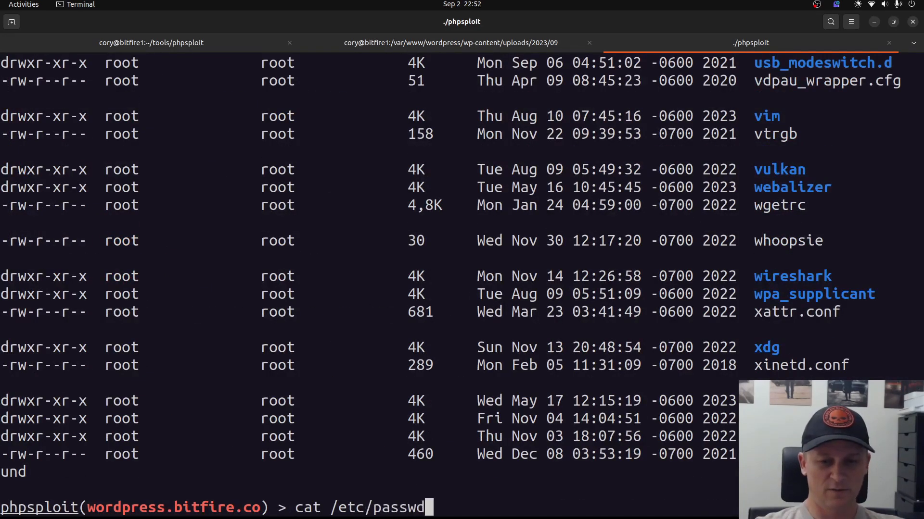
key(Return)
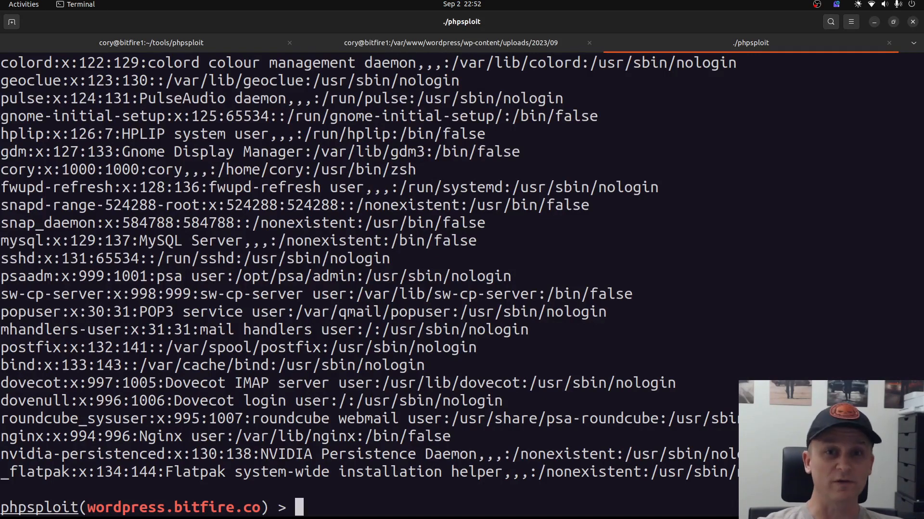
click(449, 42)
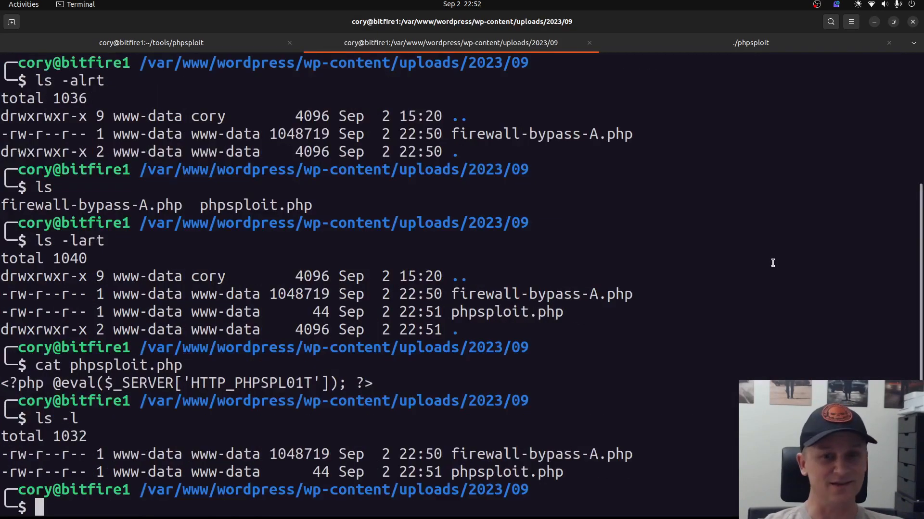
Step: Enable Require Full Browser in BitFire's Bot Blocking settings
click(152, 42)
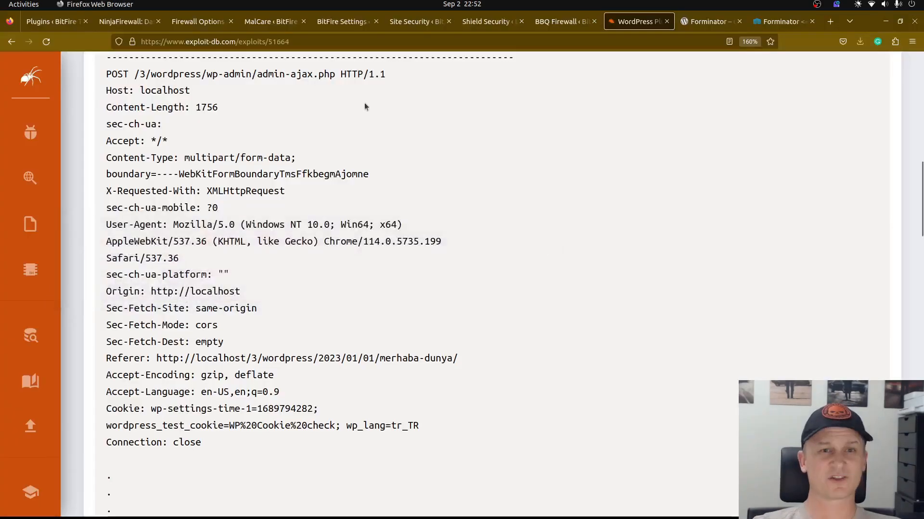
click(50, 21)
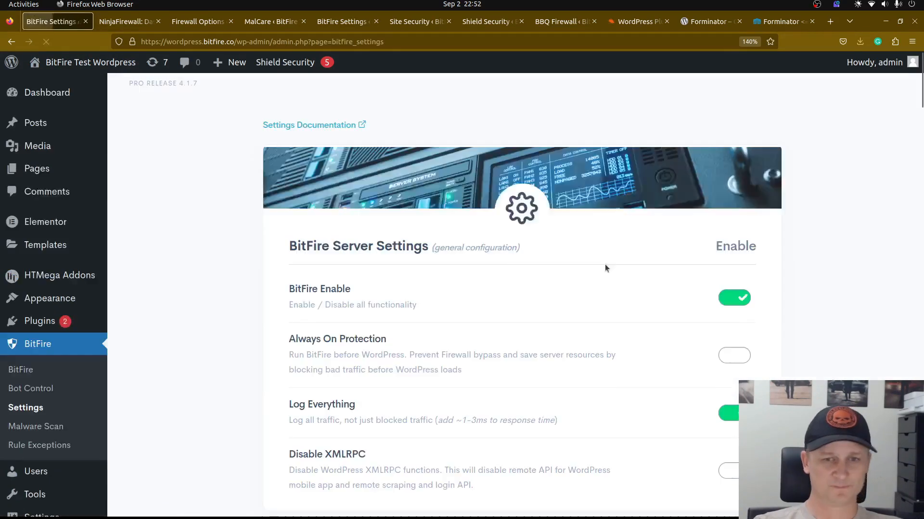
scroll(down, 3)
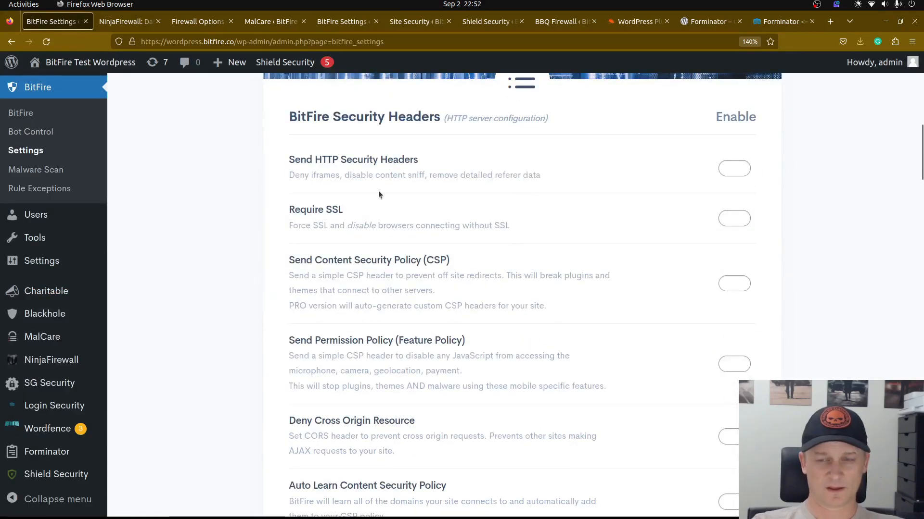
scroll(up, 3)
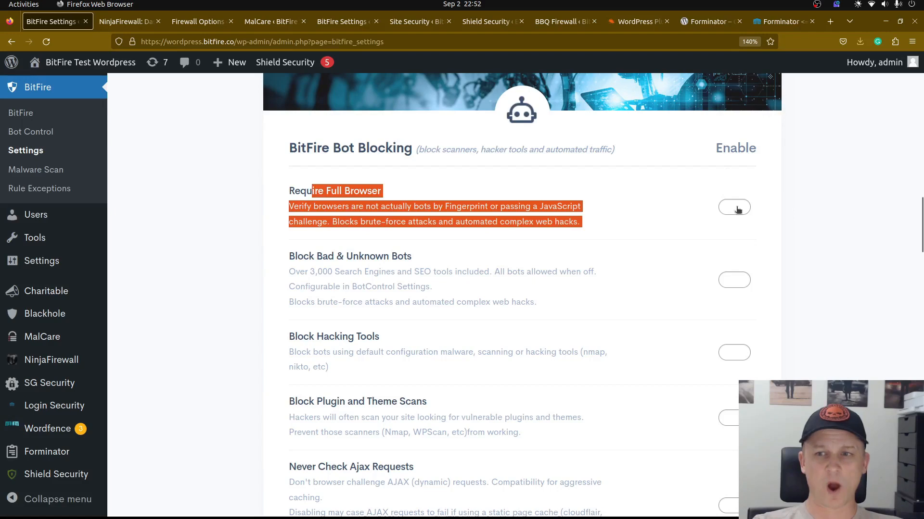
click(733, 208)
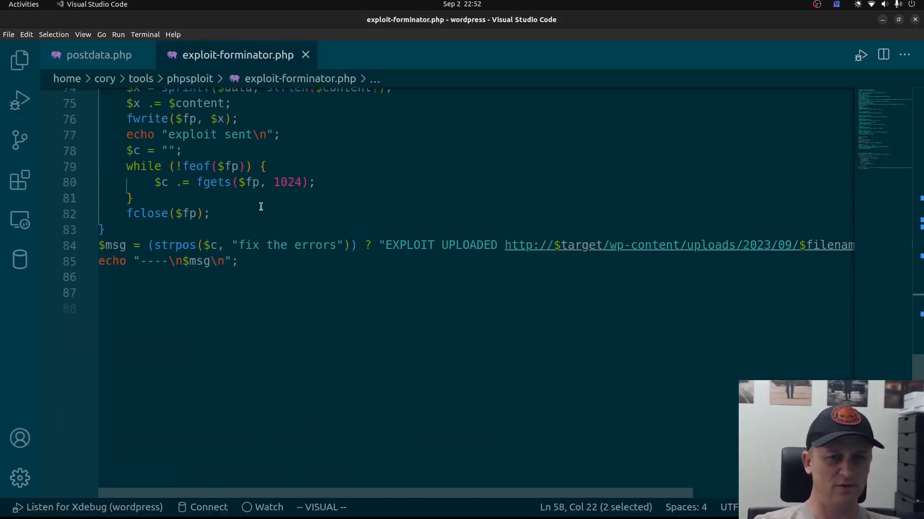
scroll(up, 3)
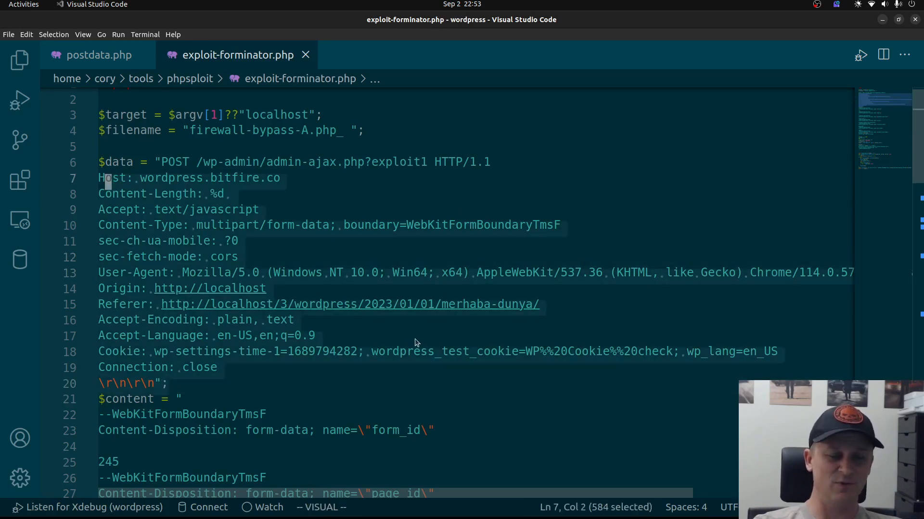
click(561, 226)
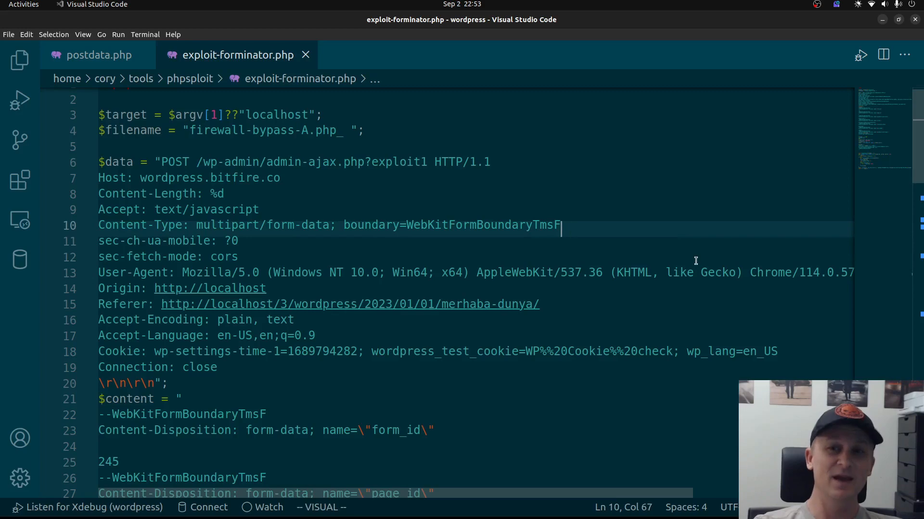
click(94, 4)
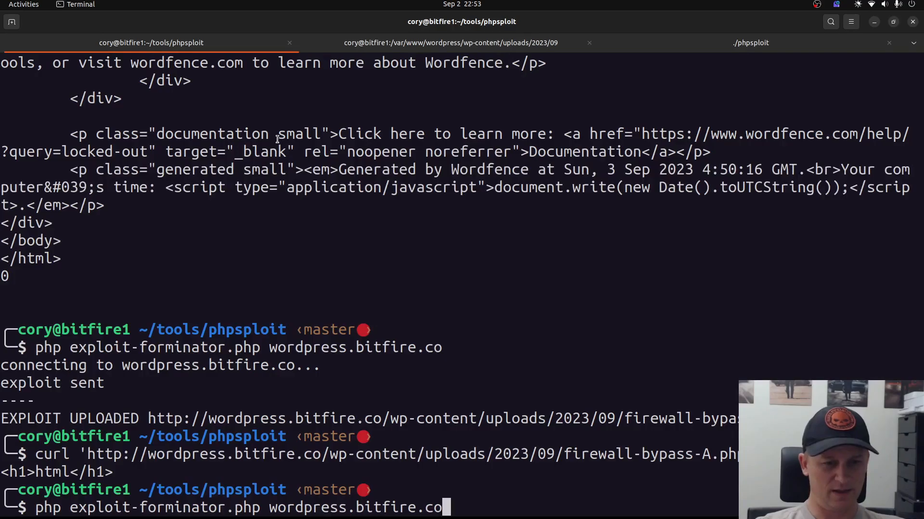
Step: Rerun the exploit and scroll through BitFire's 428 browser-verification response
key(Return)
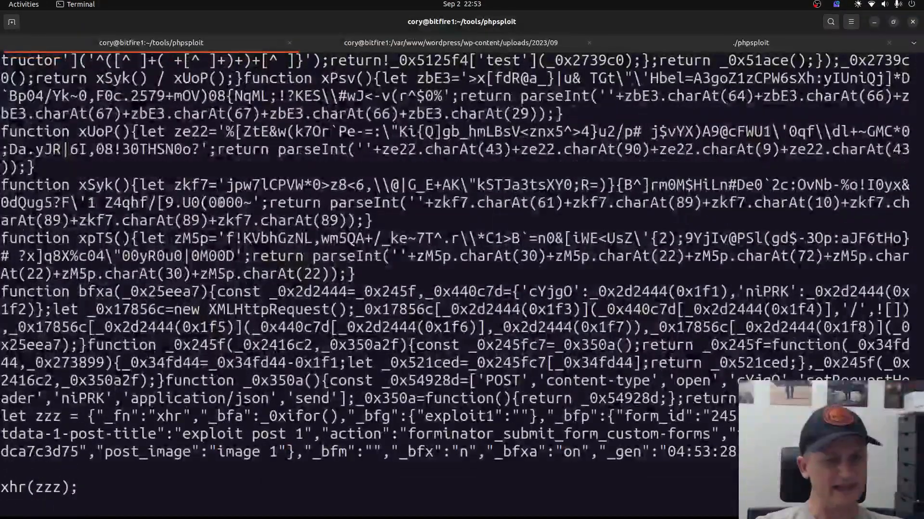
scroll(up, 3)
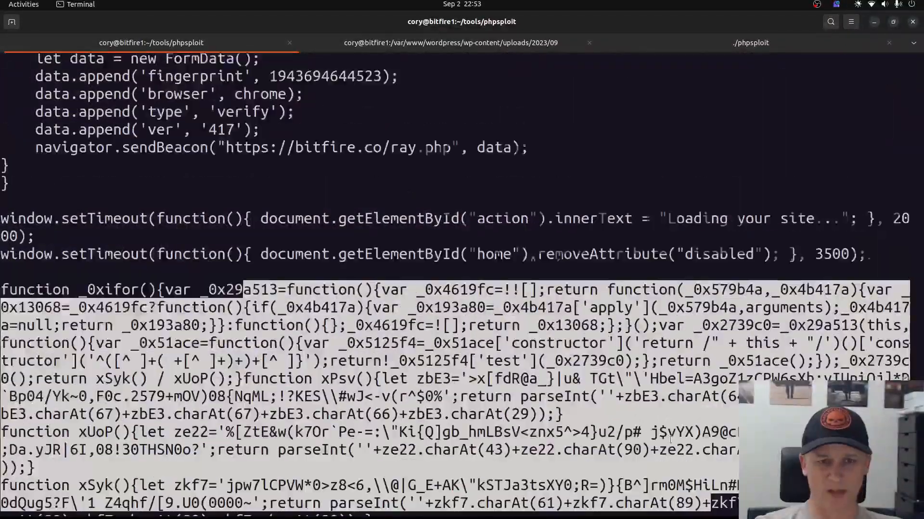
scroll(up, 3)
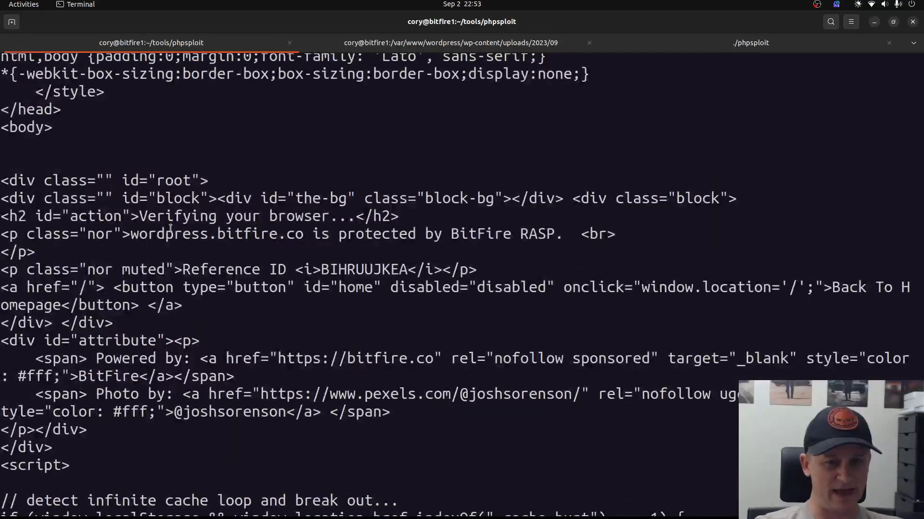
scroll(up, 3)
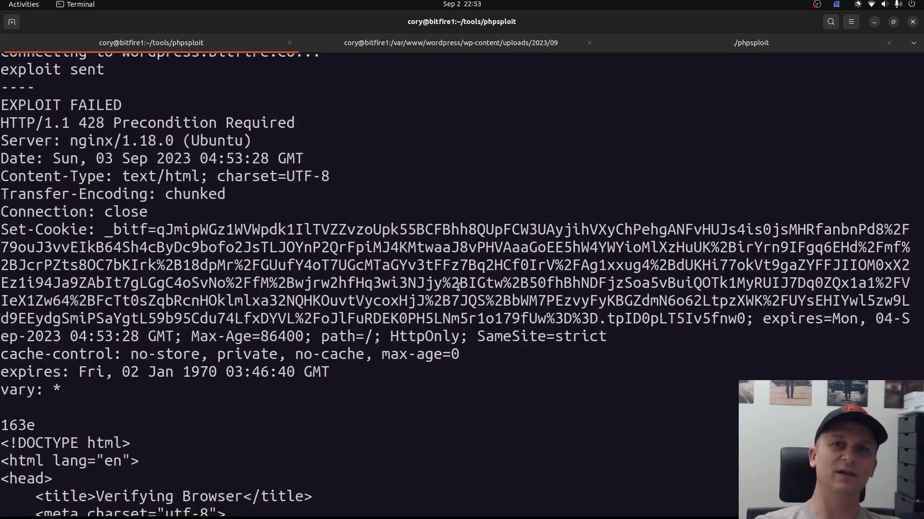
scroll(down, 3)
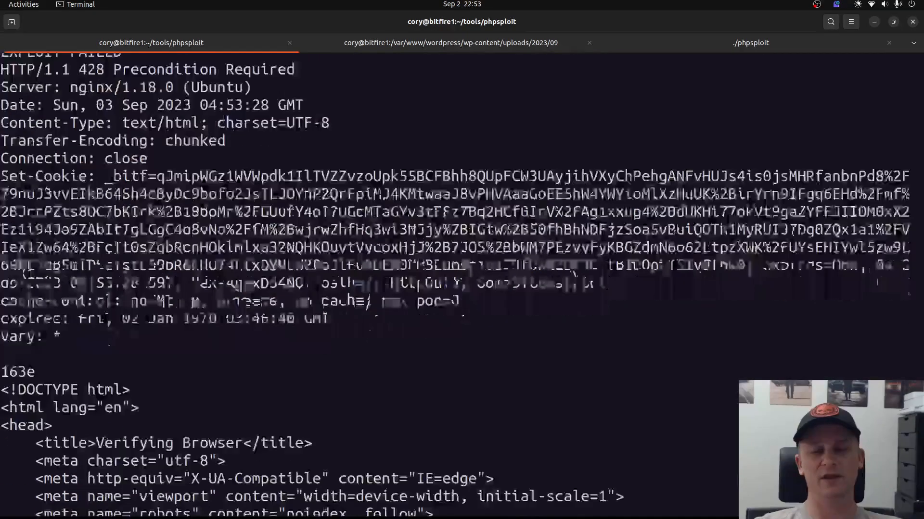
scroll(down, 3)
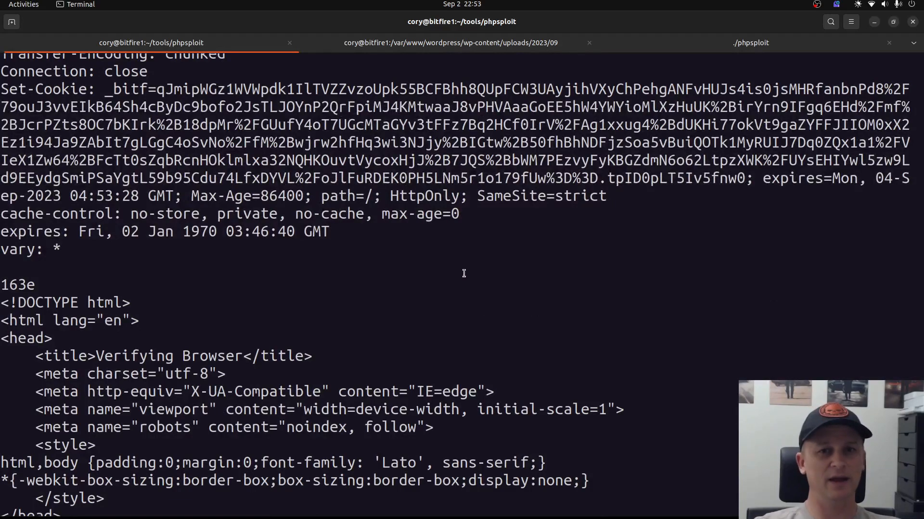
scroll(down, 3)
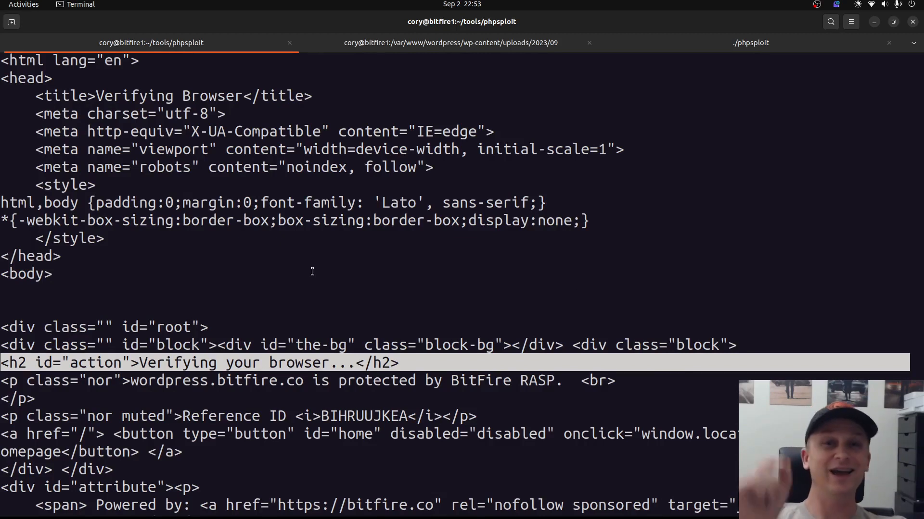
scroll(down, 3)
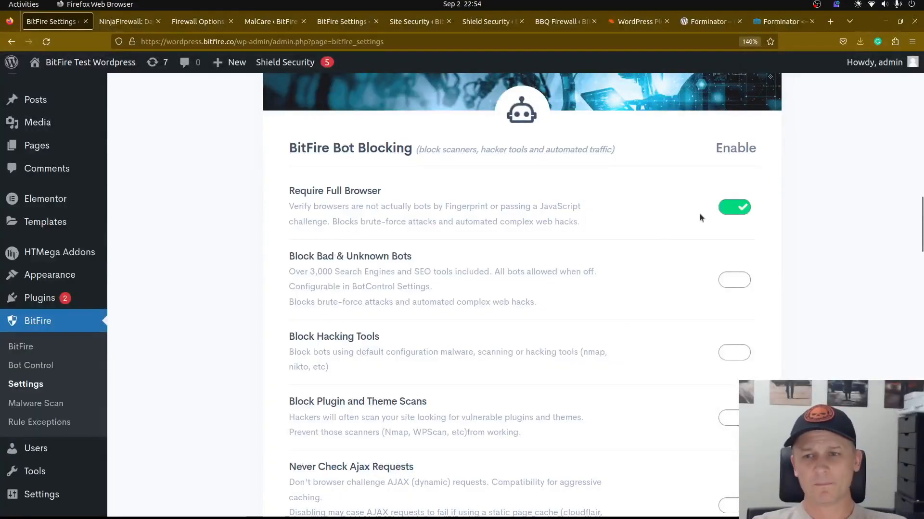
Step: Scroll to Bot Blocking and enable Never Check Ajax Requests
scroll(down, 3)
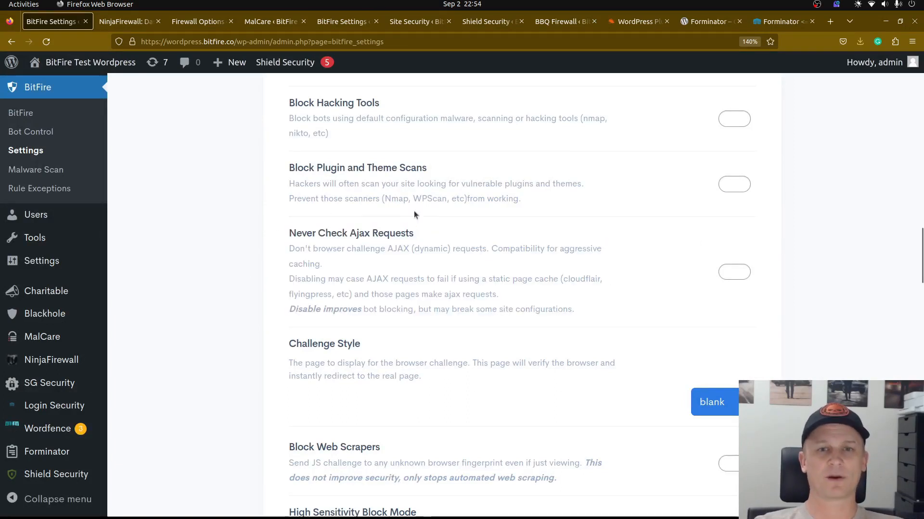
click(733, 271)
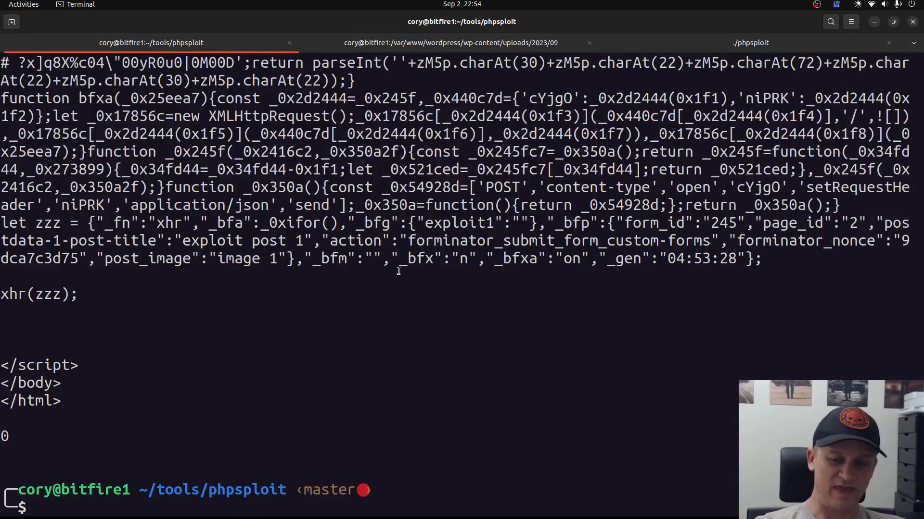
Step: Rerun the exploit, then delete the uploaded bitfire-bypass-A.php from the uploads folder
key(Return)
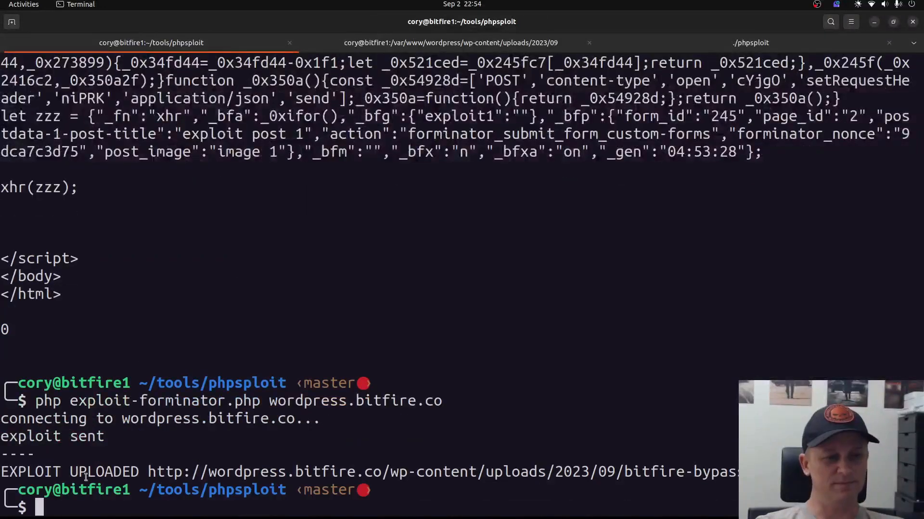
click(450, 43)
text(rm bit)
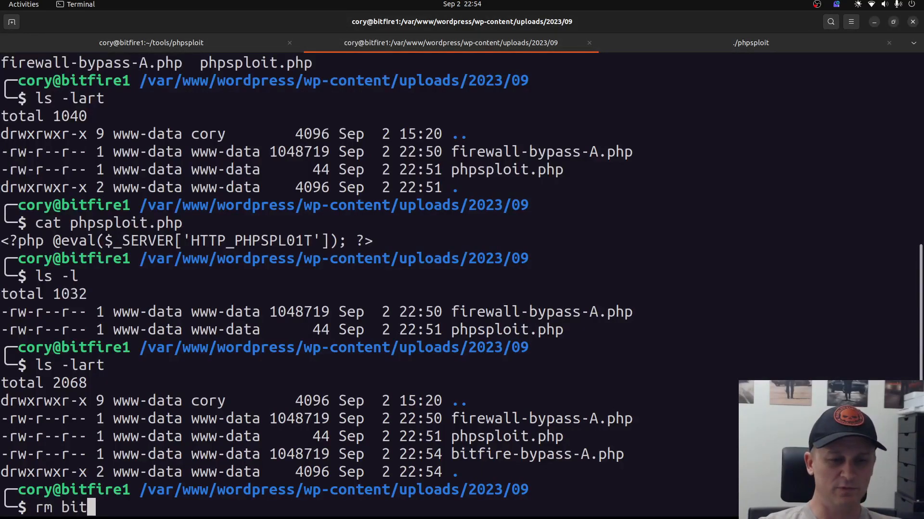
key(Return)
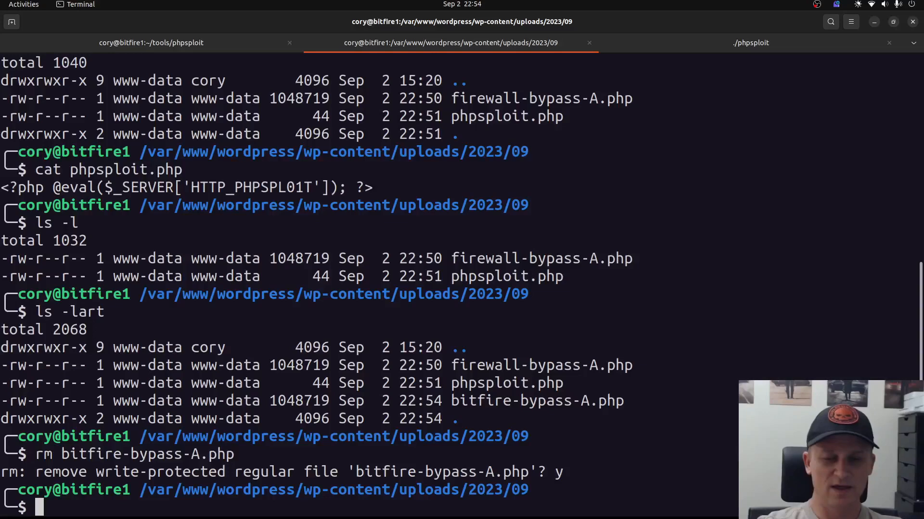
click(151, 42)
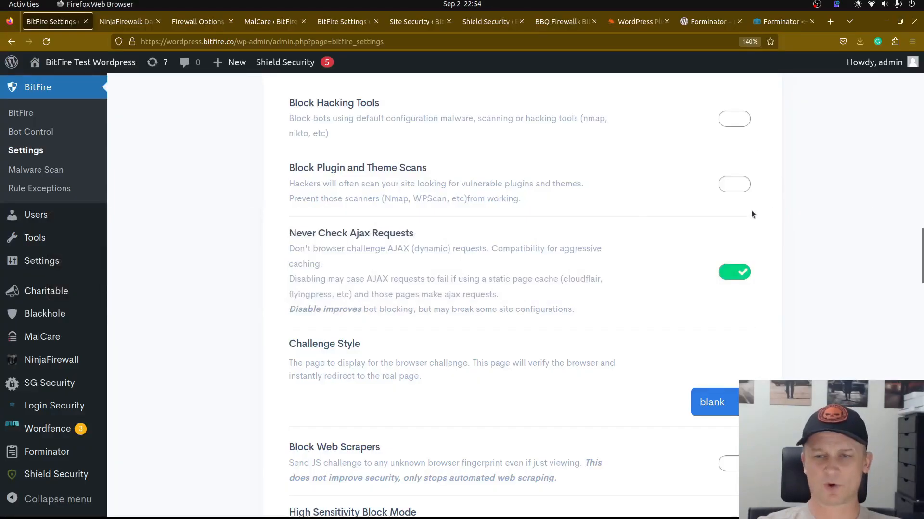
Step: Scroll to Web Application Firewall Features and enable Block Malicious Files
scroll(up, 3)
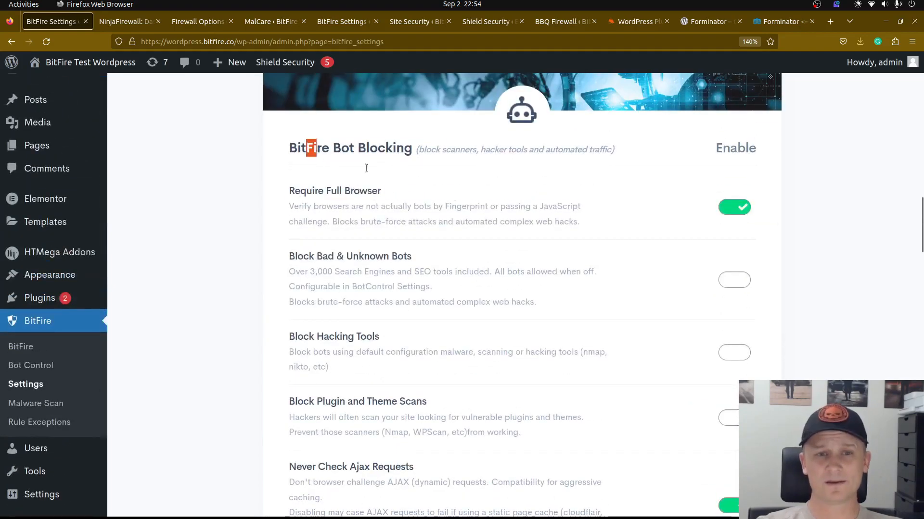
scroll(down, 3)
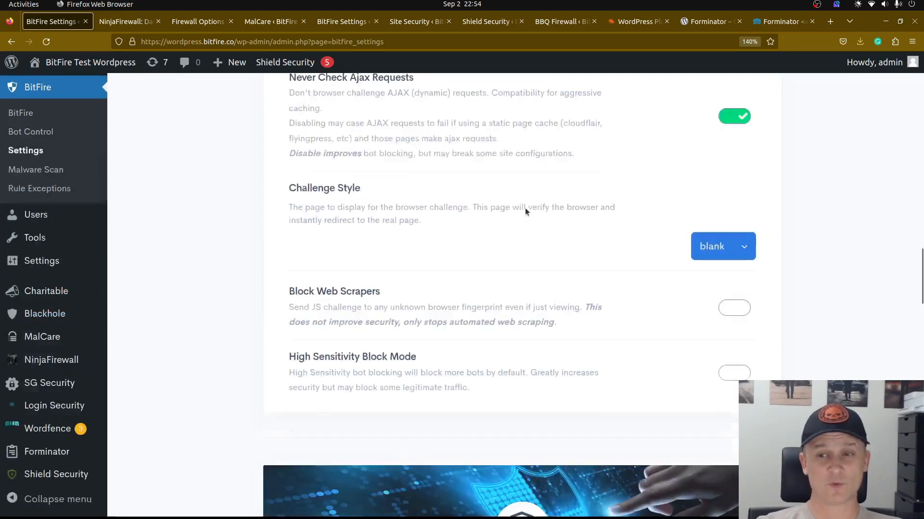
scroll(down, 3)
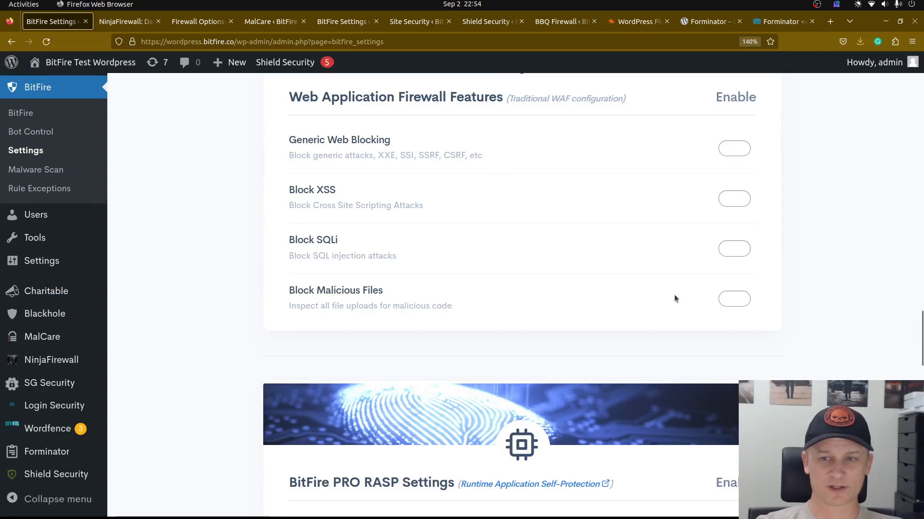
click(734, 299)
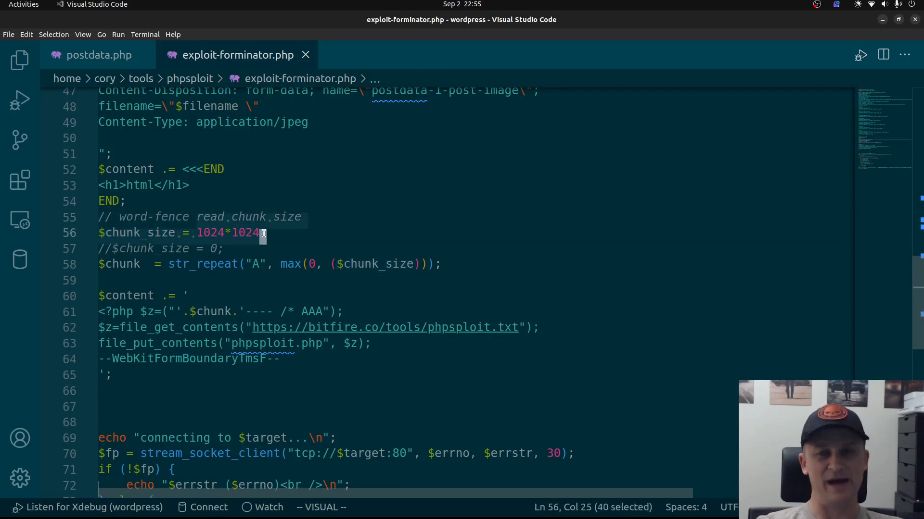
mouse_move(373, 175)
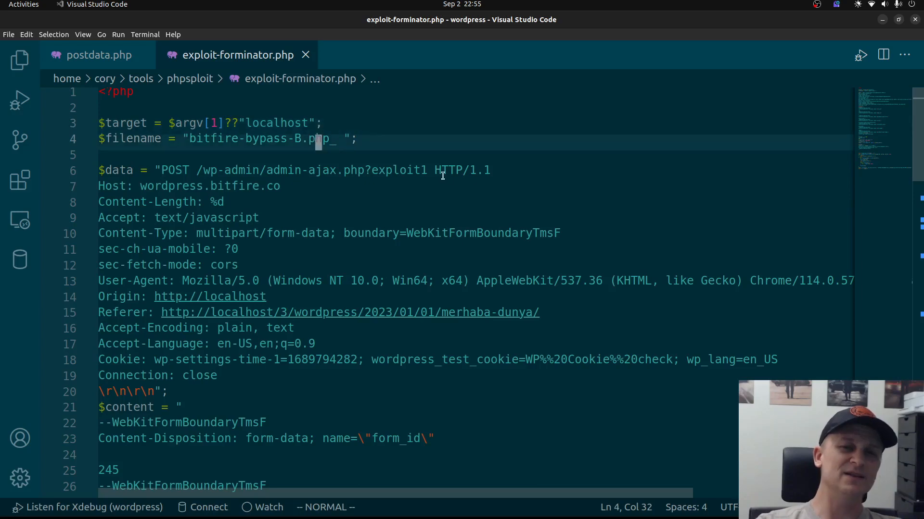
mouse_move(321, 199)
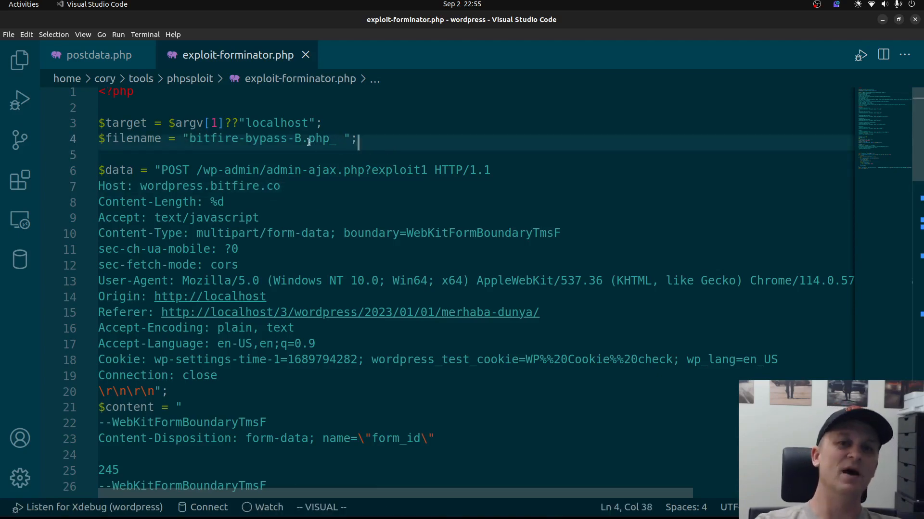
Step: Set $filename on line 4 to bitfire-bypass-B.php_ and save the script
key(Escape)
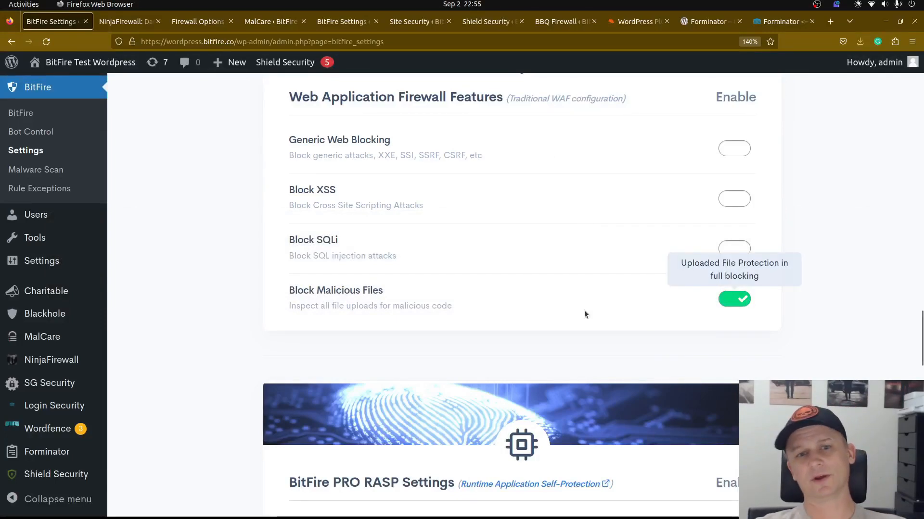
Step: Disable Block Malicious Files and scroll down to the PRO RASP Settings
click(734, 300)
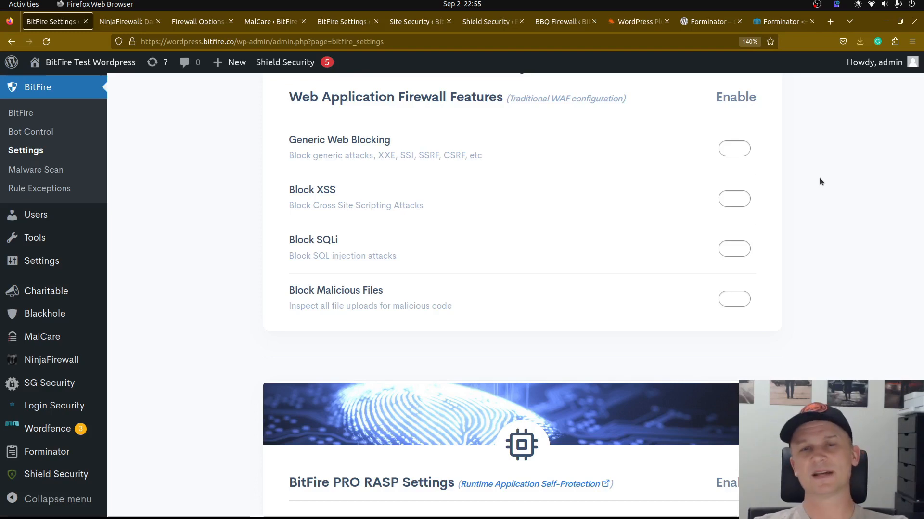
mouse_move(783, 191)
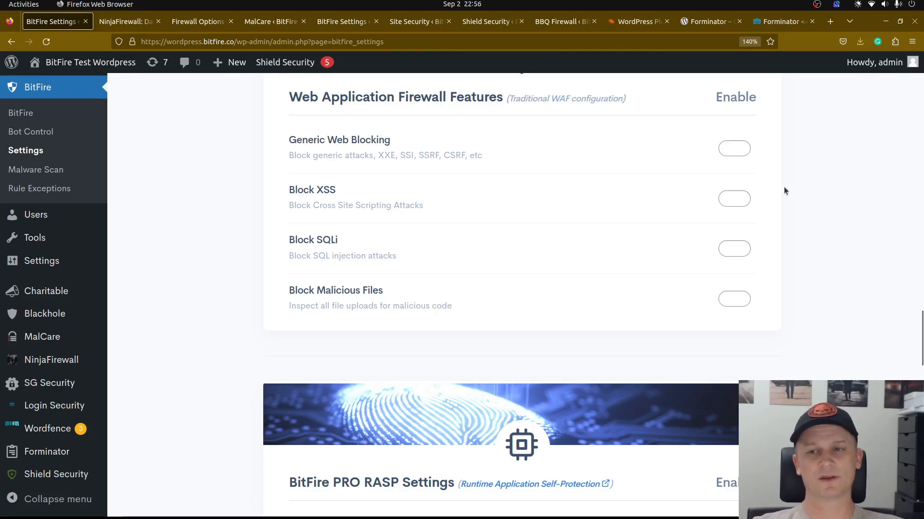
scroll(down, 3)
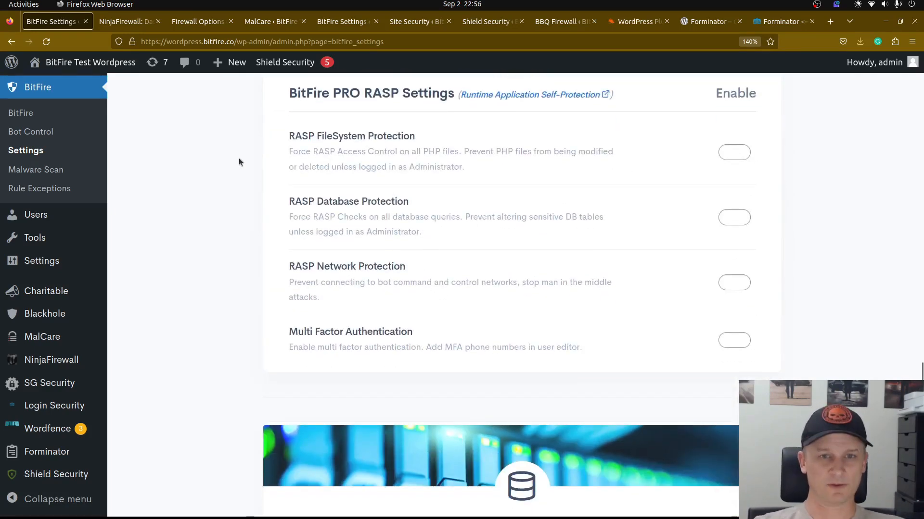
mouse_move(537, 178)
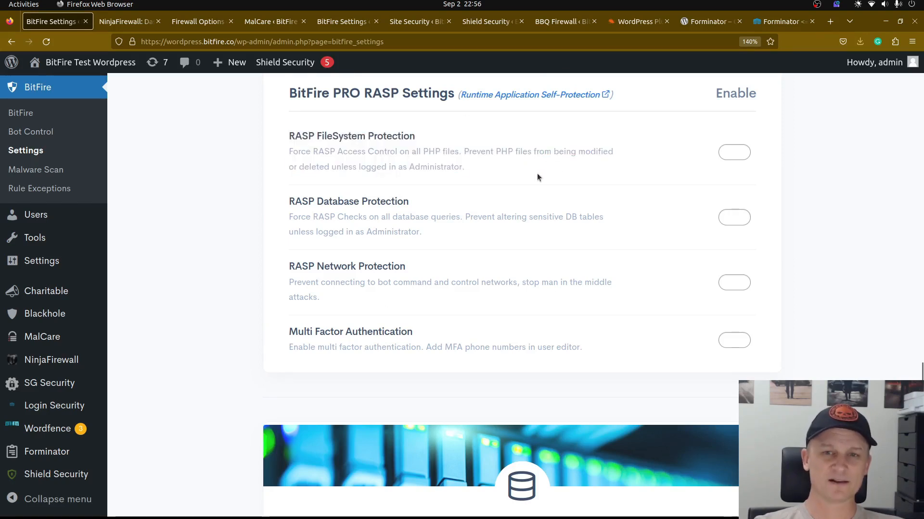
mouse_move(631, 172)
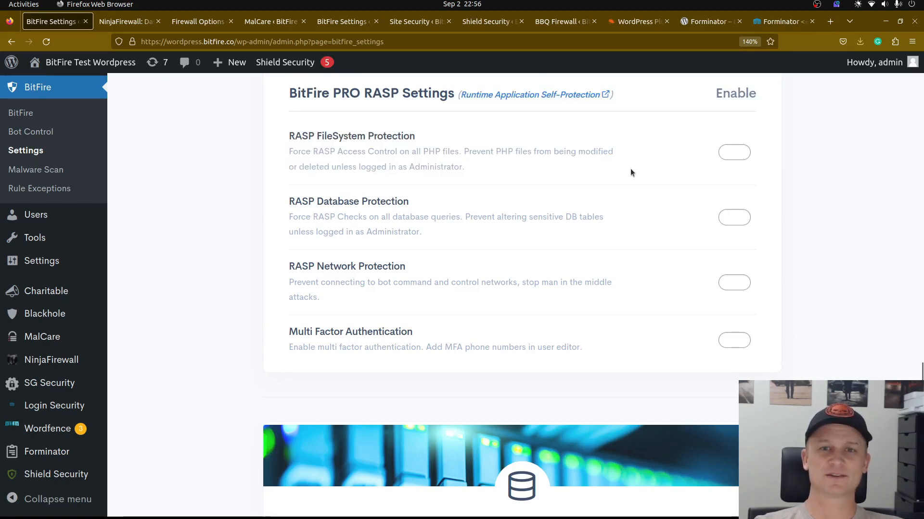
click(733, 152)
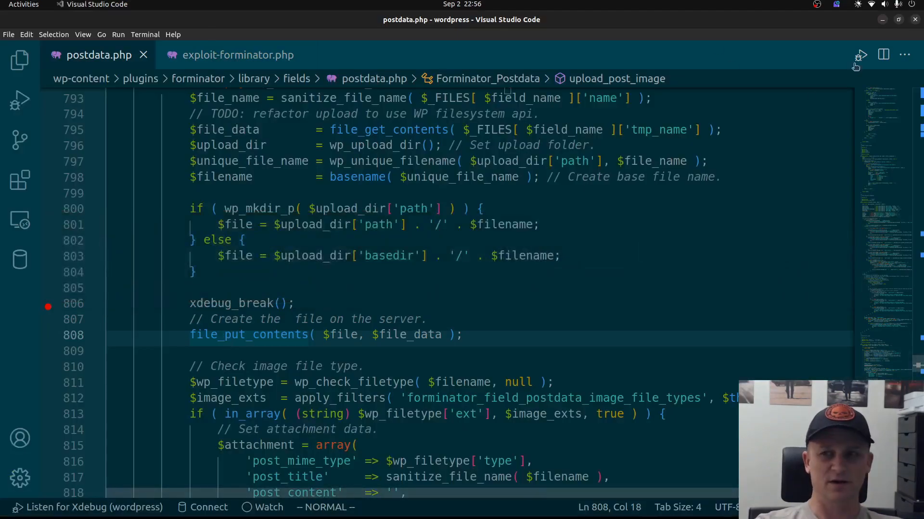
Step: Start the Listen for Xdebug configuration from the Run and Debug view
click(20, 100)
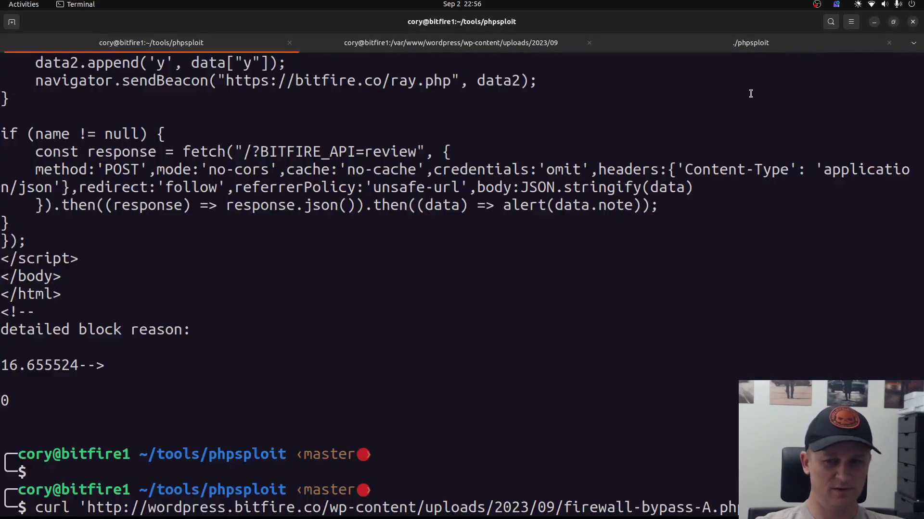
Step: Fetch firewall-bypass-A.php with curl (404 Not Found), then enter php exploit-forminator.php wordpress.bitfire.co
key(Return)
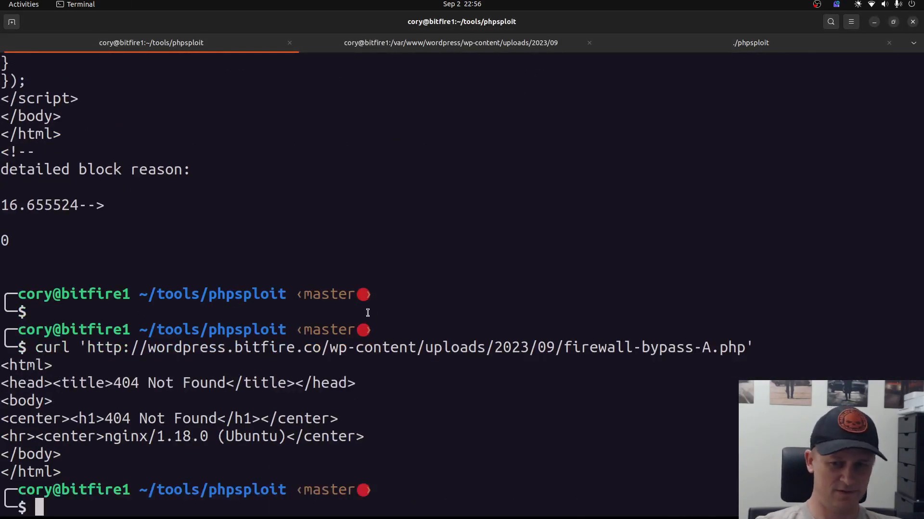
text(php exploit-forminator.php wordpress.bitfire.co)
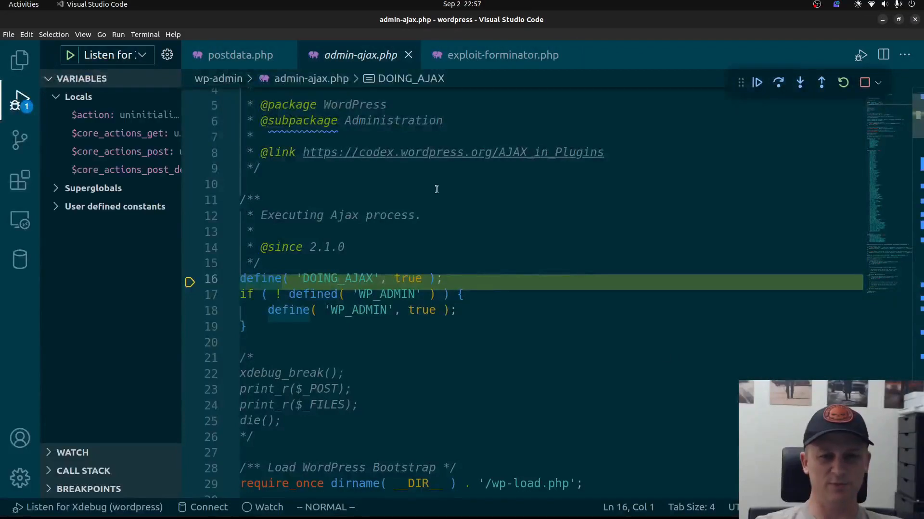
Step: Continue the exploit request past the debugger pause on line 16 of admin-ajax.php
click(757, 81)
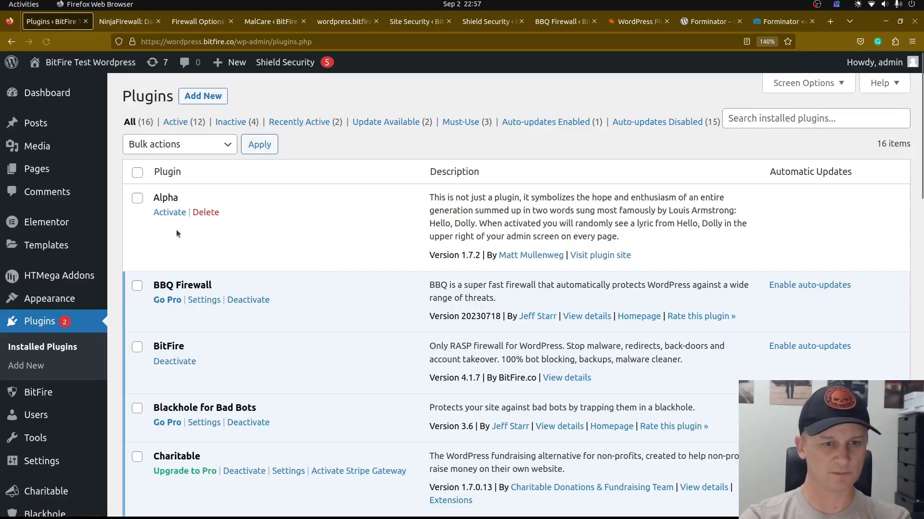
Step: Deactivate Wordfence Security, then NinjaFirewall, in the 16-plugin Installed Plugins list
scroll(down, 3)
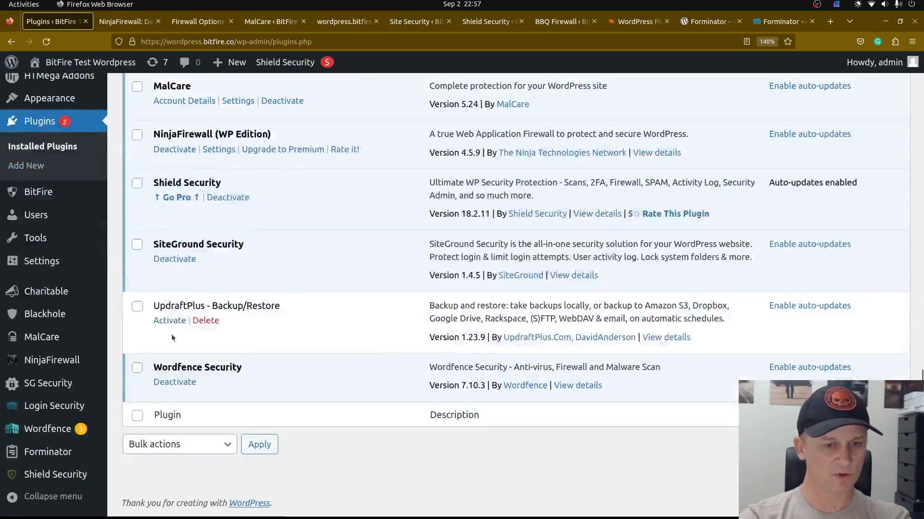
click(174, 381)
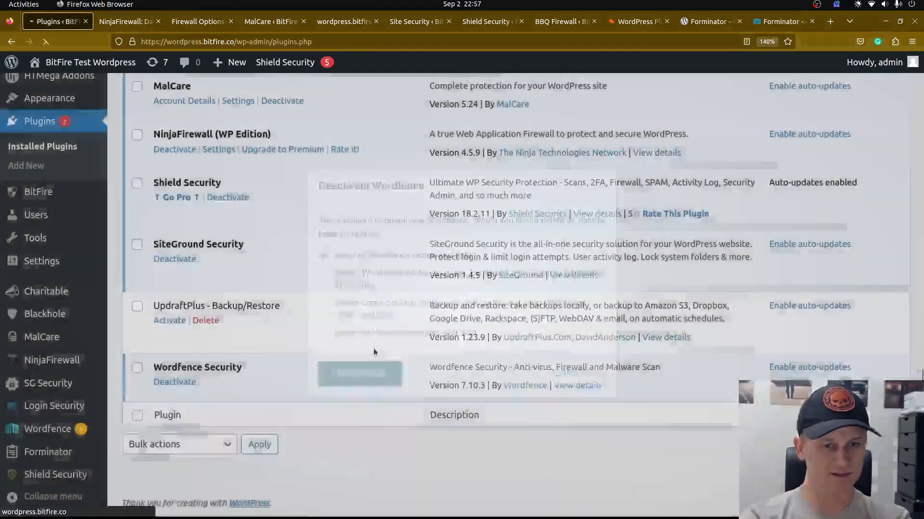
scroll(up, 3)
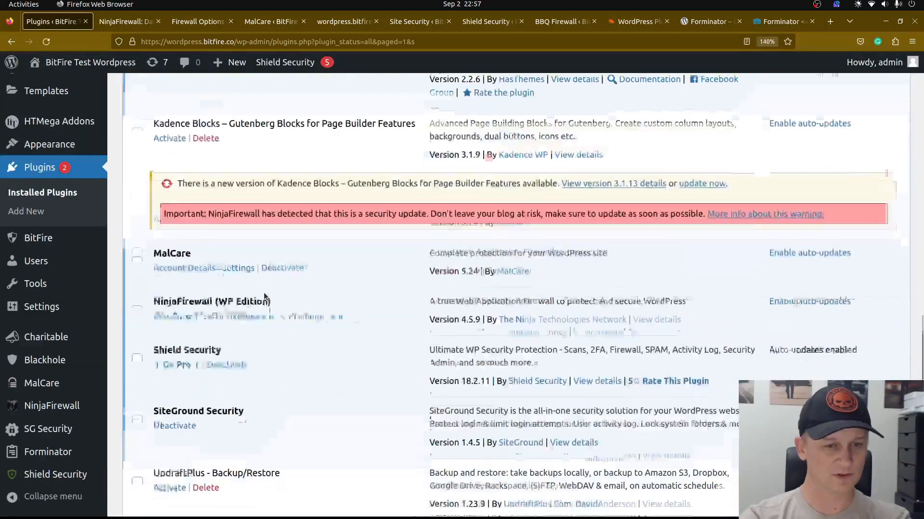
scroll(down, 3)
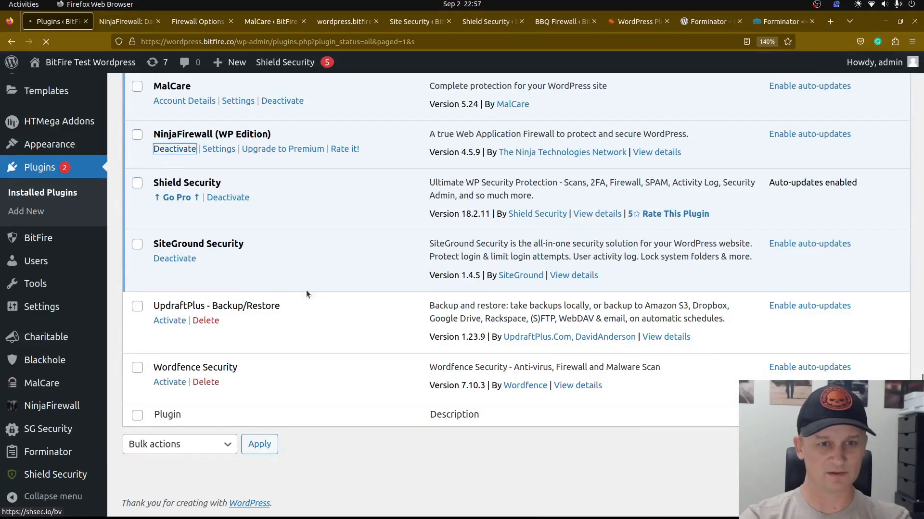
scroll(up, 3)
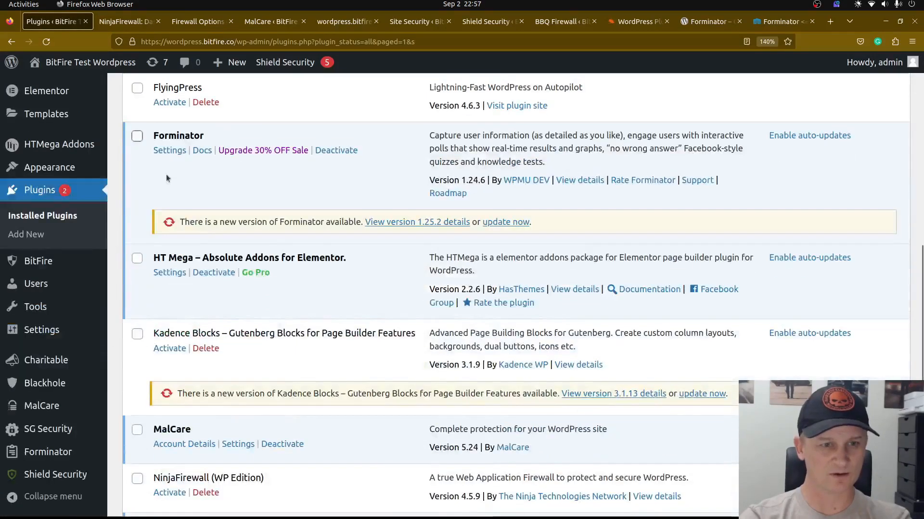
scroll(down, 3)
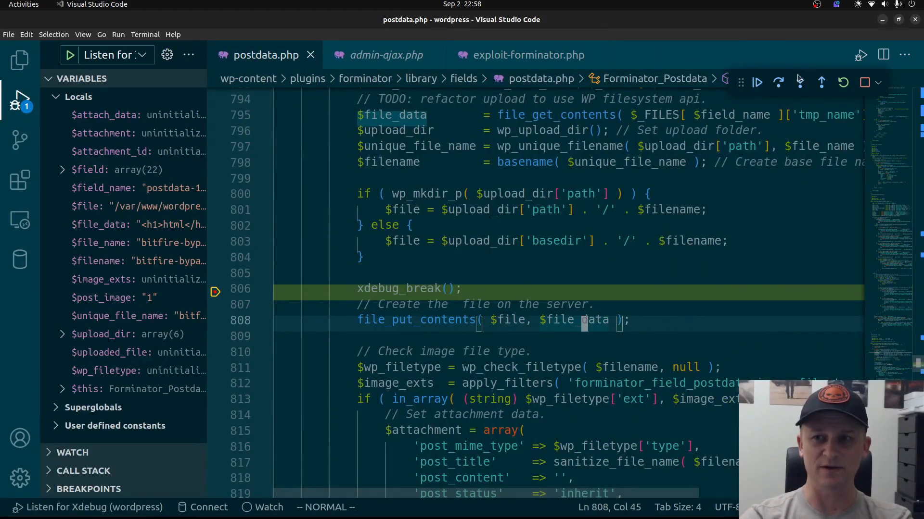
Step: Step into the file write call, briefly viewing postdata.php before returning to pro.php
click(800, 82)
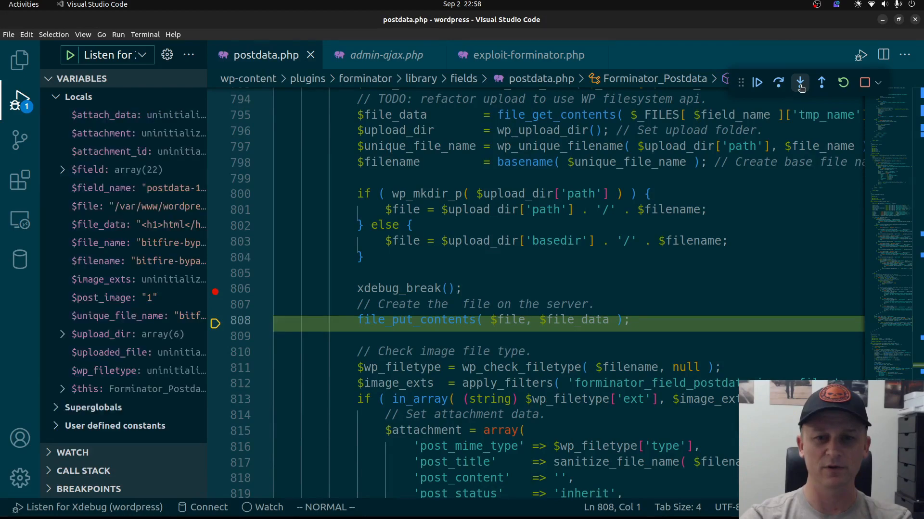
click(800, 82)
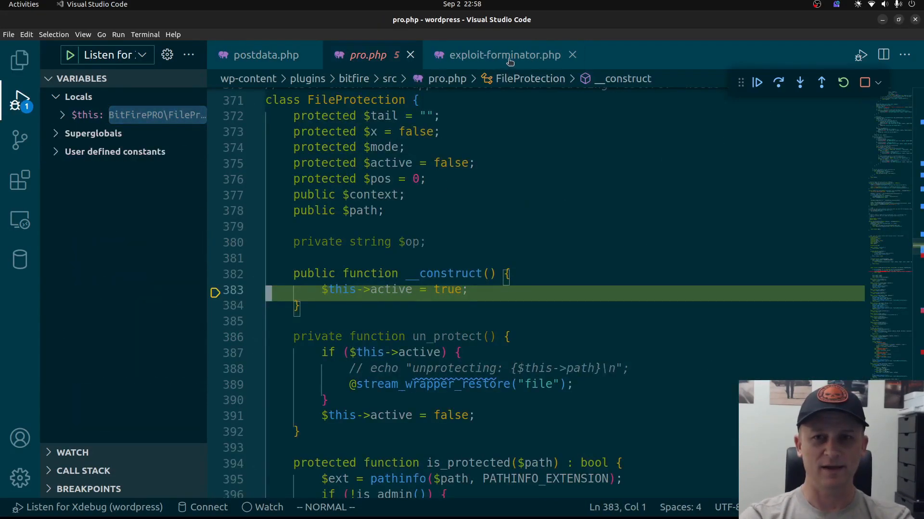
click(266, 55)
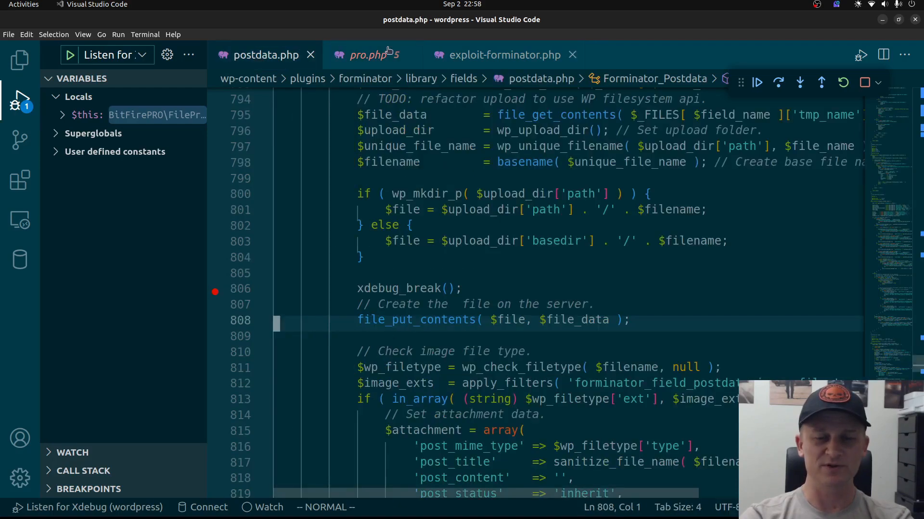
click(364, 78)
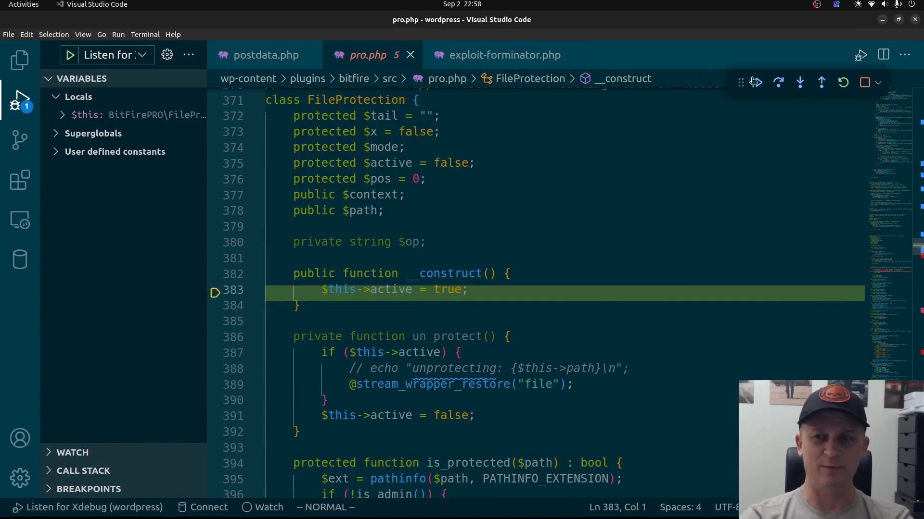
Step: Step into stream_open and widen Variables to read $path uploads/2023/09/bitfire-bypass-B.php
click(800, 82)
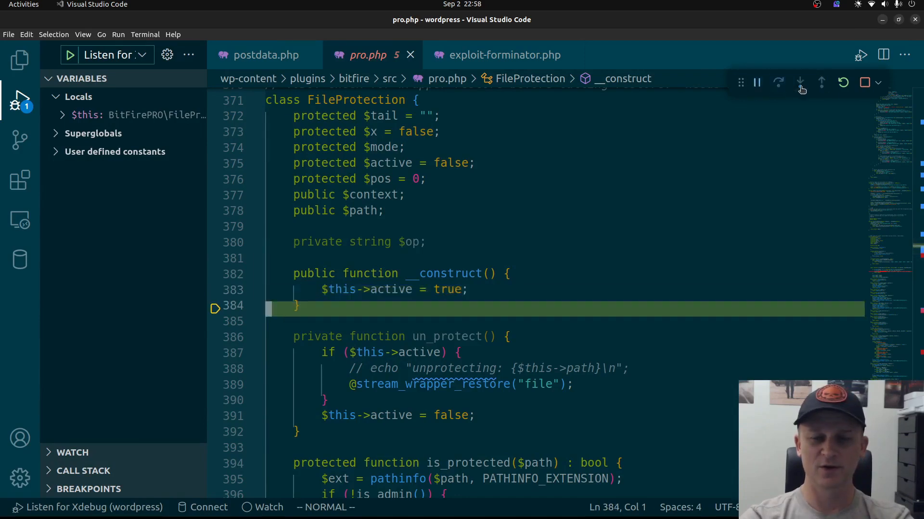
click(801, 82)
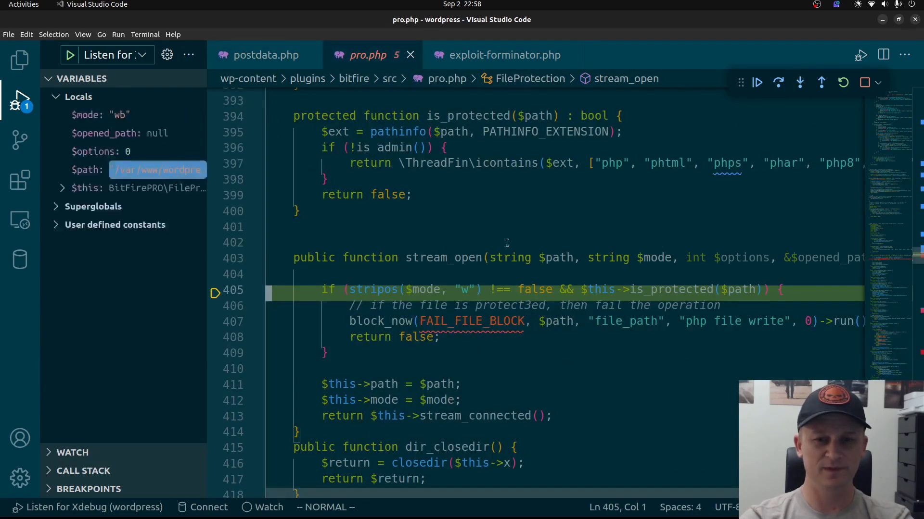
click(457, 257)
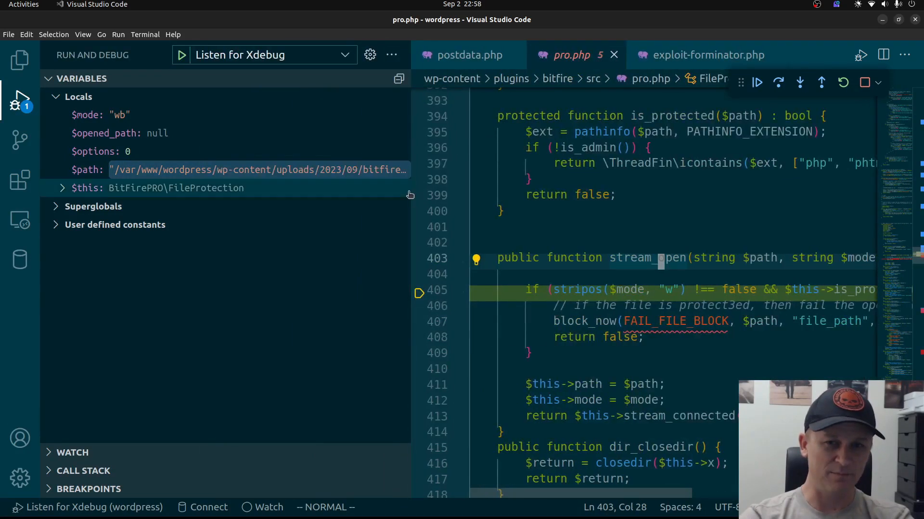
click(157, 188)
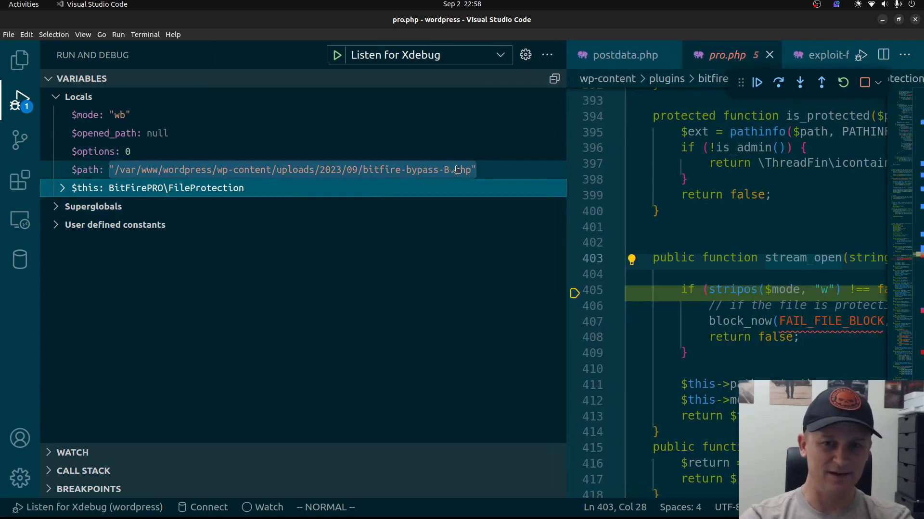
mouse_move(99, 115)
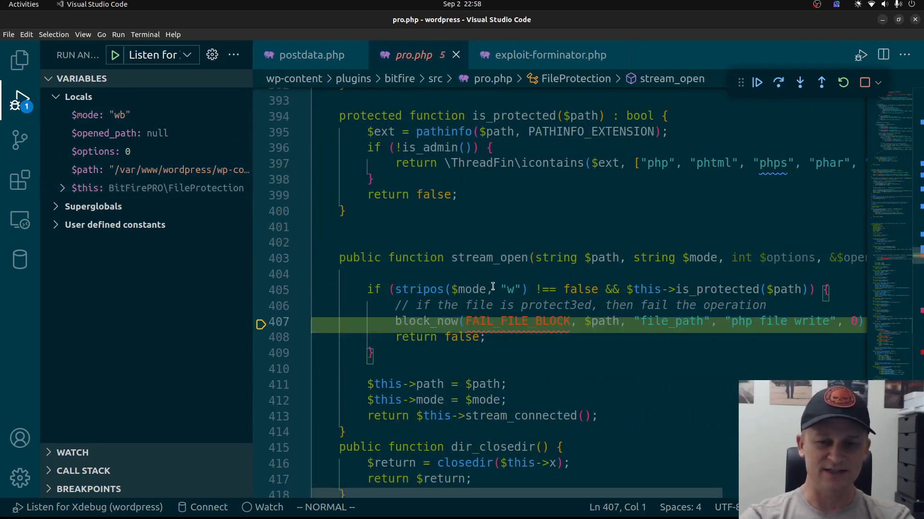
mouse_move(680, 295)
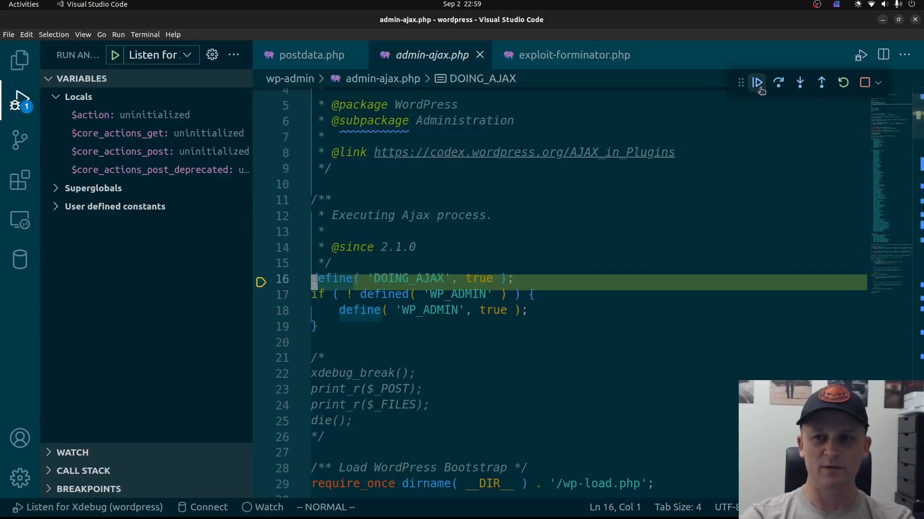
Step: Continue to the upload breakpoint and step into BitFire's FileProtection stream_open check
click(758, 82)
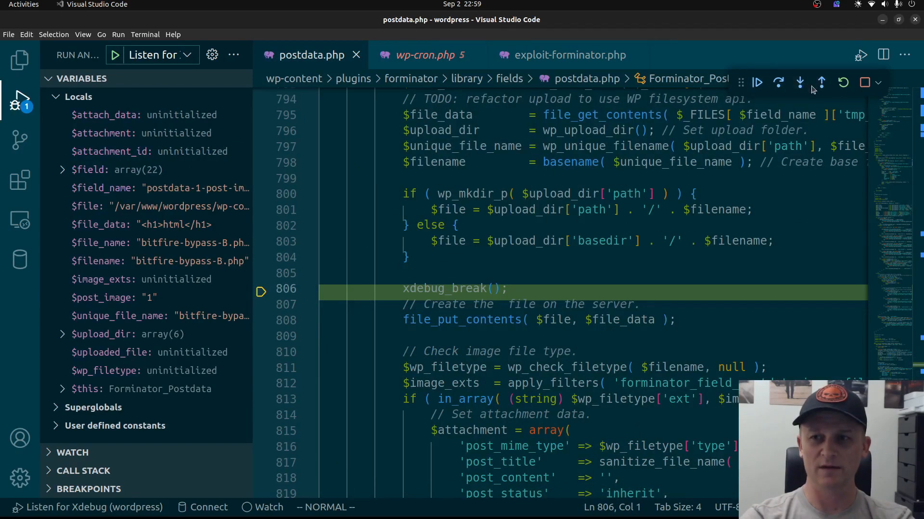
click(800, 82)
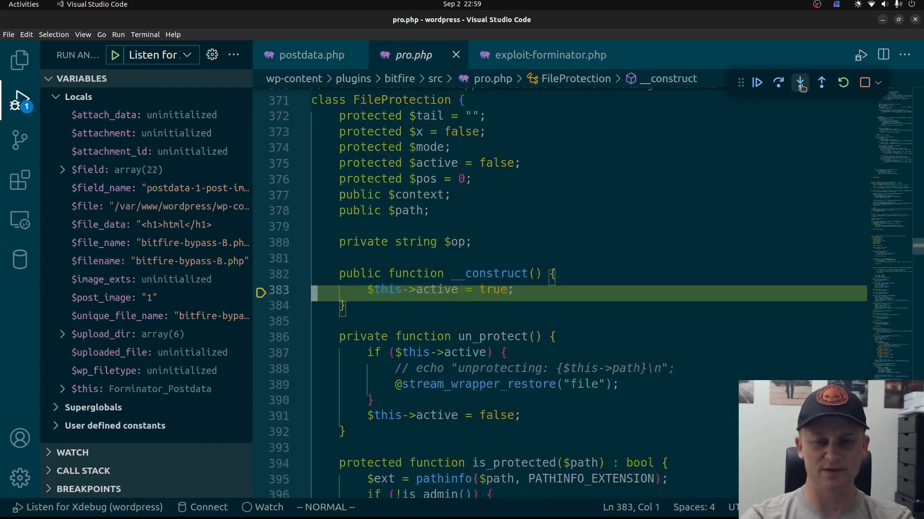
click(800, 82)
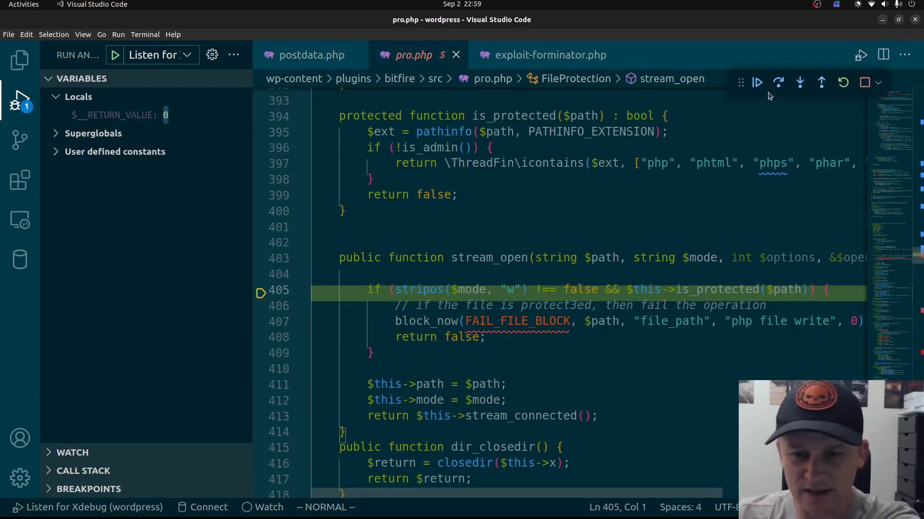
Step: Step through is_protected's .php extension check and step out to the block_now call
click(799, 83)
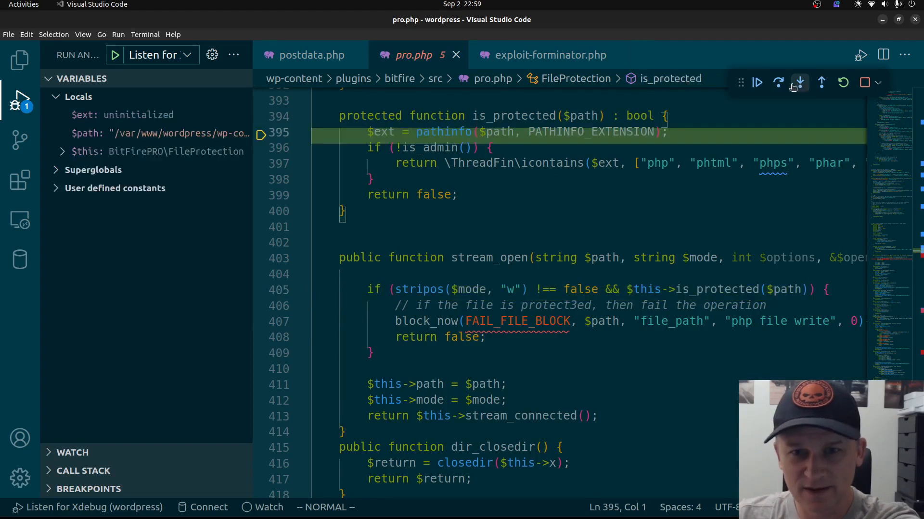
click(799, 83)
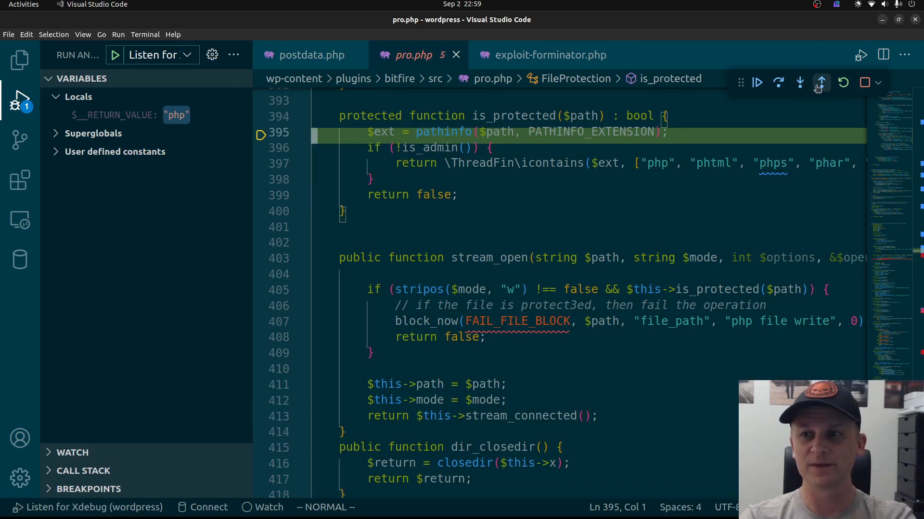
click(799, 82)
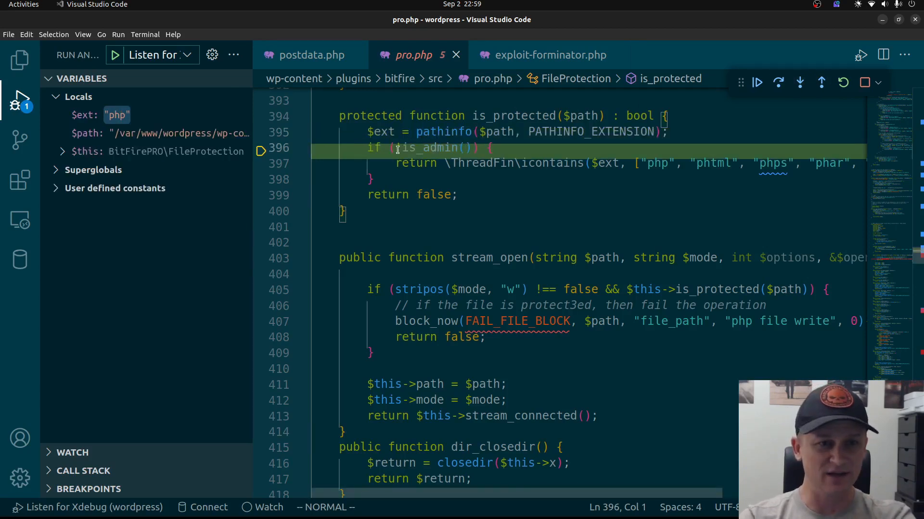
click(779, 83)
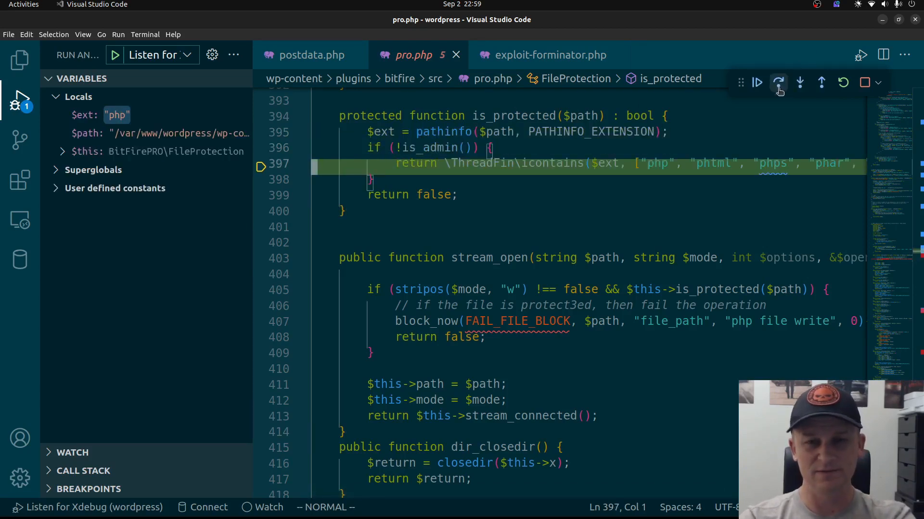
click(778, 83)
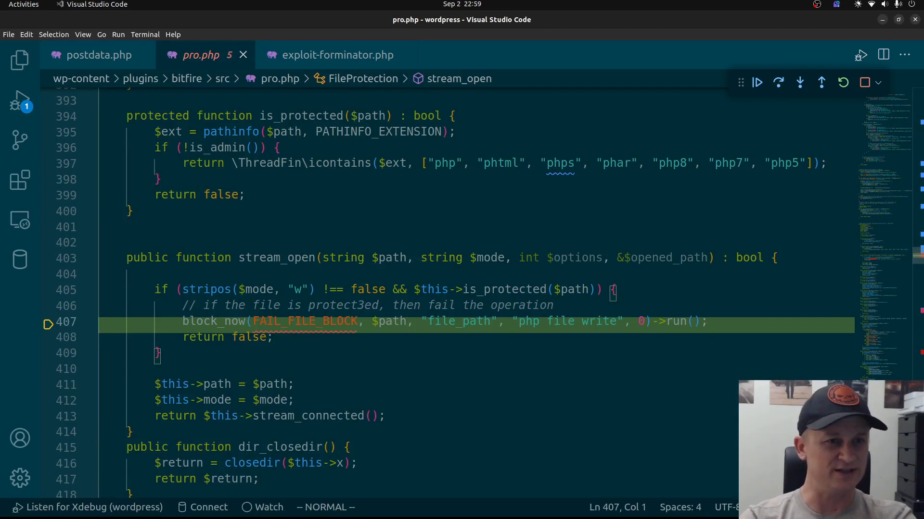
click(20, 97)
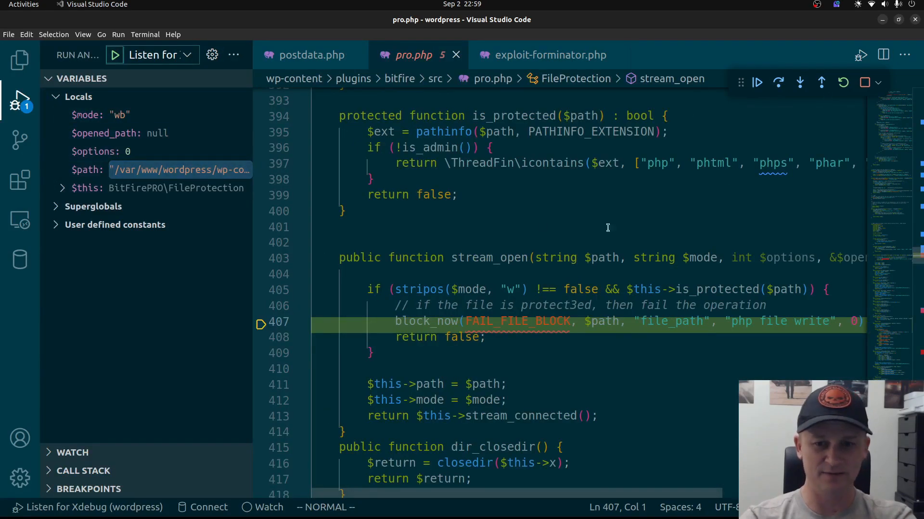
mouse_move(420, 328)
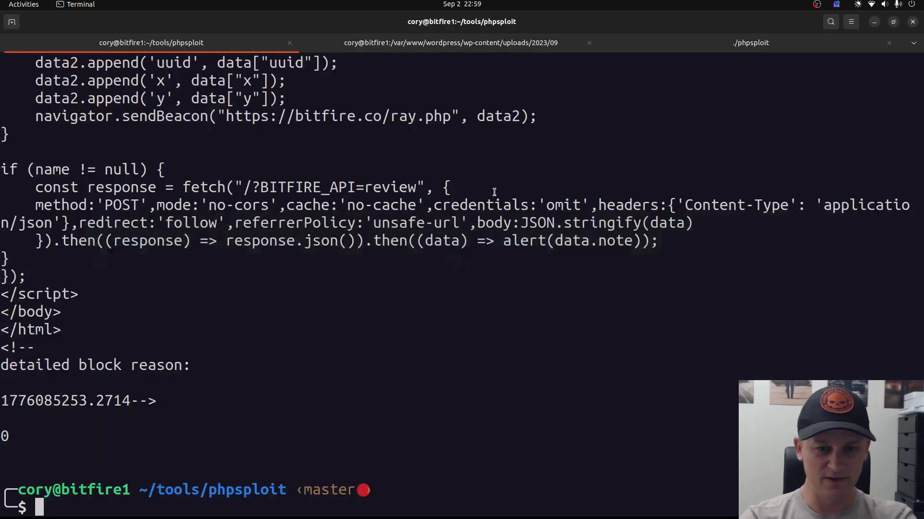
Step: Scroll the exploit output up to BitFire's block page and its detailed block reason
scroll(up, 3)
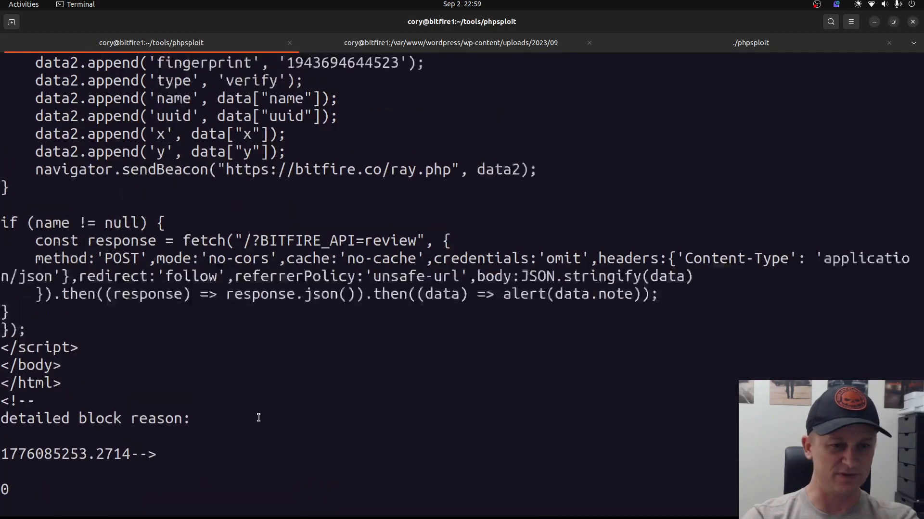
scroll(up, 3)
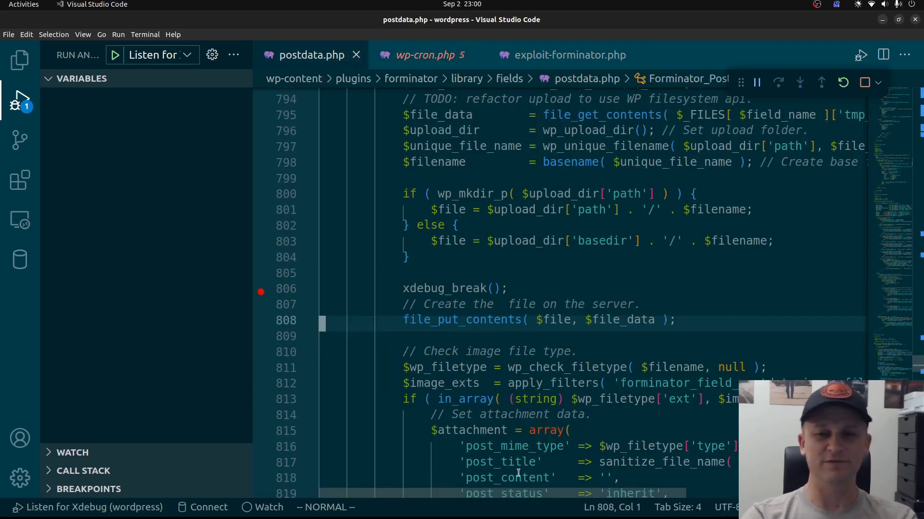
Step: Briefly view wp-load.php, then go back to Forminator's postdata.php upload code
click(423, 55)
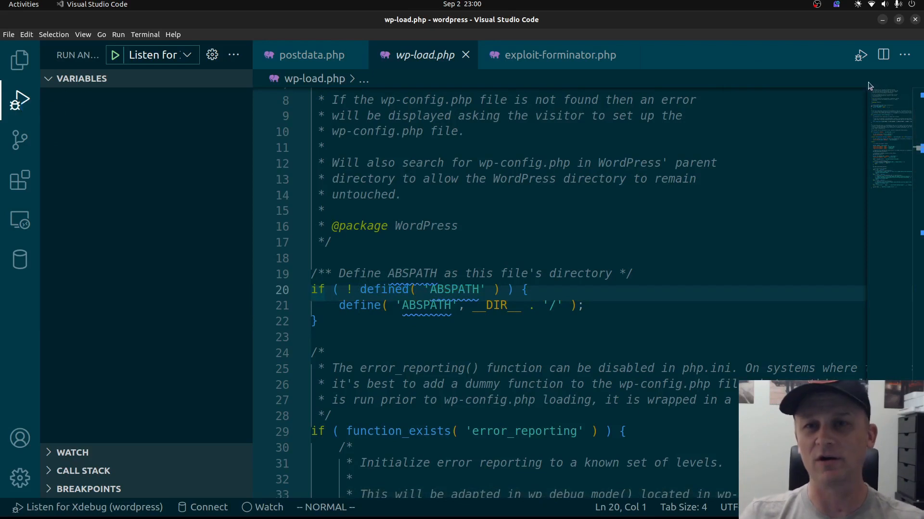
mouse_move(406, 233)
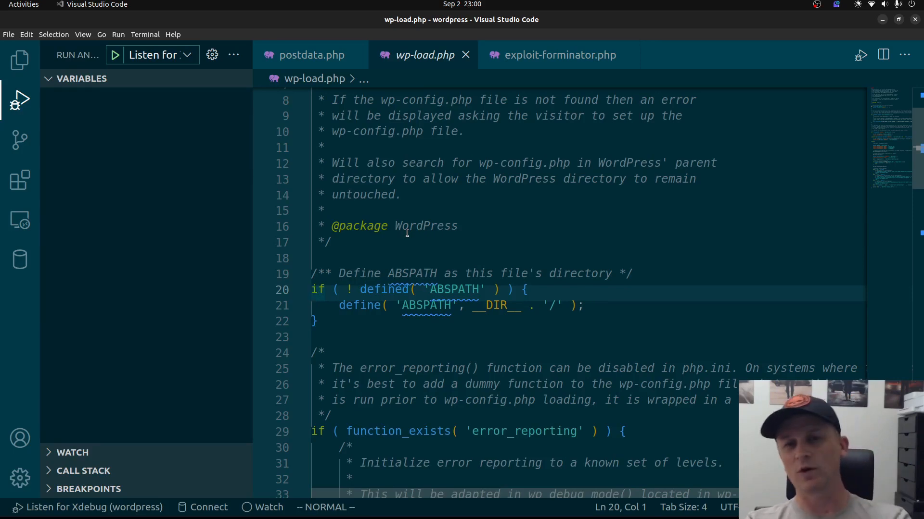
click(567, 148)
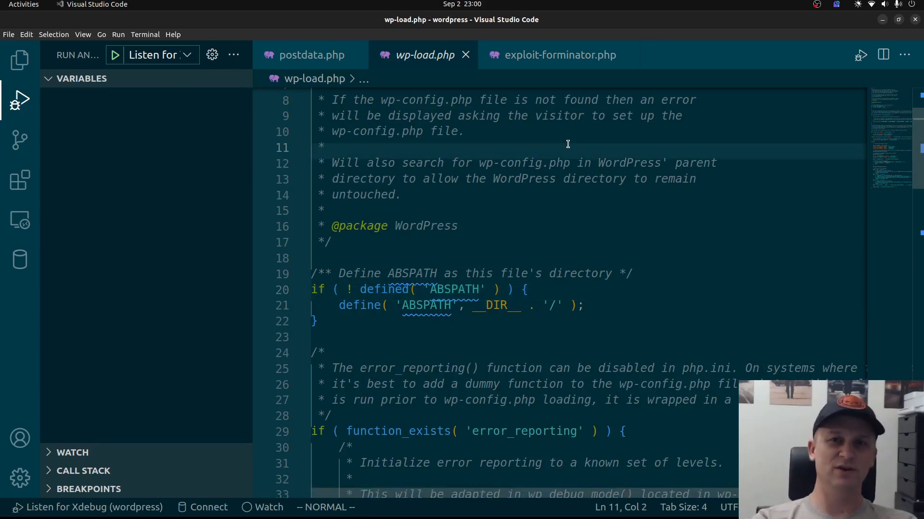
click(310, 54)
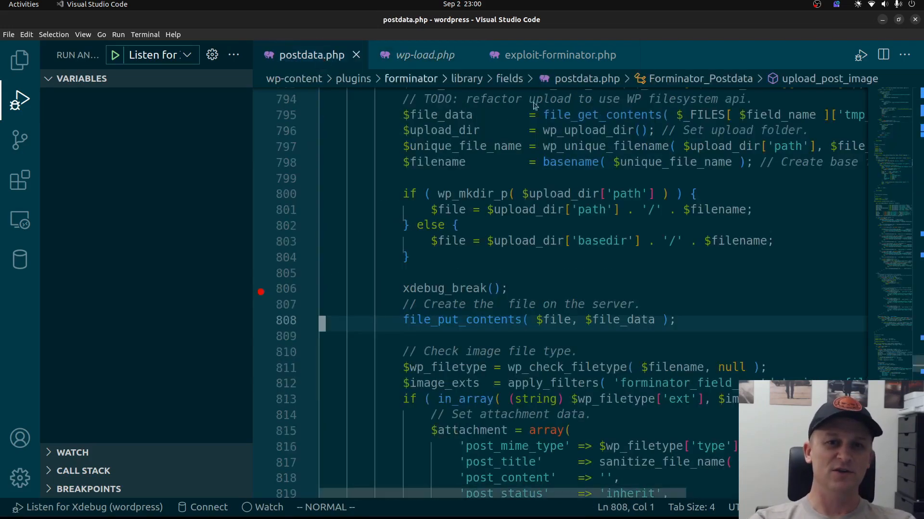
mouse_move(692, 115)
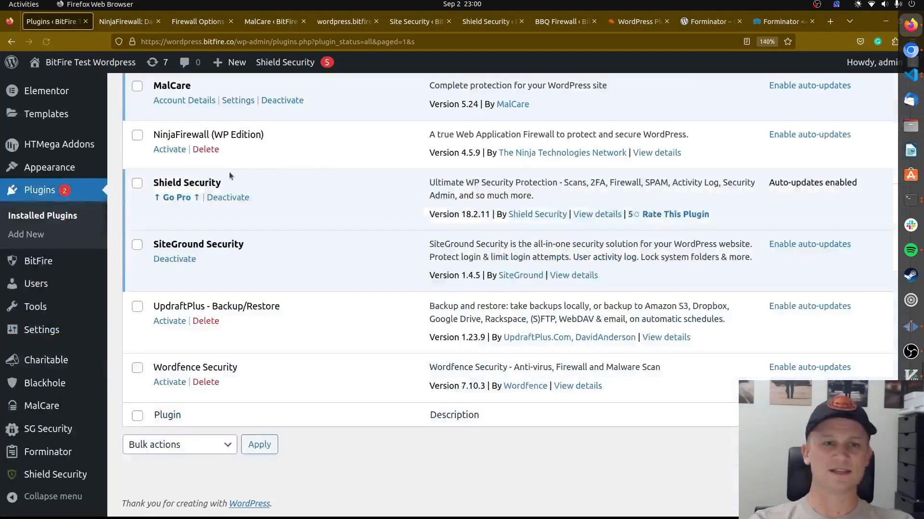
Step: Return to the Forminator 1.24.6 exploit page (EDB-ID 51664) and clear the title selection
click(638, 22)
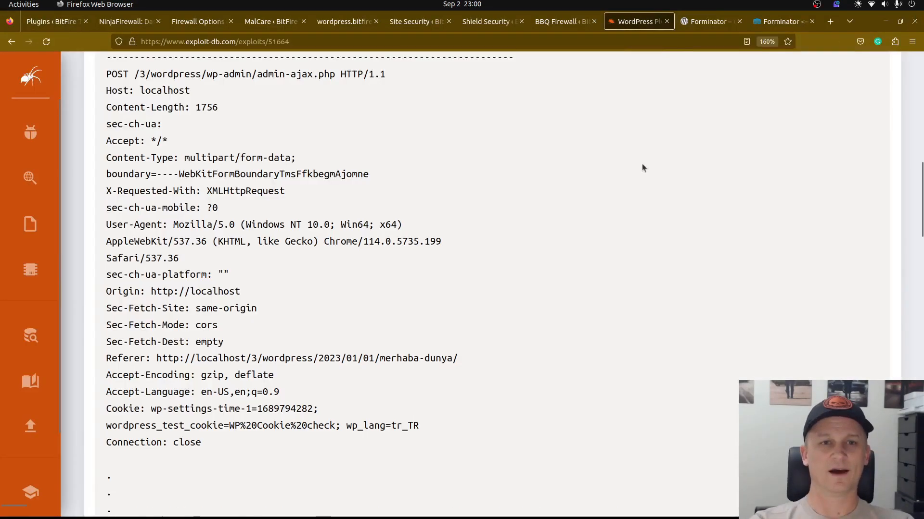
scroll(up, 3)
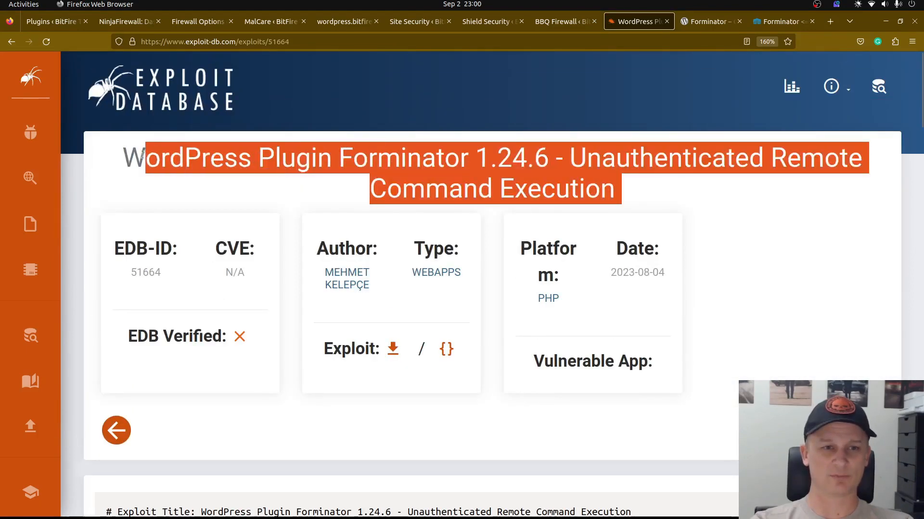
click(664, 201)
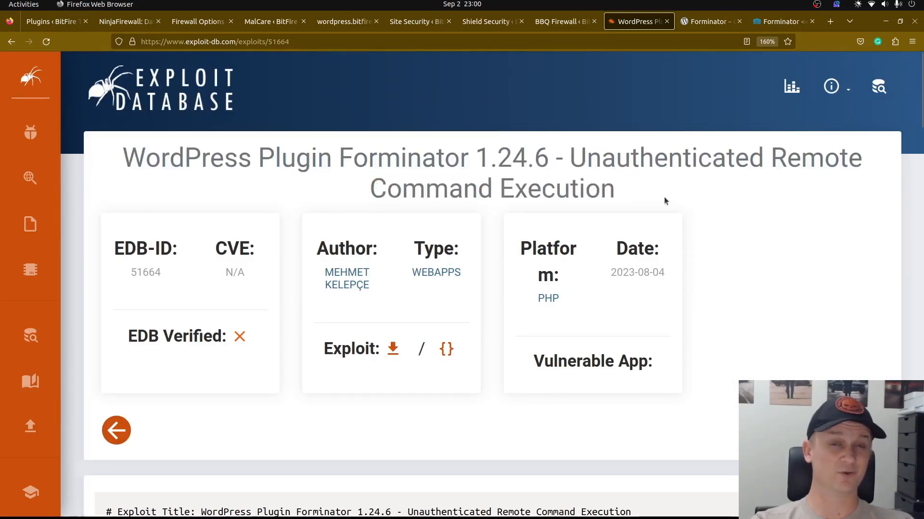
mouse_move(643, 195)
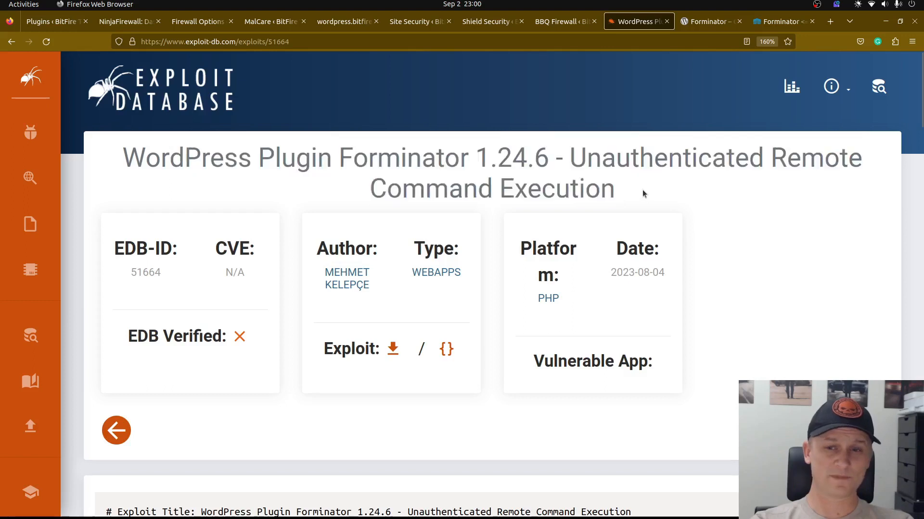